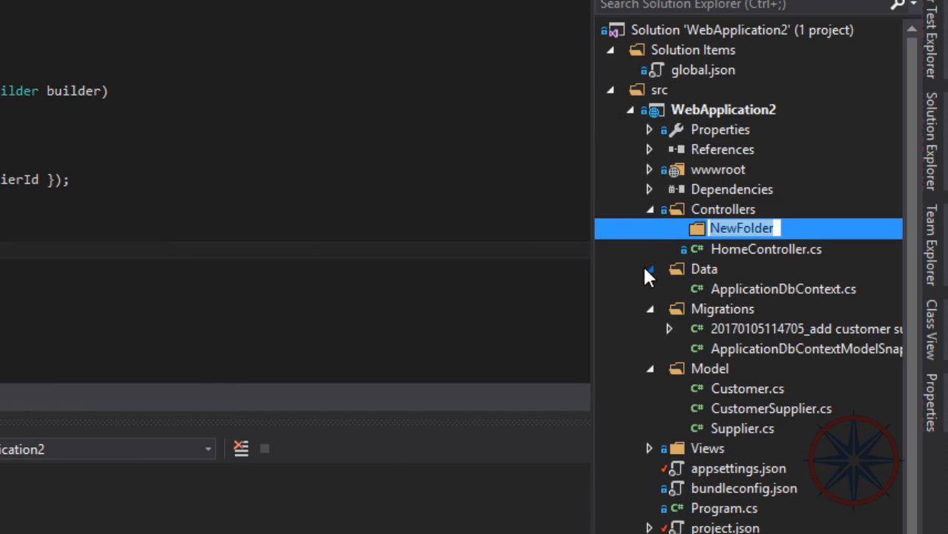
Step: Name the folder 'api' and start adding a new Web API controller item to it
type("api")
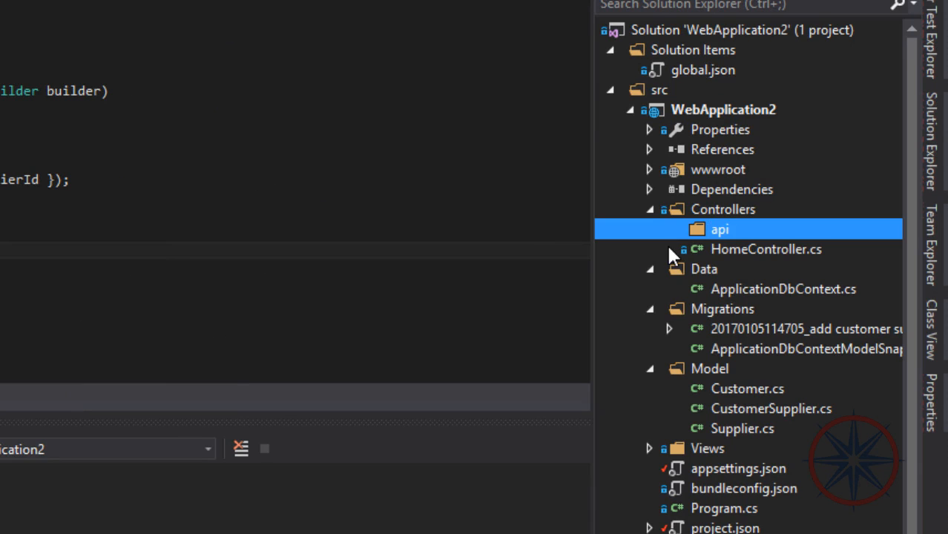
right_click(722, 228)
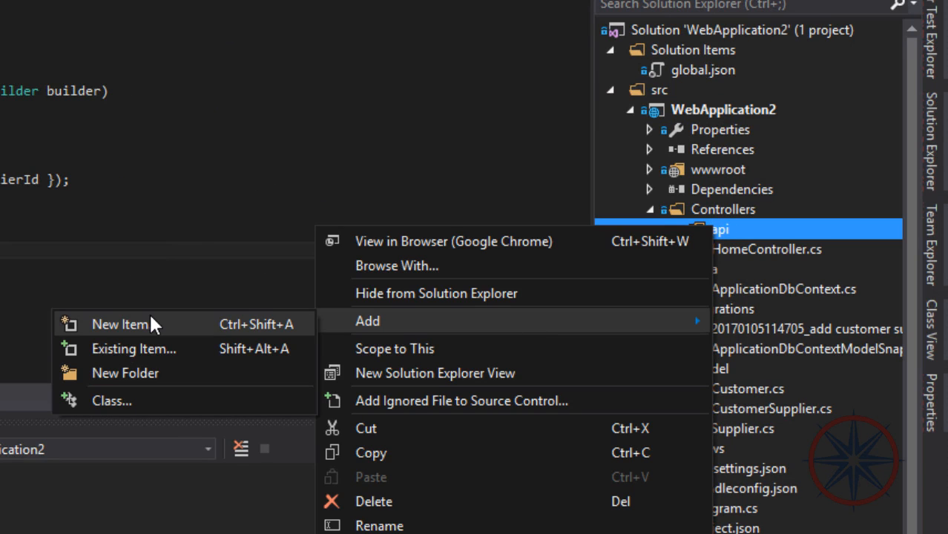
left_click(119, 324)
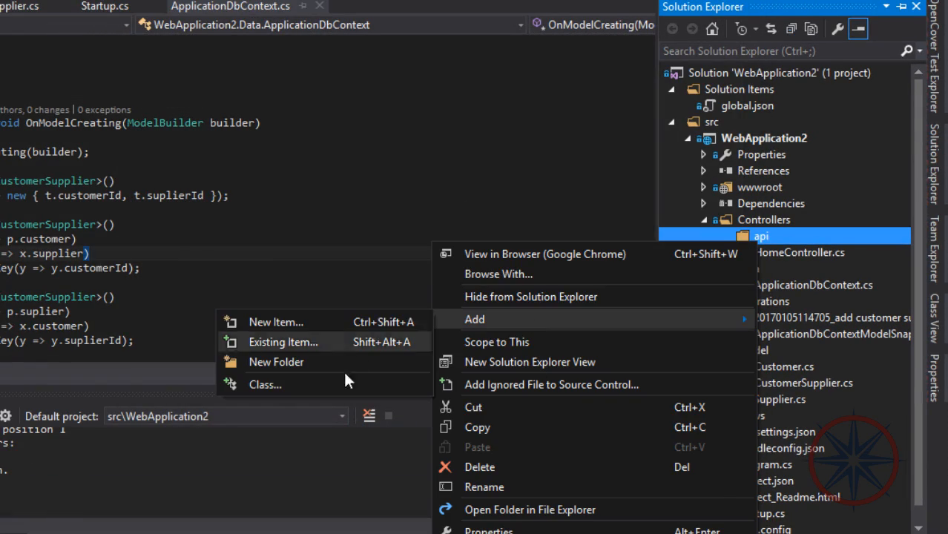
left_click(276, 321)
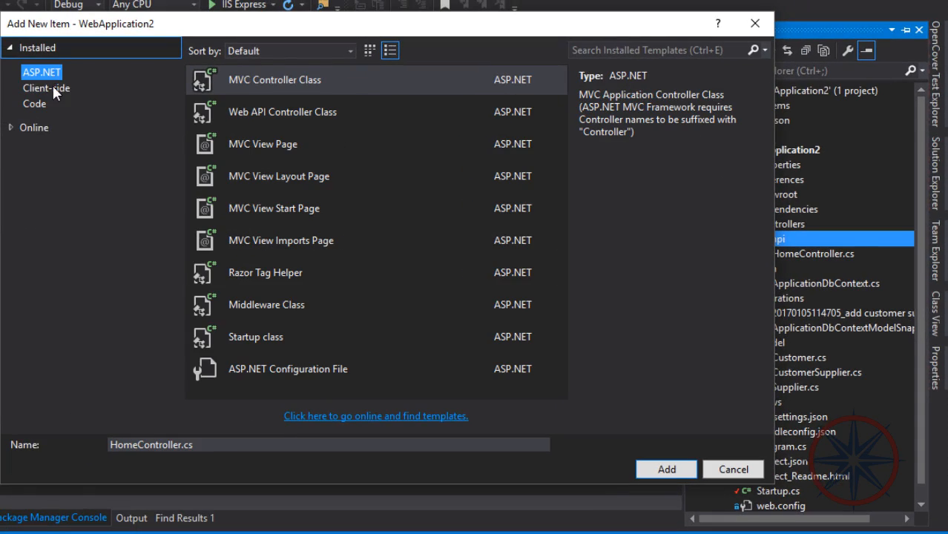
left_click(282, 111)
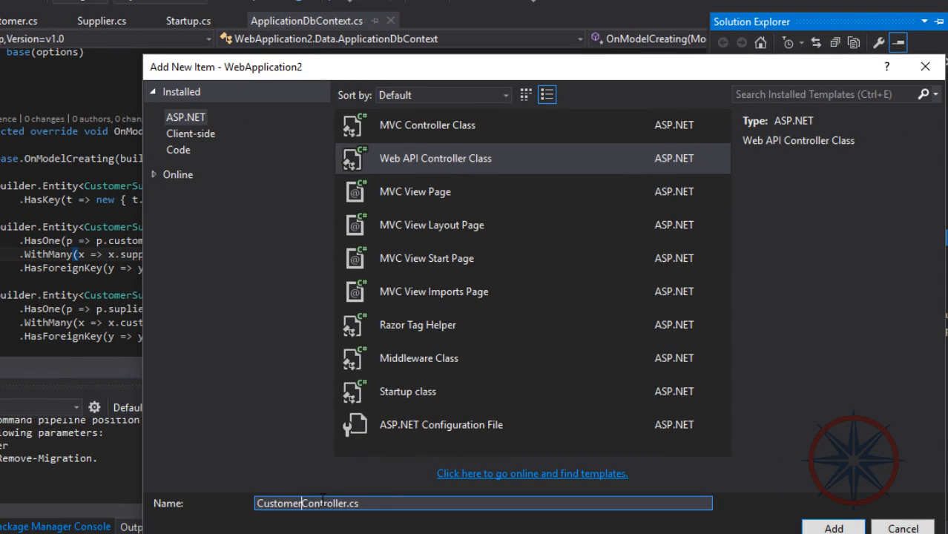
Step: Create CustomerController and begin an [HttpGet] method returning IActionResult<List<...>>
left_click(837, 529)
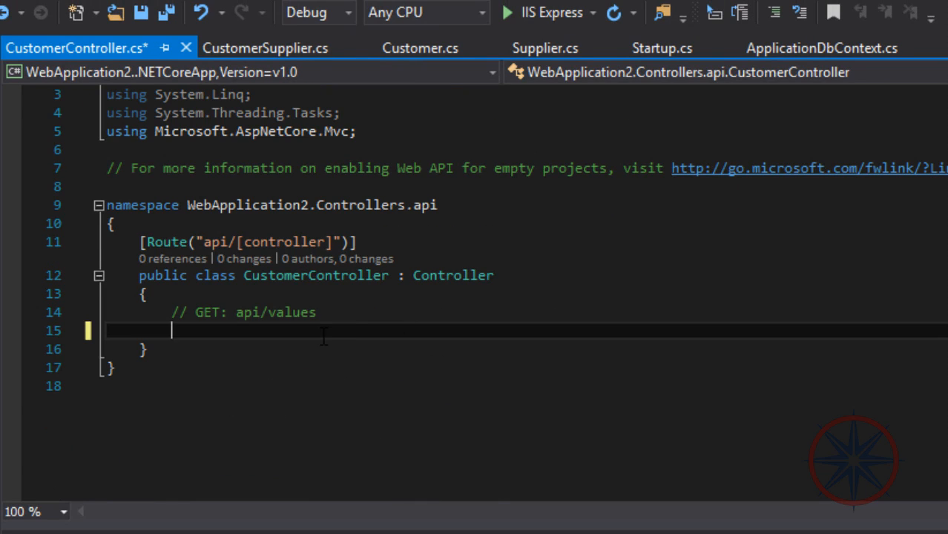
type("[Http")
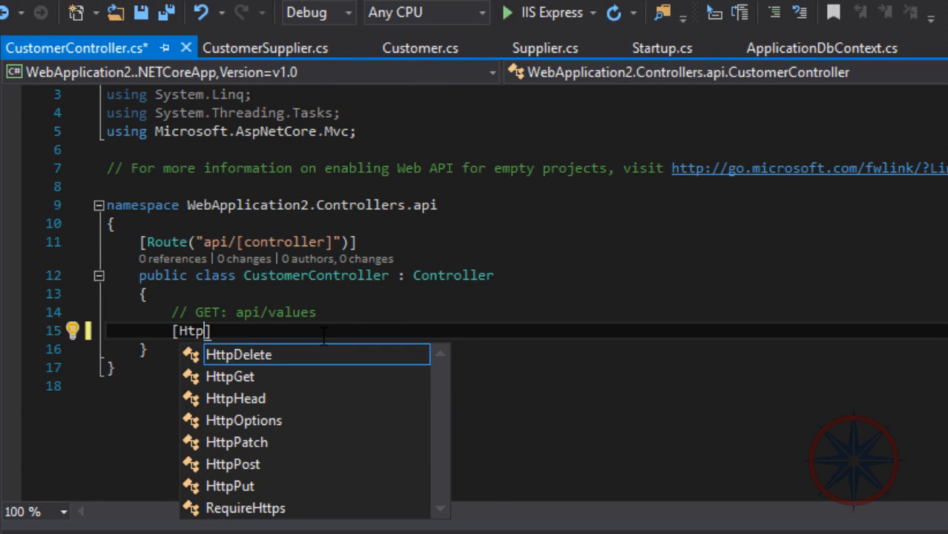
key("Enter")
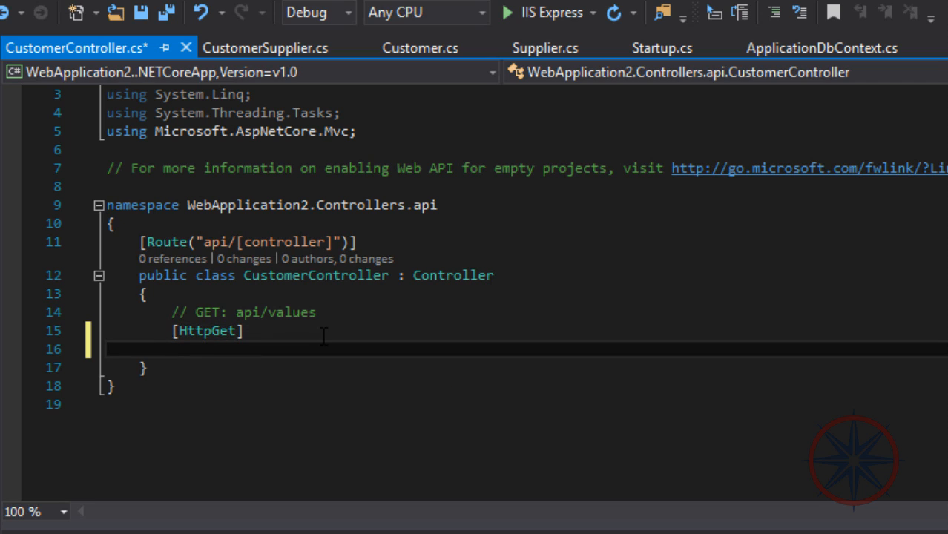
type("public I")
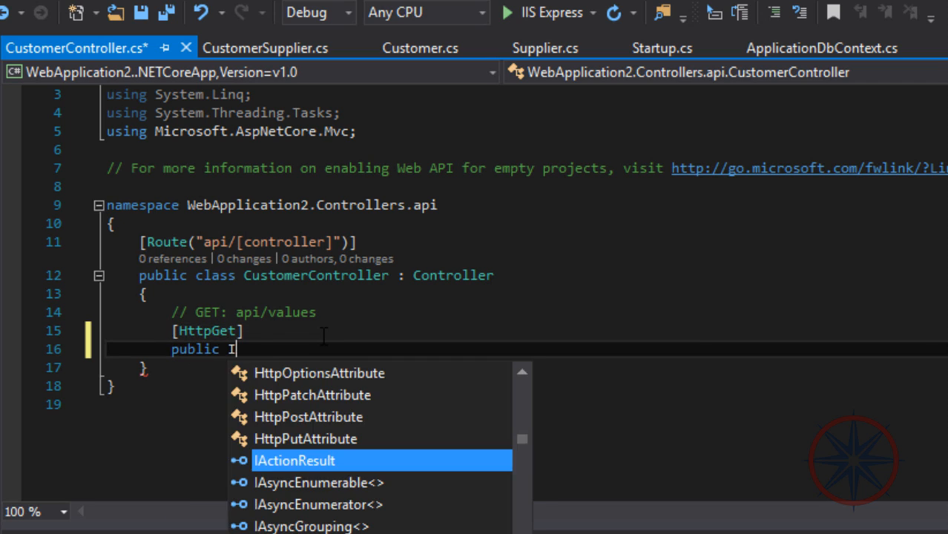
type("ActionResult<Ta")
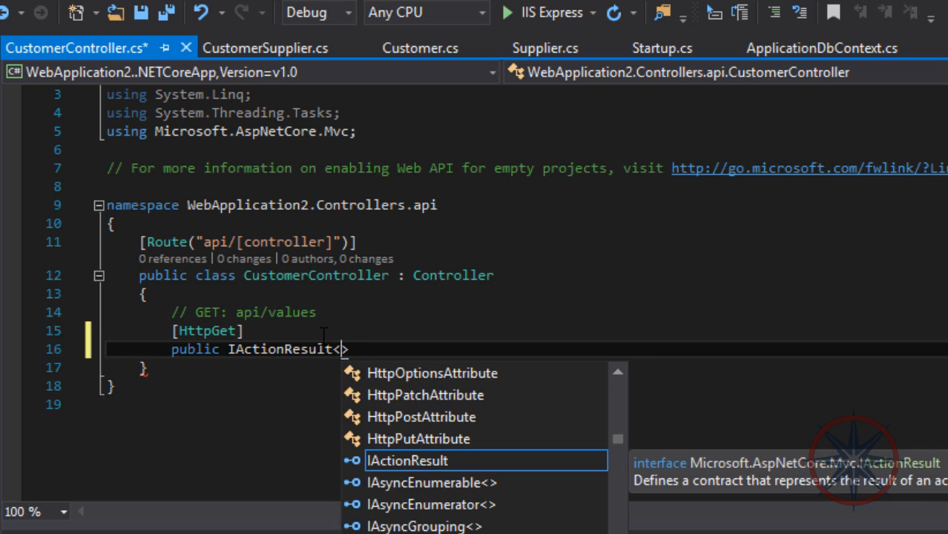
type("List<")
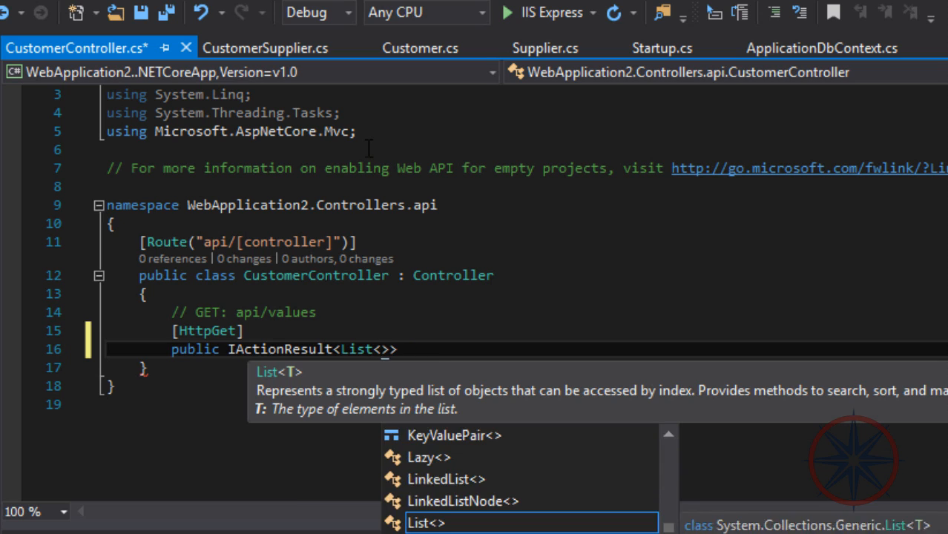
Step: Import WebApplication2.Model and complete the get() return type with Customer
type("using WebApplication2.")
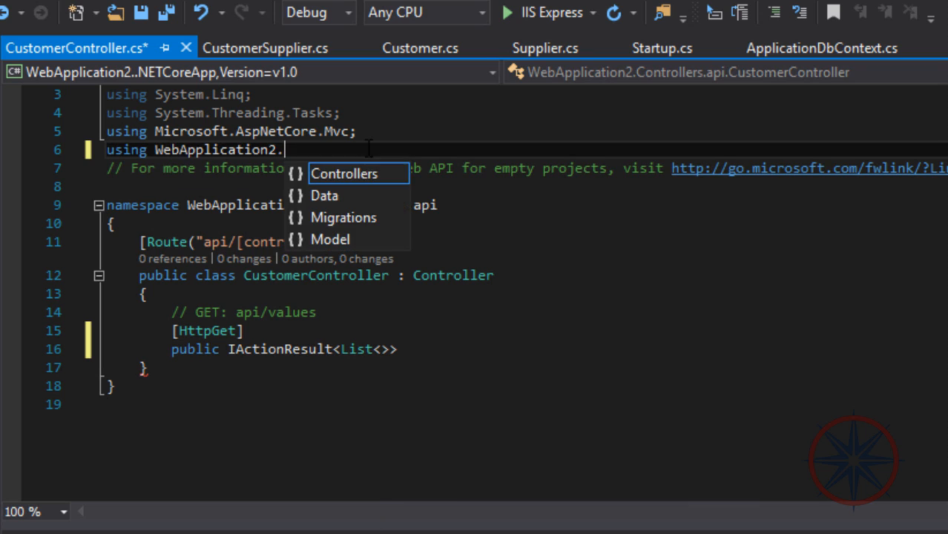
type("Model;")
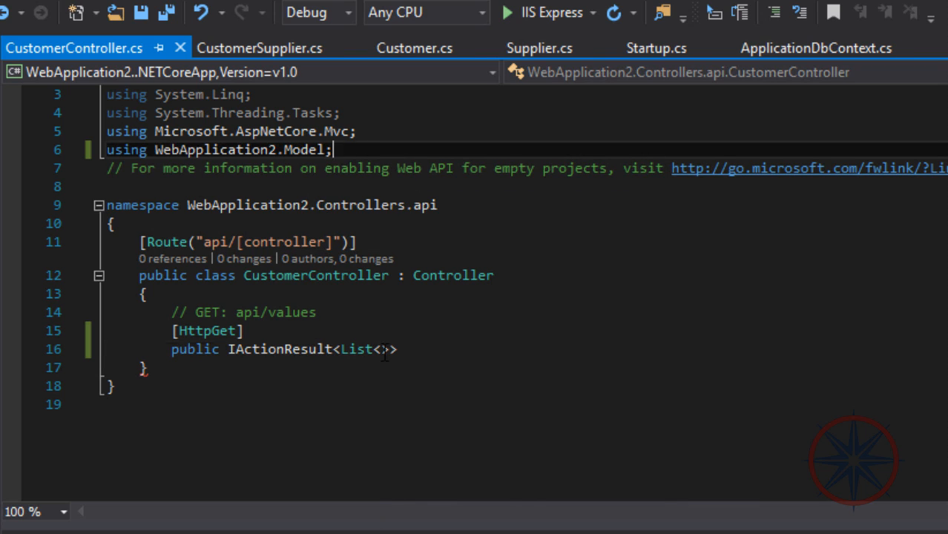
type("Cu")
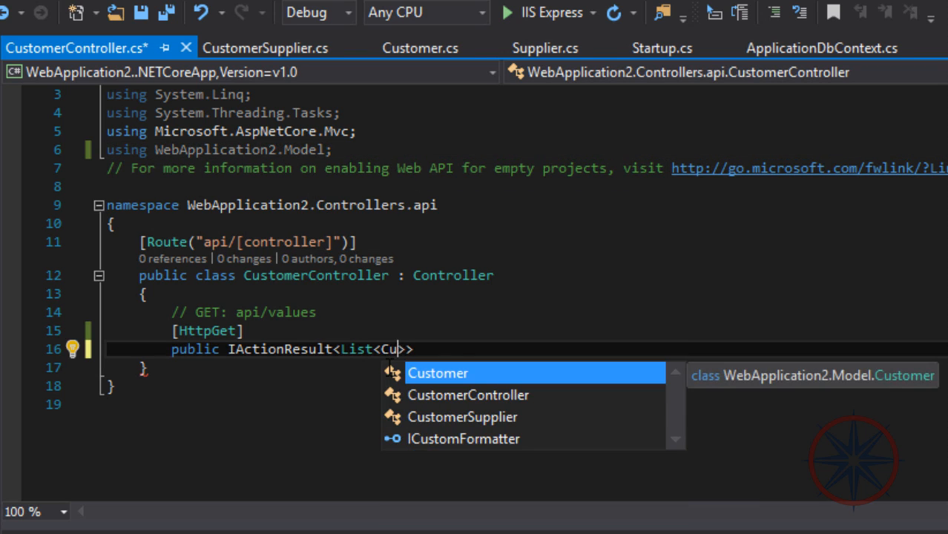
key("Tab")
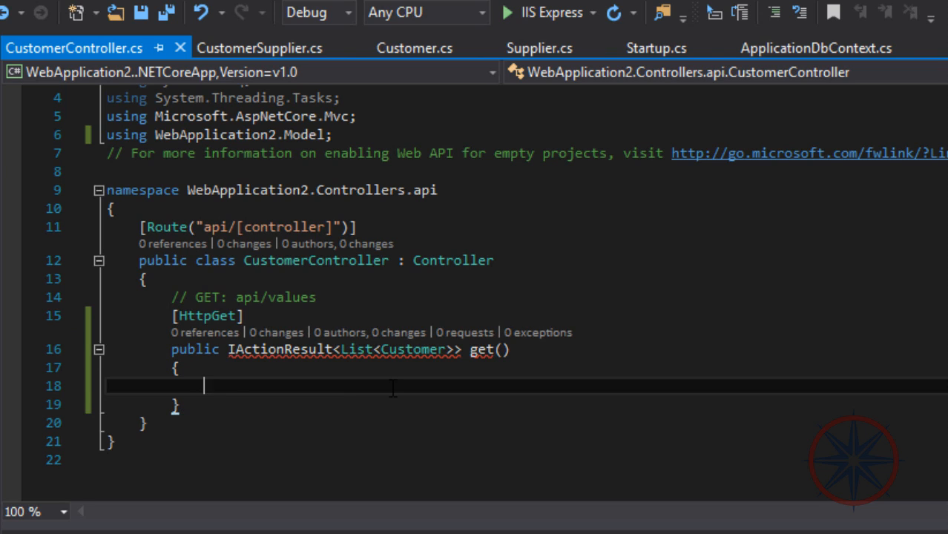
Step: Add a private readonly ApplicationDbContext _db field injected through a constructor
type("return")
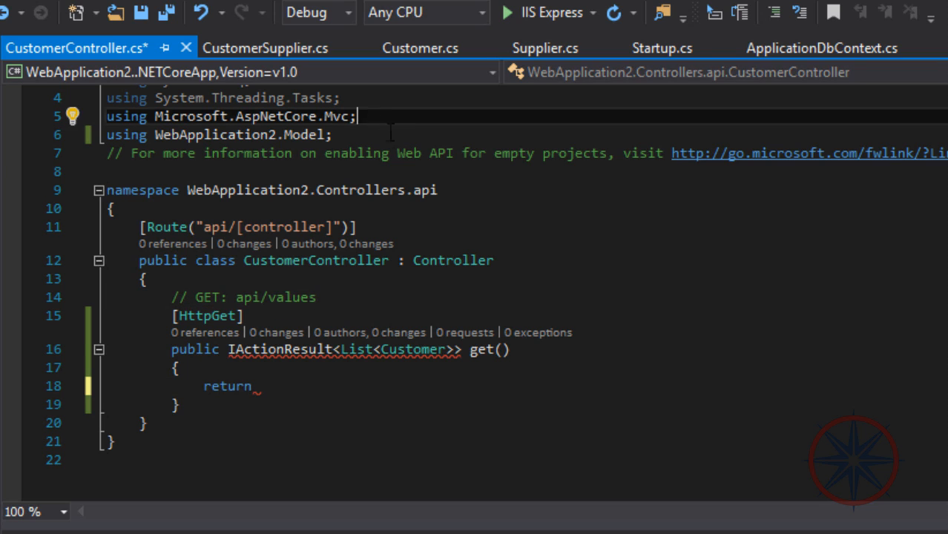
type("using WebApplication2.Data;")
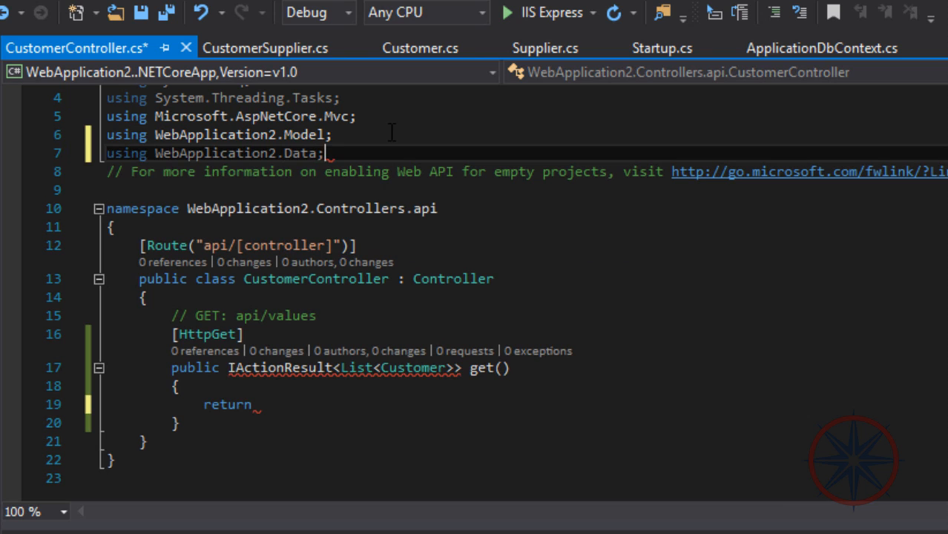
key("Enter")
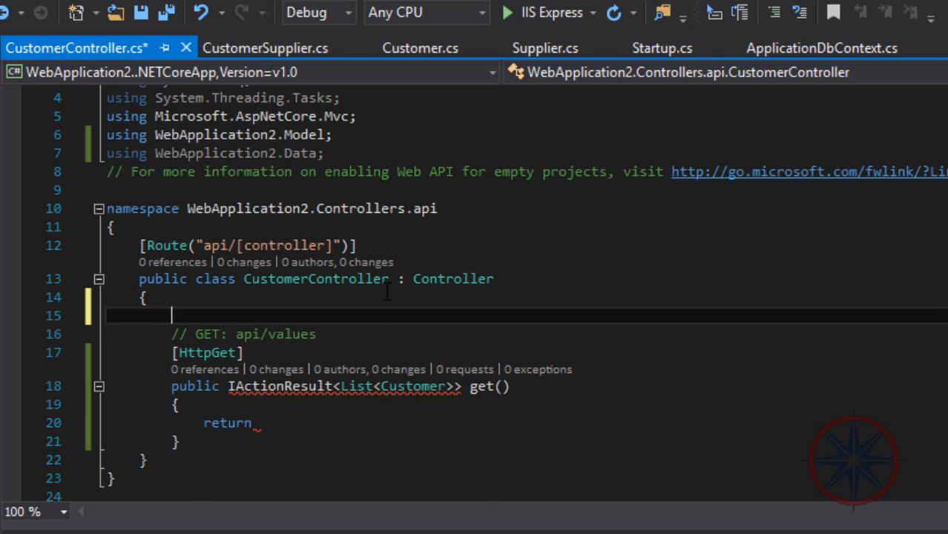
type("private readonly ApplicationDbContext _context")
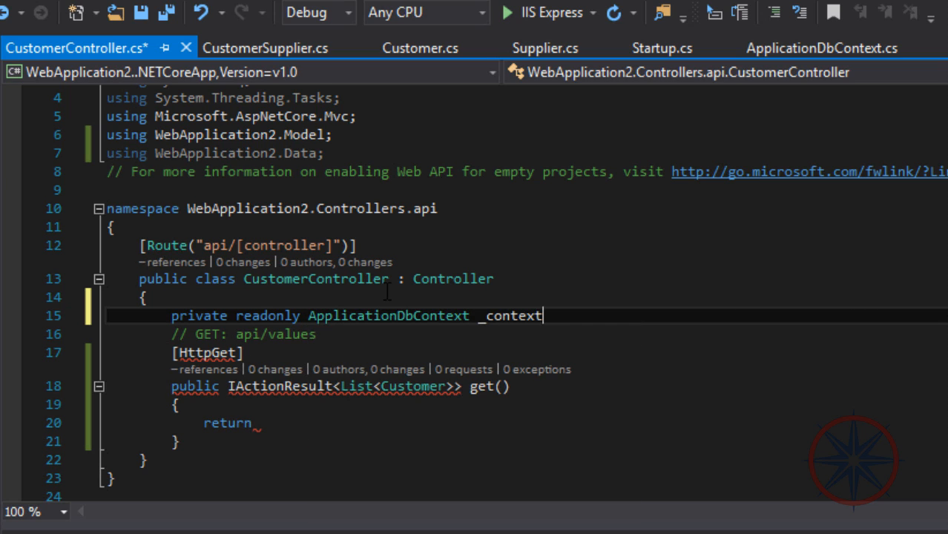
type("_db;")
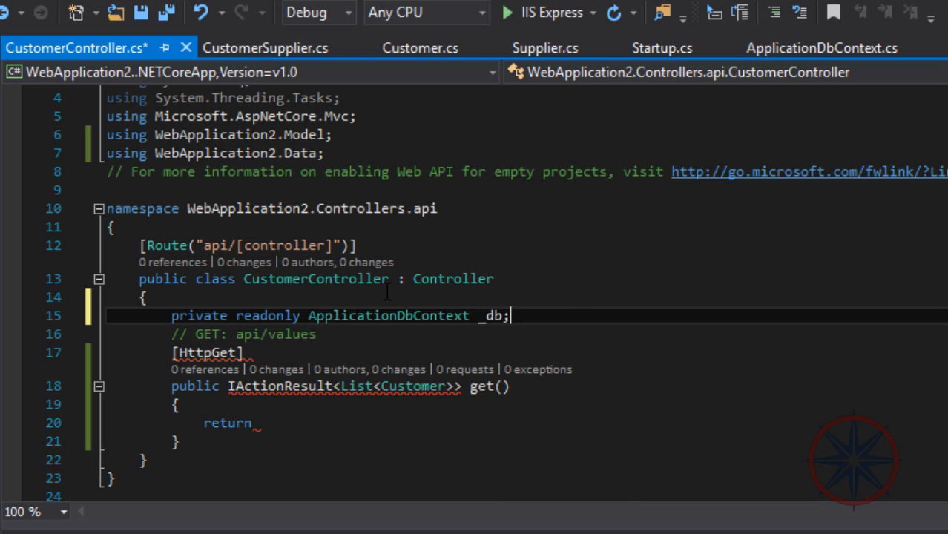
key("Enter")
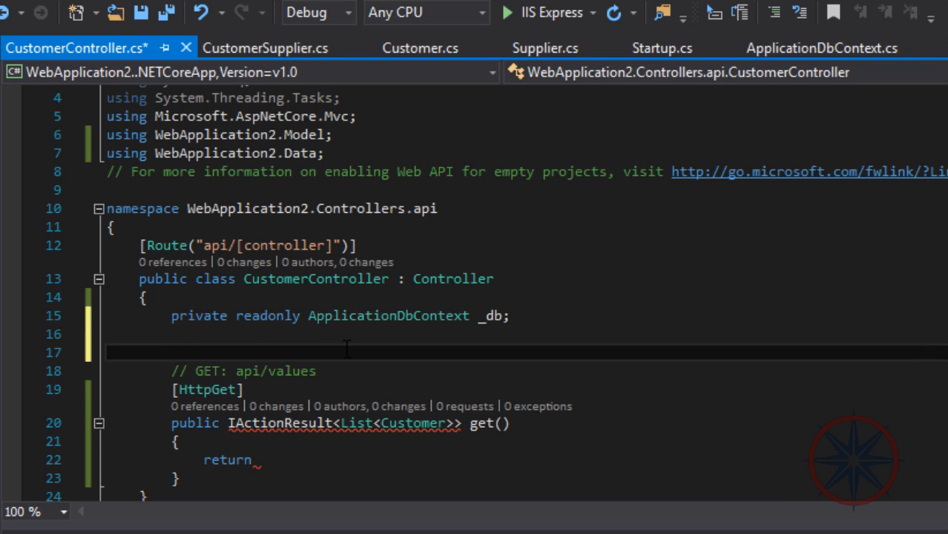
type("public CustomerController(")
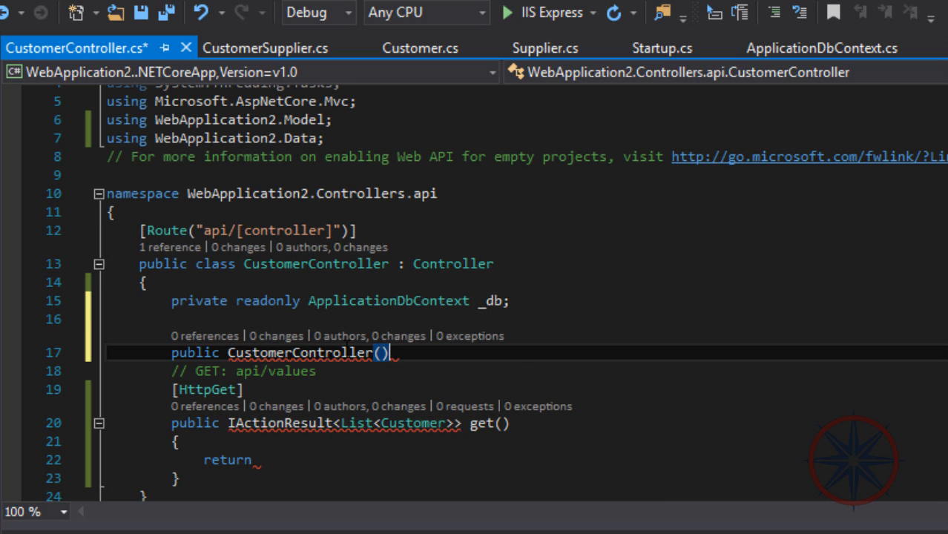
type("ApplicationDbContext context")
type("_db = context;")
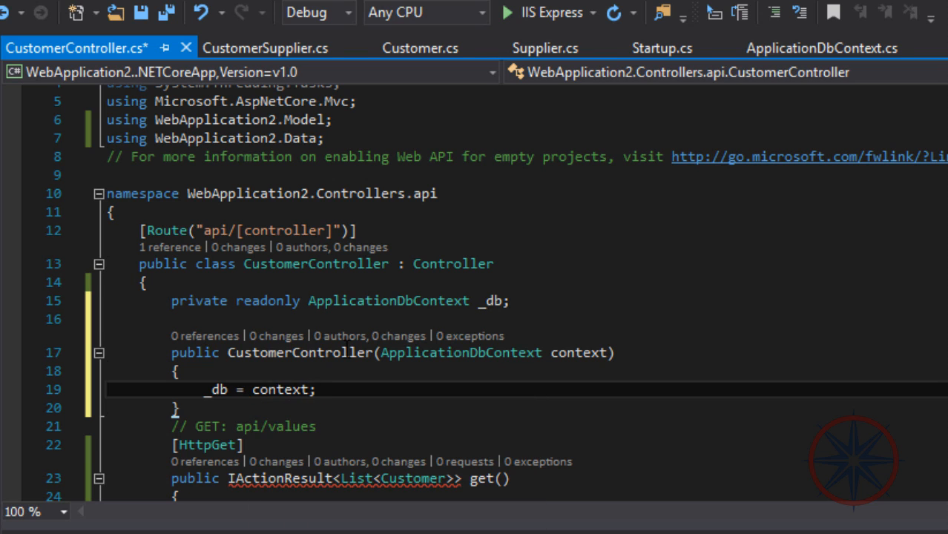
Step: Begin the get() body with return Json(_db. ...)
type("return _db")
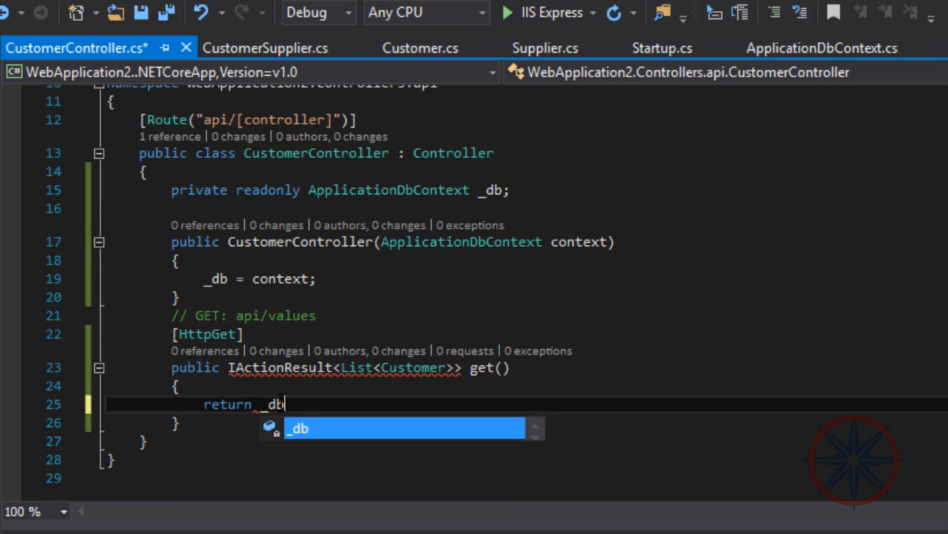
key("Backspace")
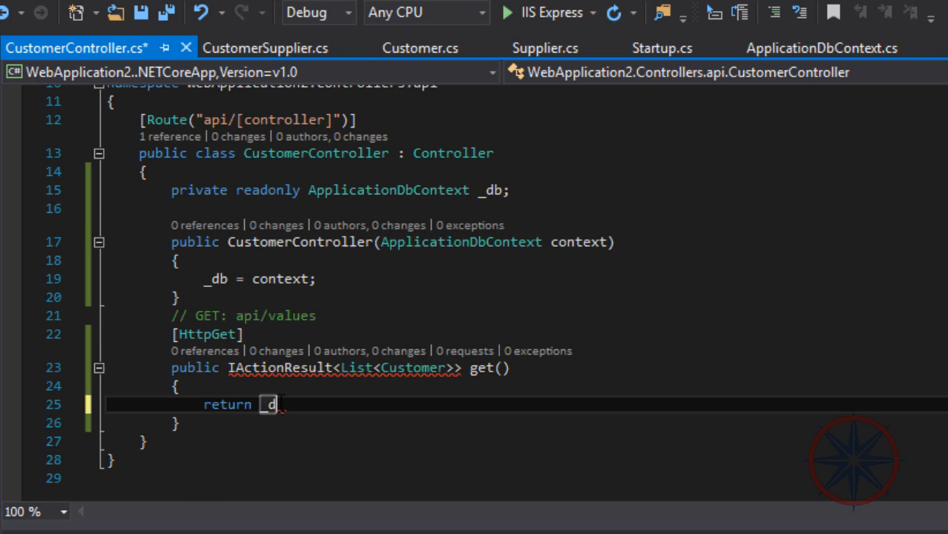
type("Json(DBNull.")
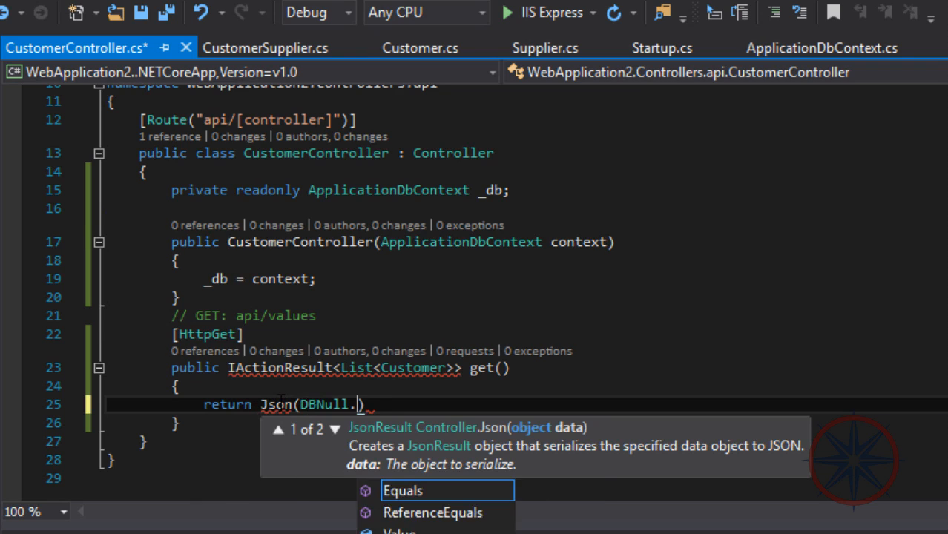
type("_db.")
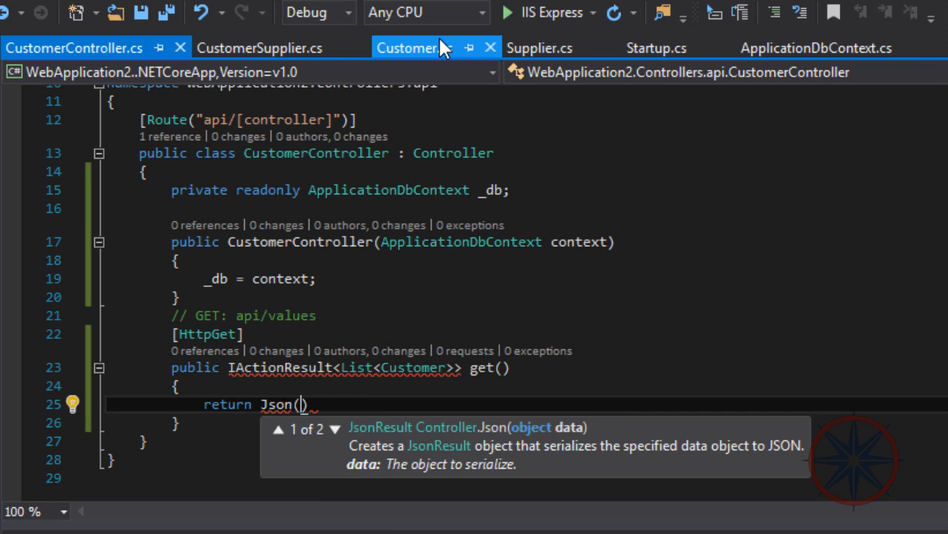
Step: Add public DbSet<Customer> customer { get; set; } to ApplicationDbContext
left_click(816, 47)
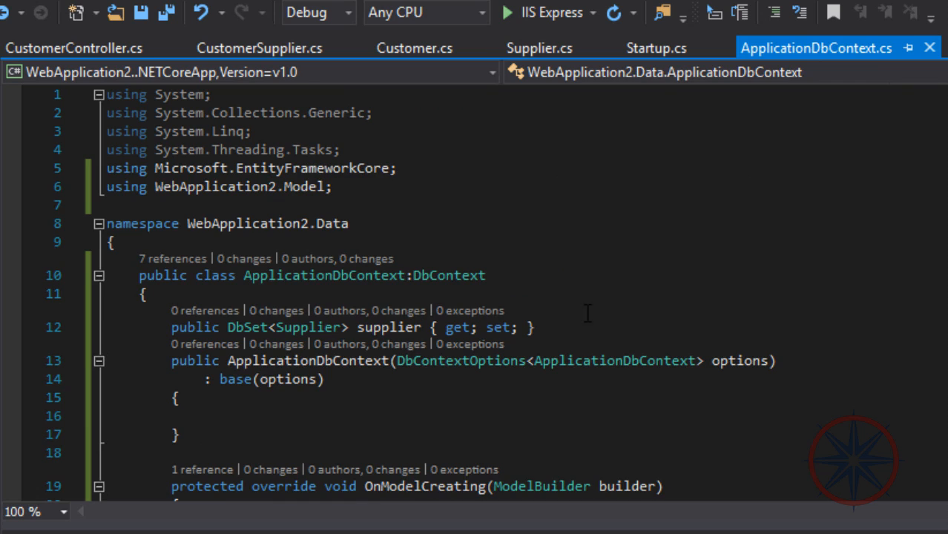
type("public")
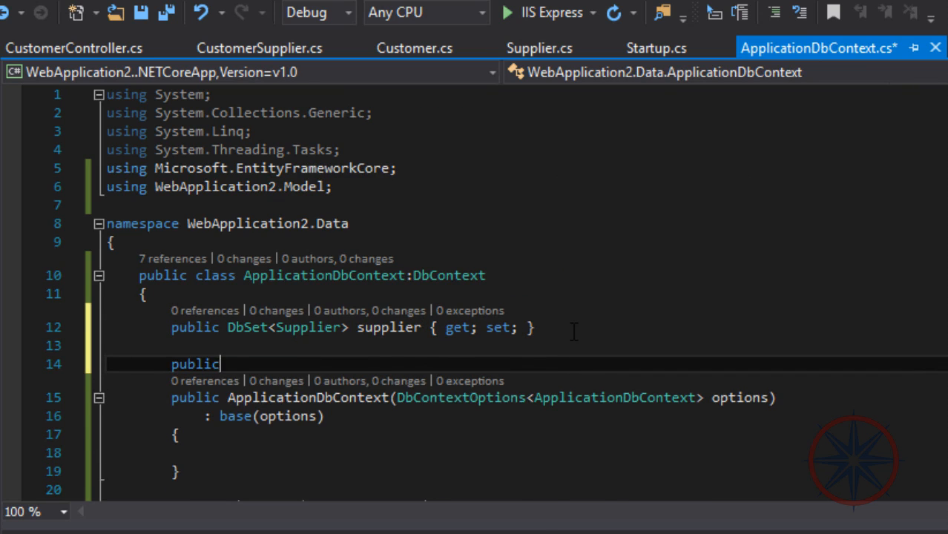
type("DbSet")
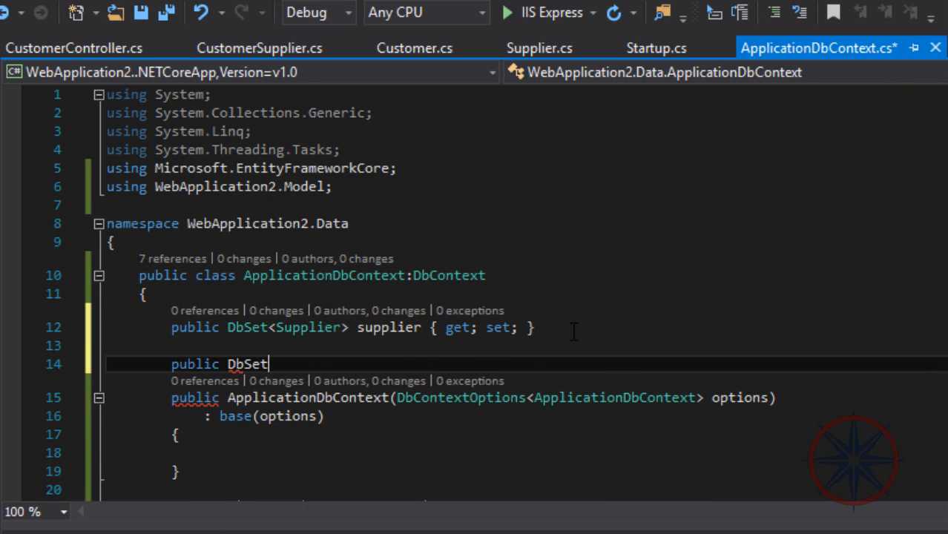
type("<Customer> cust")
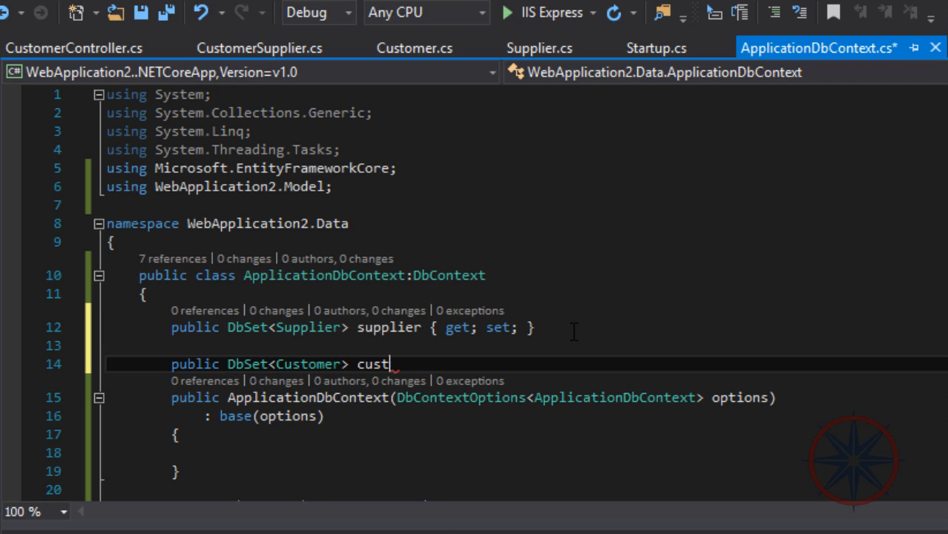
type("omer { get; set; }")
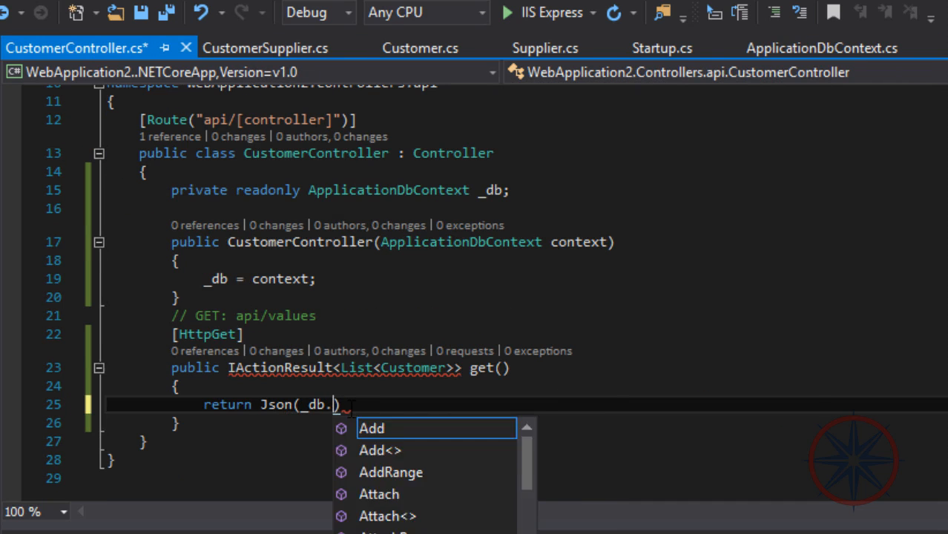
Step: Return Json(_db.customer.ToList()) from get() and simplify its return type to IActionResult
type("customer.")
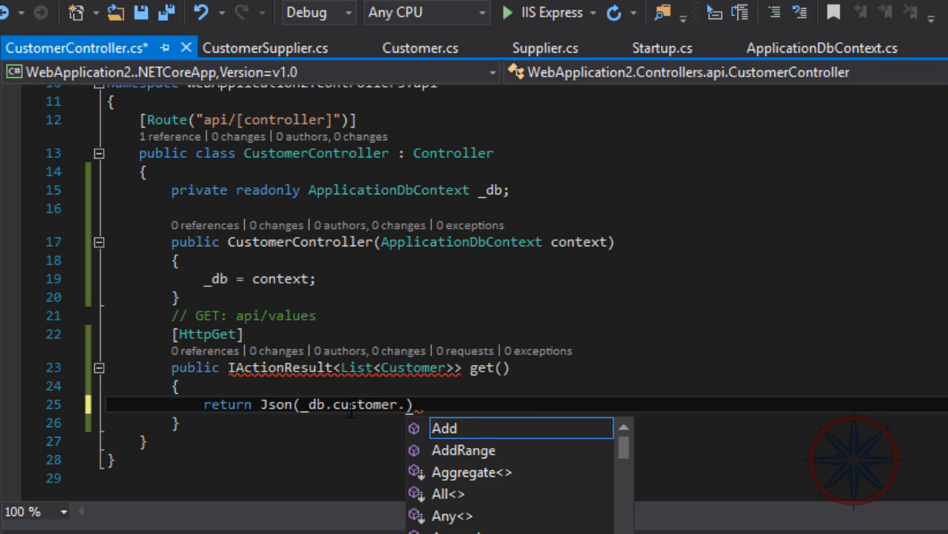
type("to")
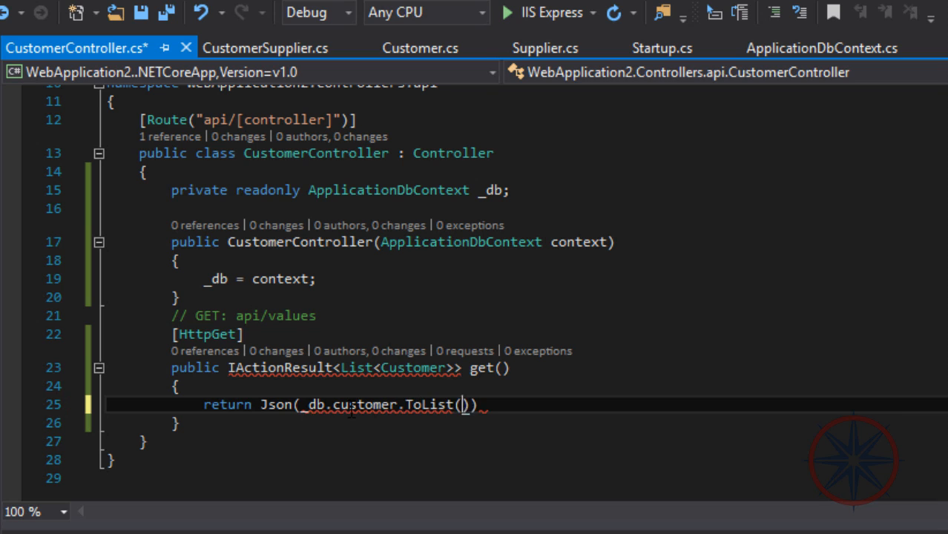
type(");")
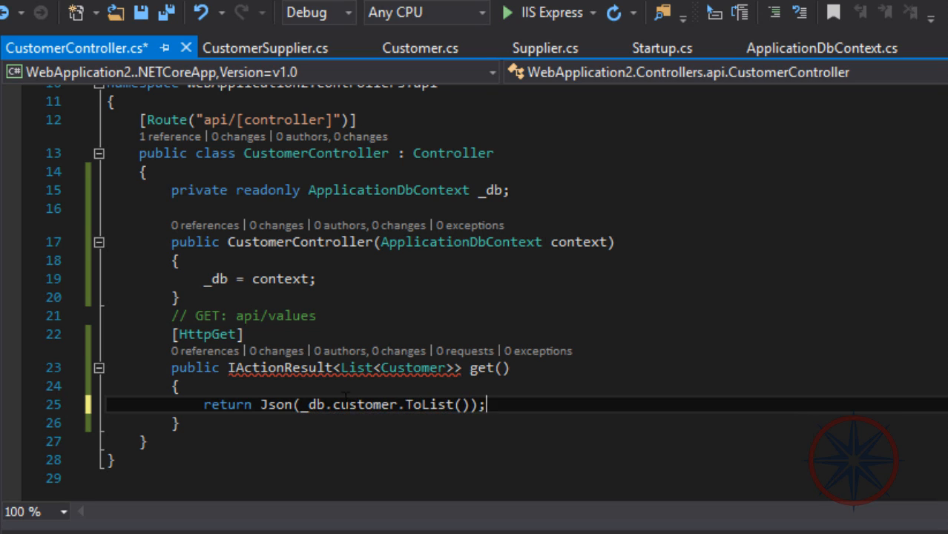
double_click(229, 403)
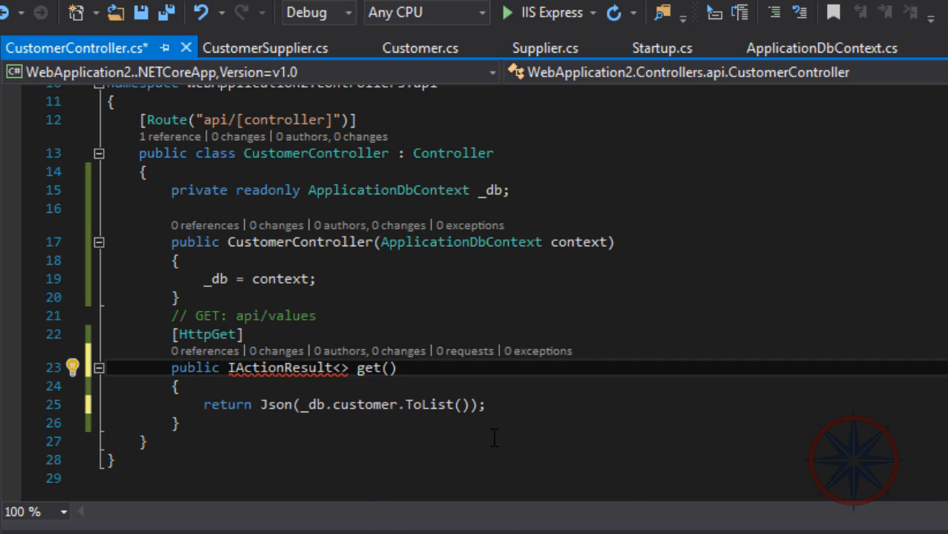
type("object")
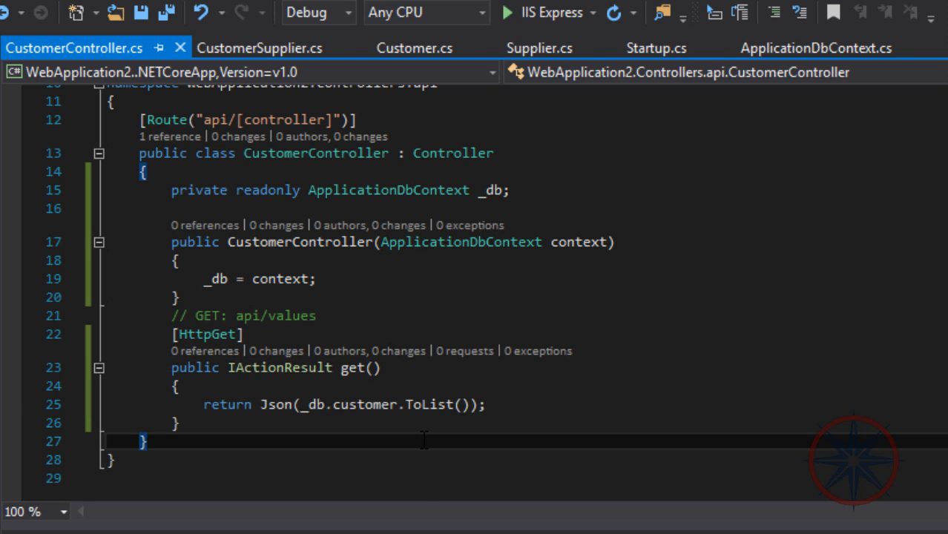
double_click(359, 405)
type("[")
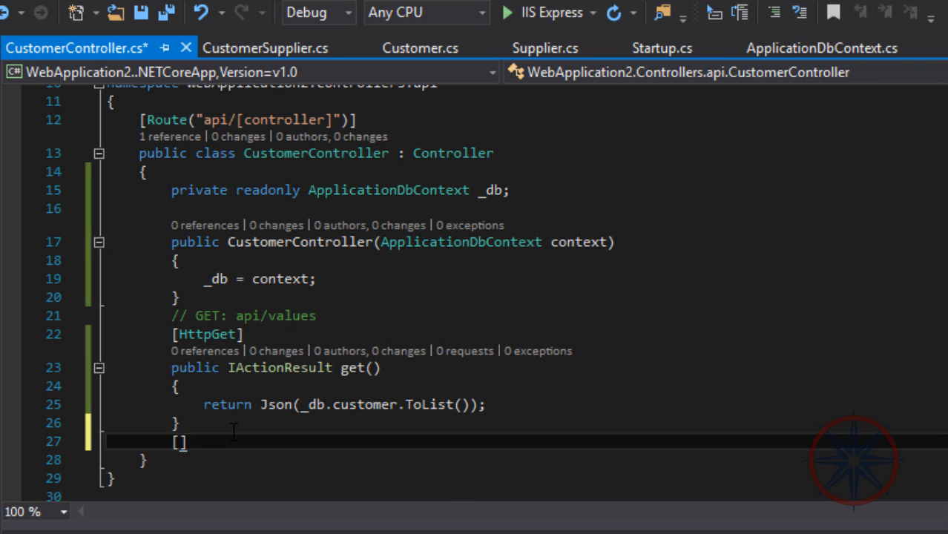
Step: Declare [HttpPost] public IActionResult post([FromBody] Customer _customer)
type("Http")
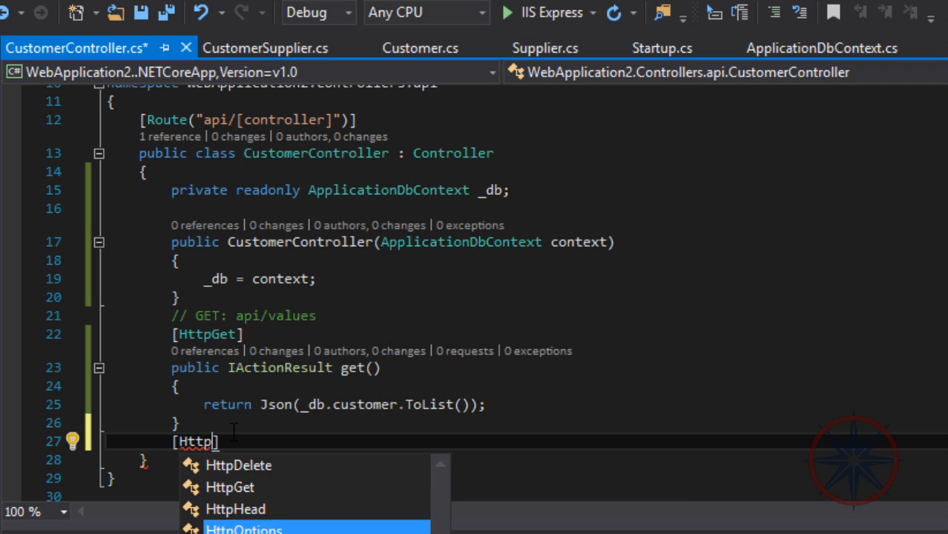
type("Post")
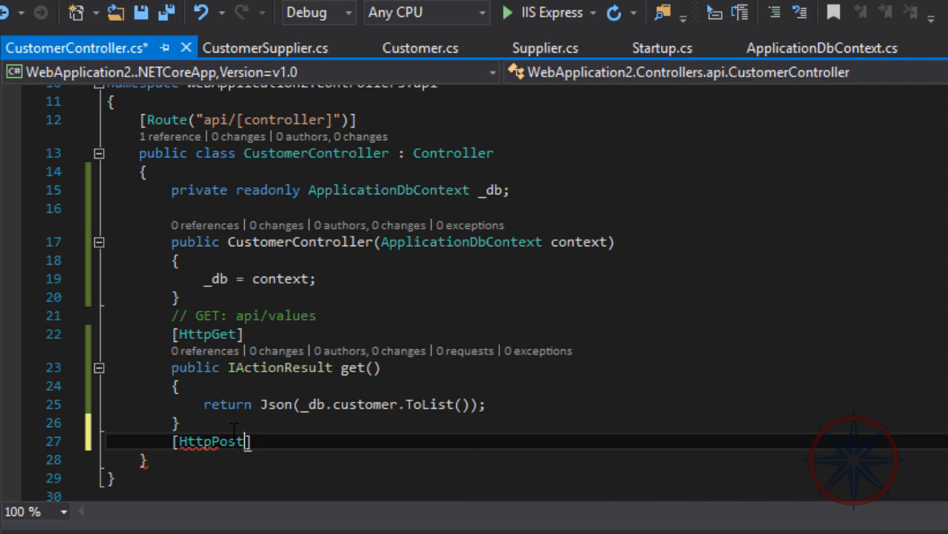
type("public")
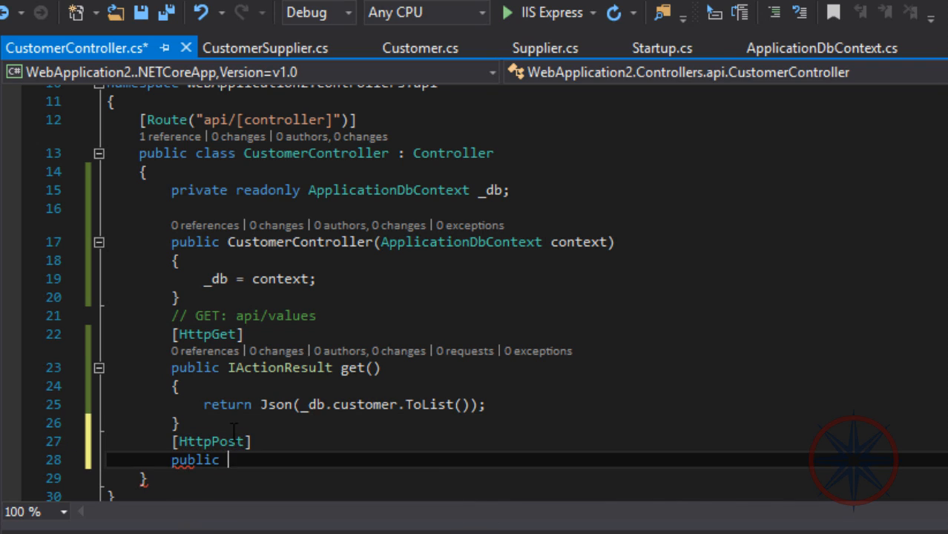
type("IA")
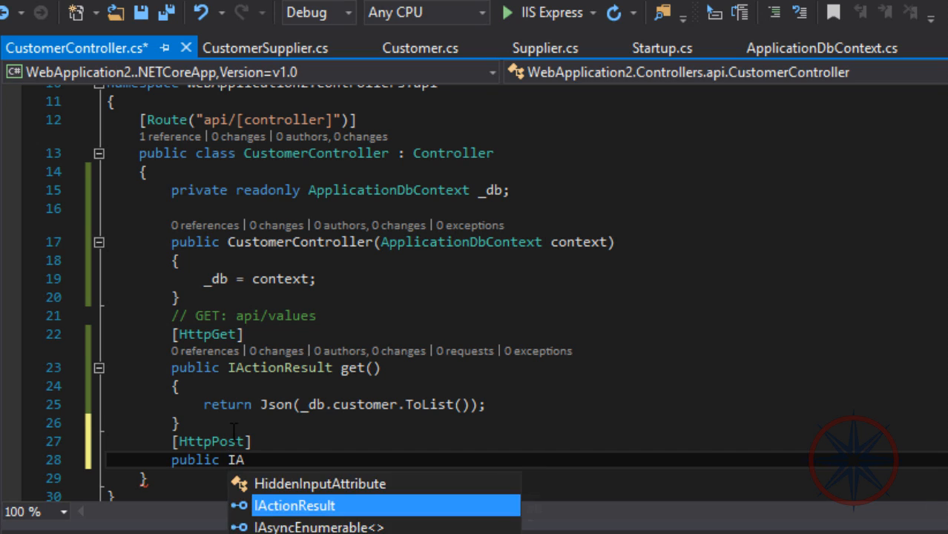
type("ctionResult post()")
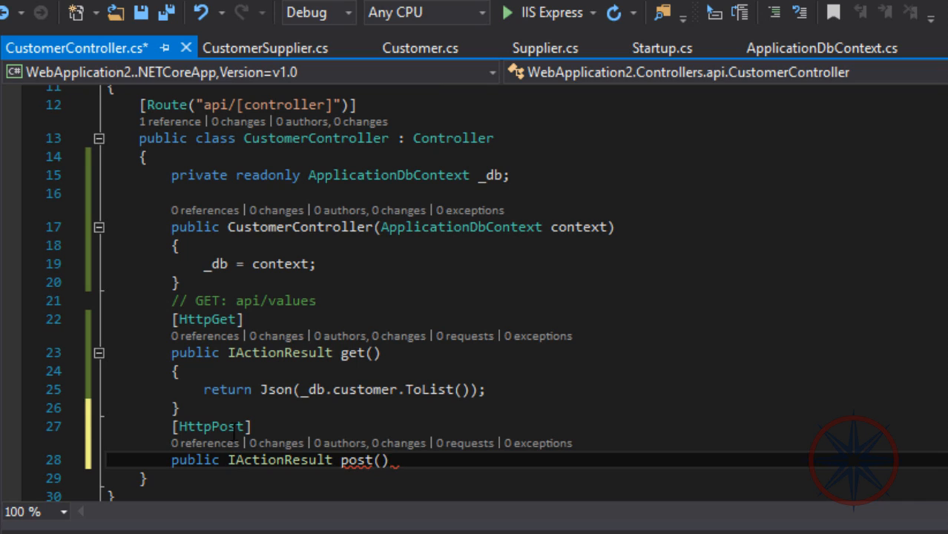
type("[FromBody")
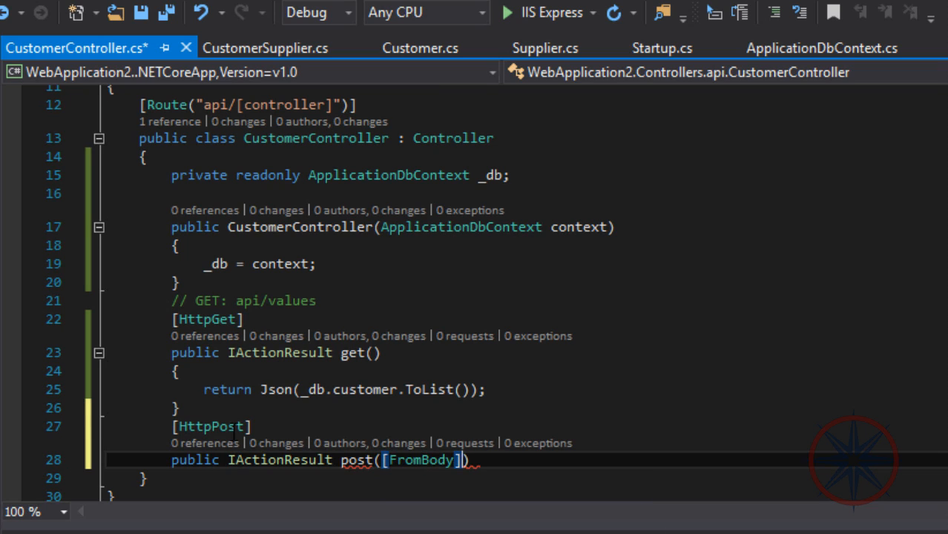
type("Customer _customer")
type("{")
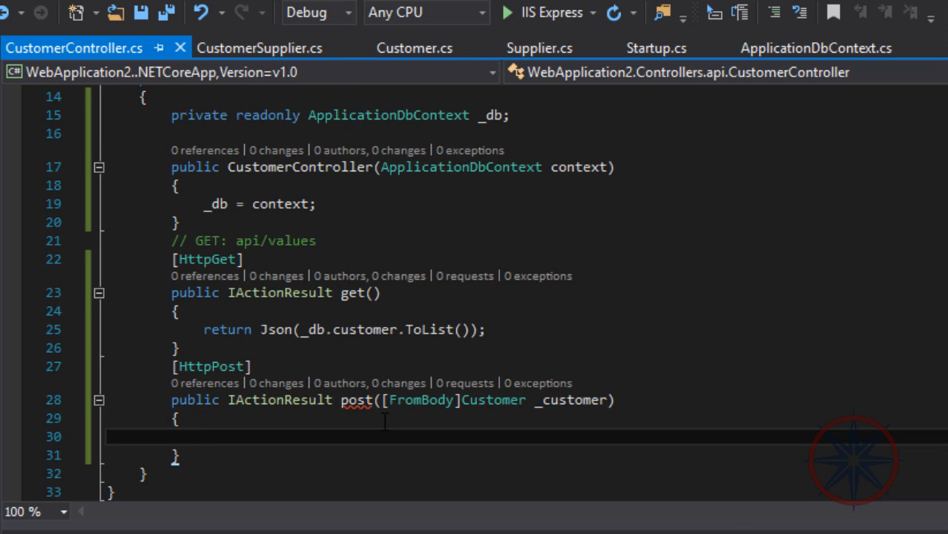
type("Customer db")
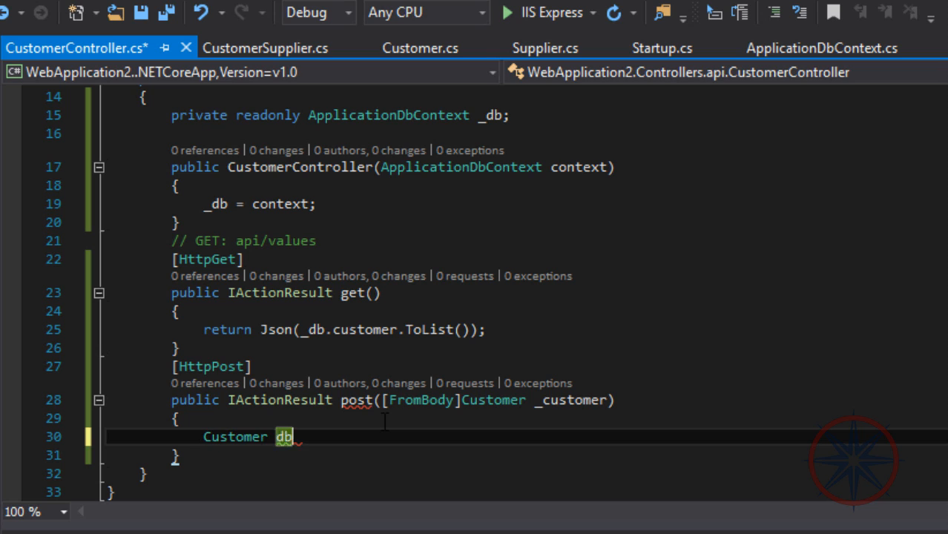
Step: Create dbCustomer with the posted fullName, add it, SaveChanges and return Json(dbCustomer)
type("Customer = new Customer();")
type("dbCustomer.fullName")
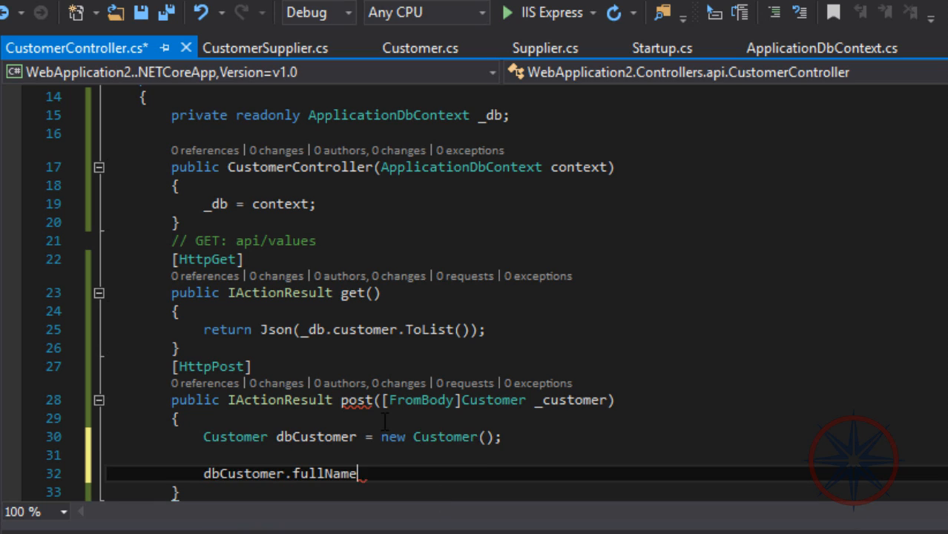
type("= _customer.fullName;")
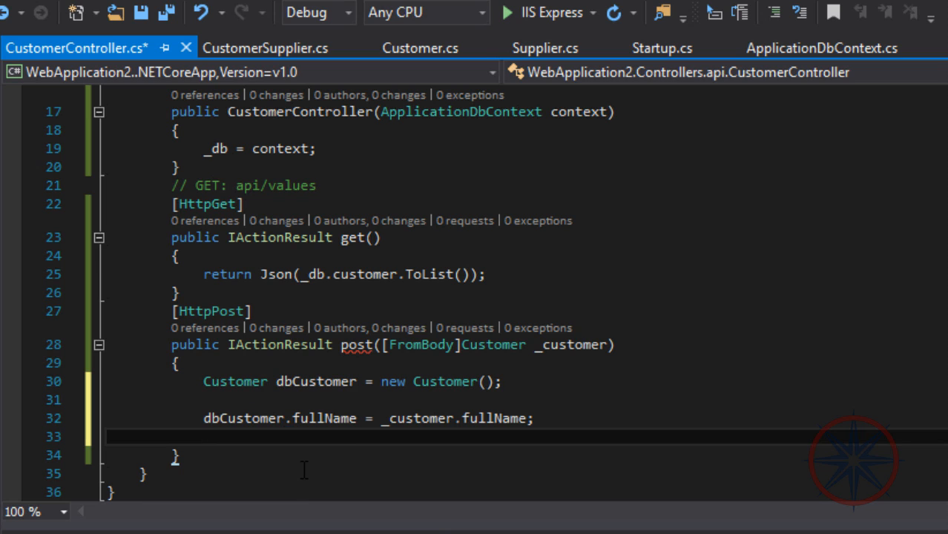
type("_db.")
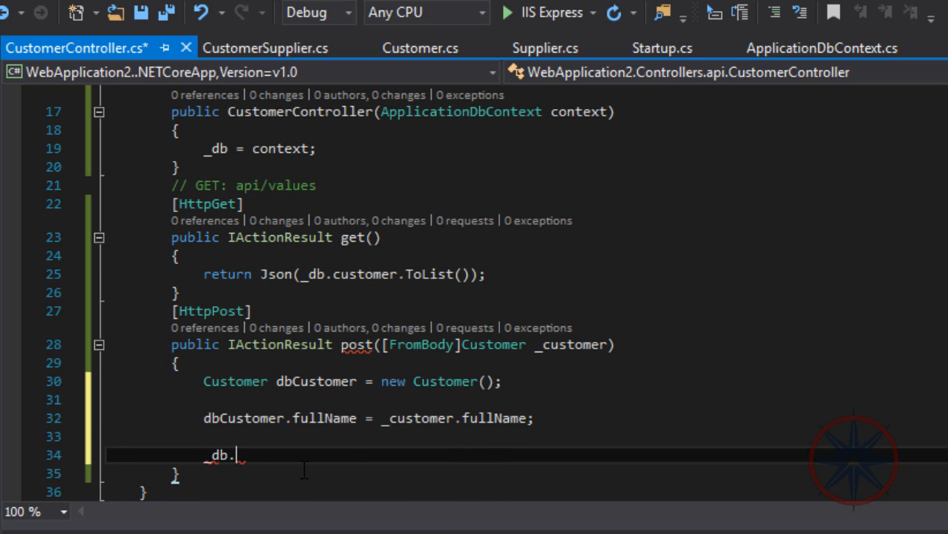
type("customer.Add(dbCustomer);")
type("_d")
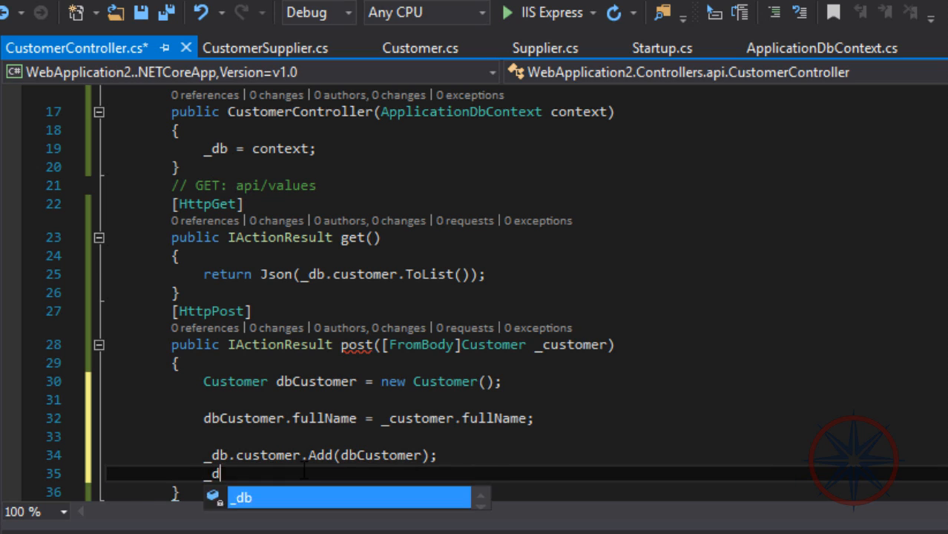
type("b.SaveChanges();")
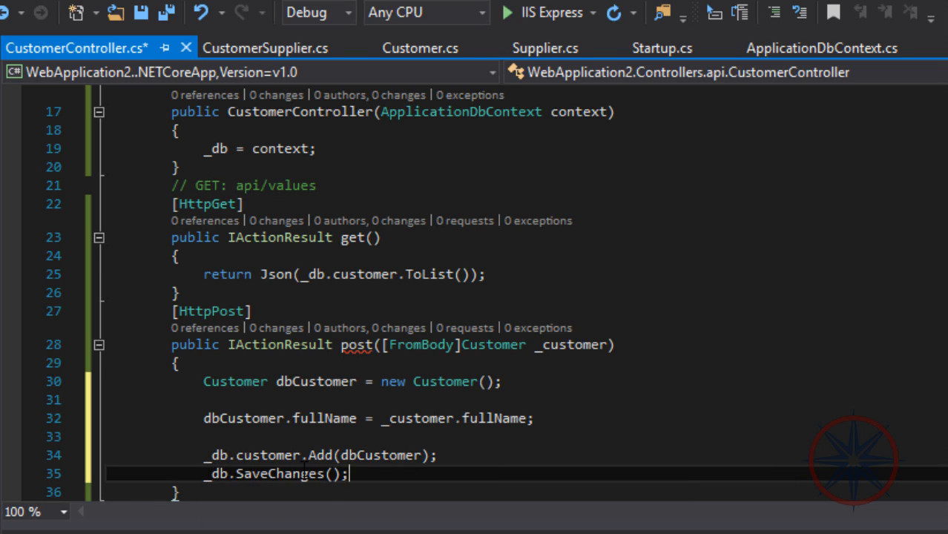
type("return")
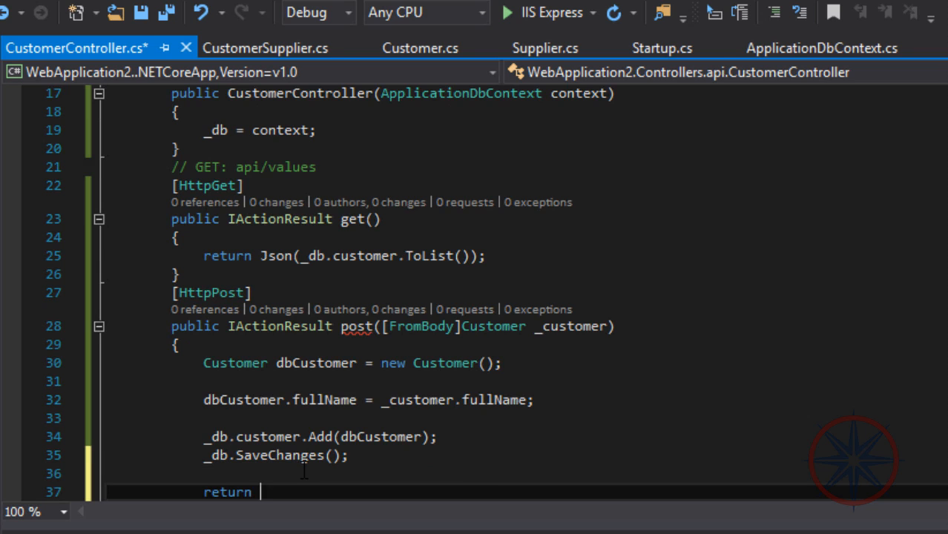
type("Json(dbCustomer);")
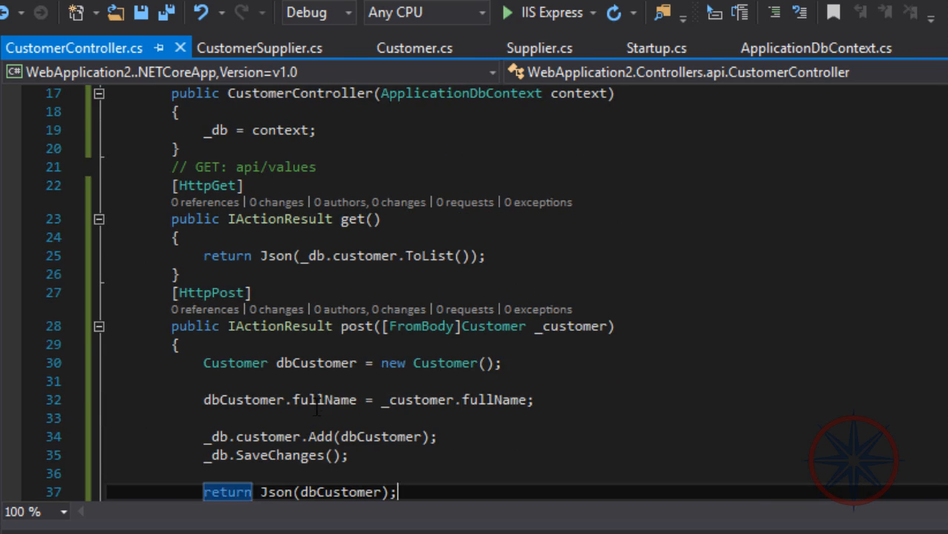
scroll("down", 3)
type("[")
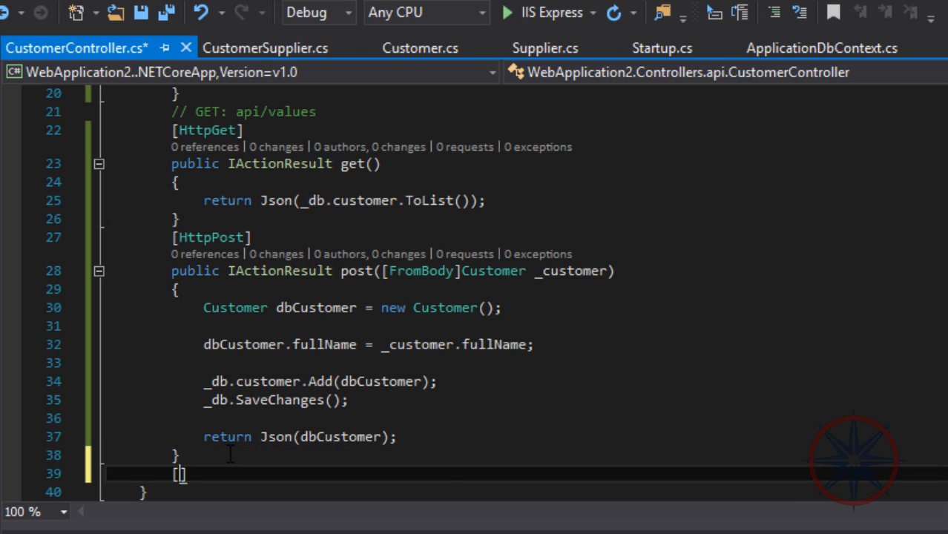
Step: Add [HttpPost("{id}/{supplierId}")] and [Route("addsup")] attributes below post()
type("Httppo")
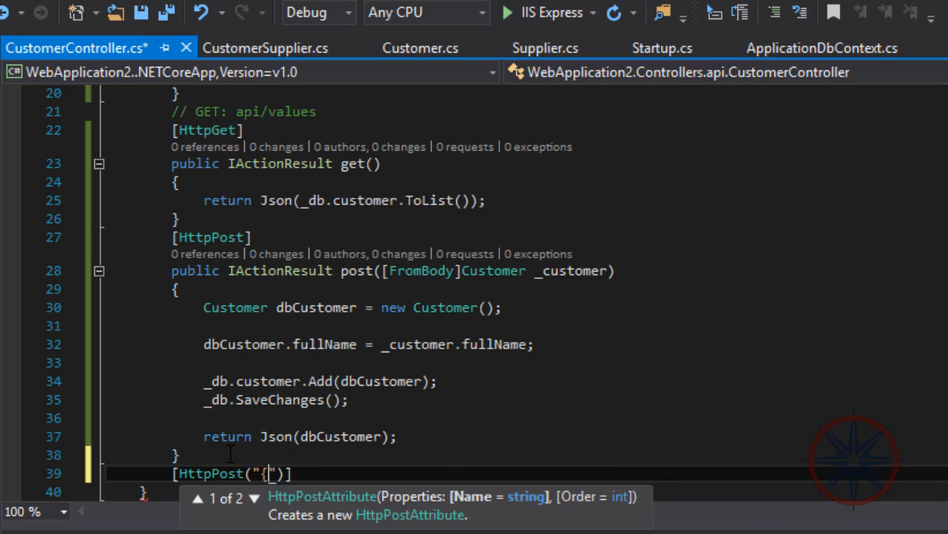
type("id}")
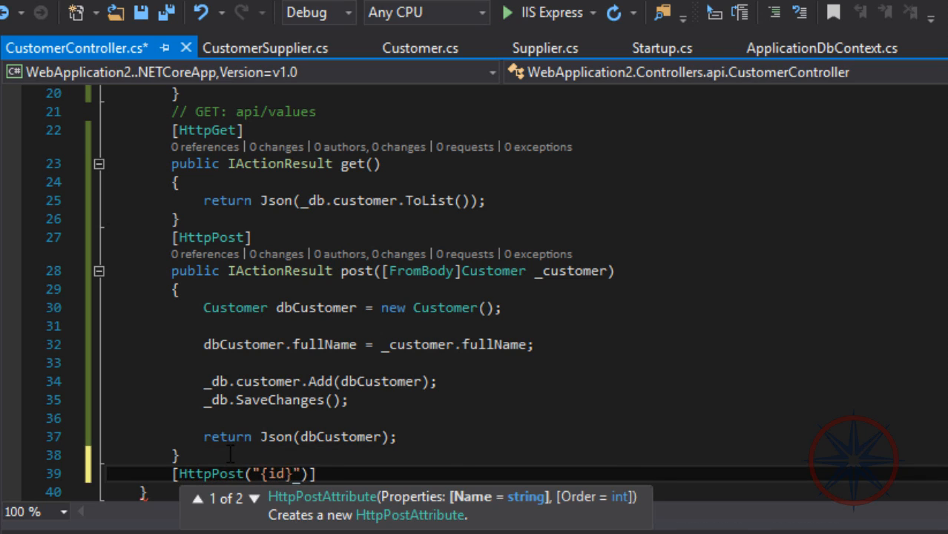
type("/{")
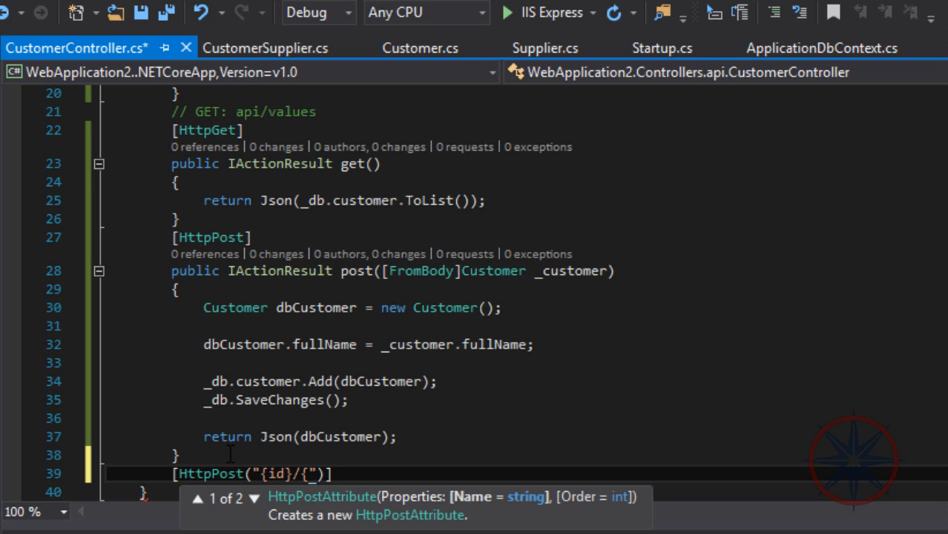
type("i")
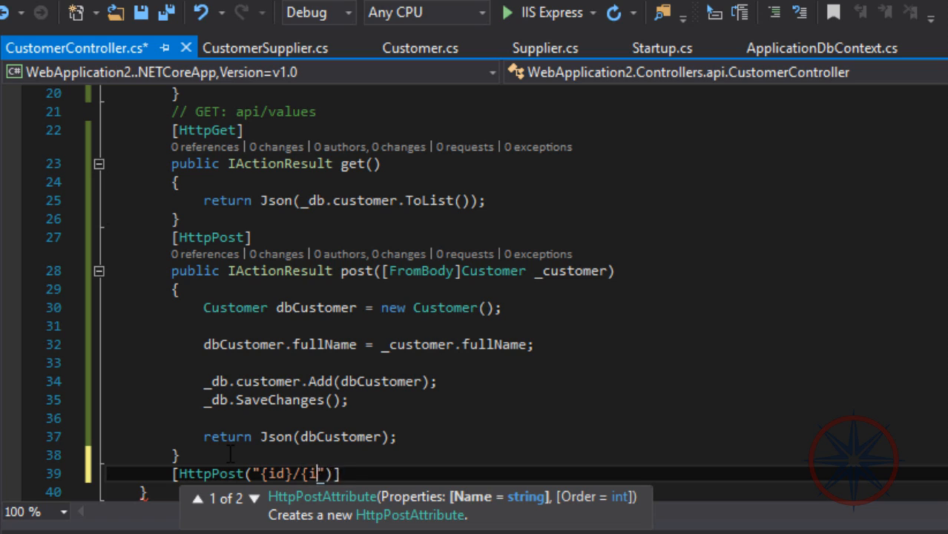
type("supplierId")
type("[")
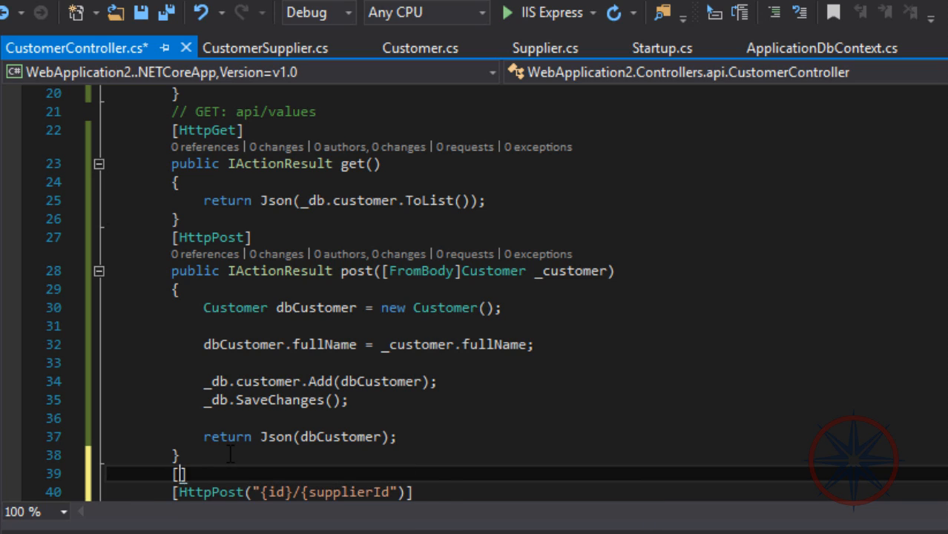
type("Route(\"\")")
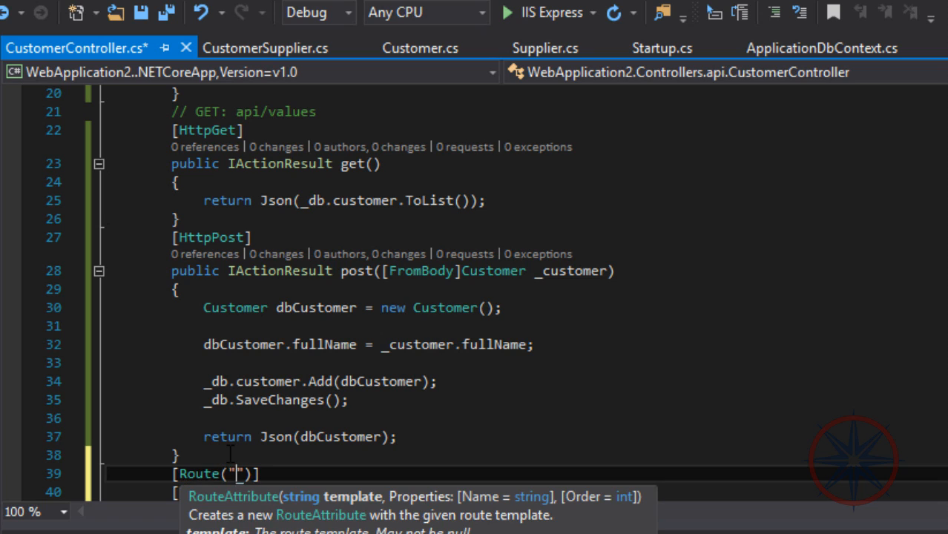
type("add")
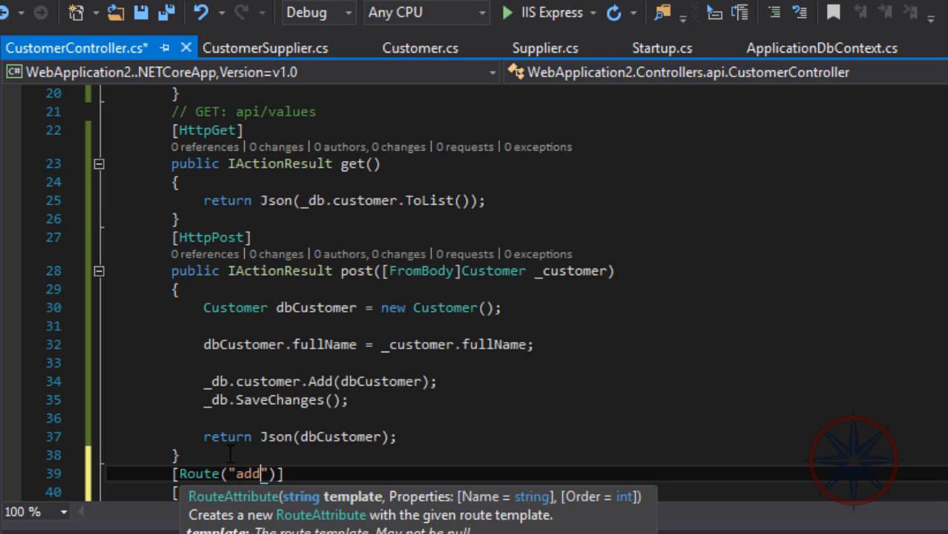
type("sup")
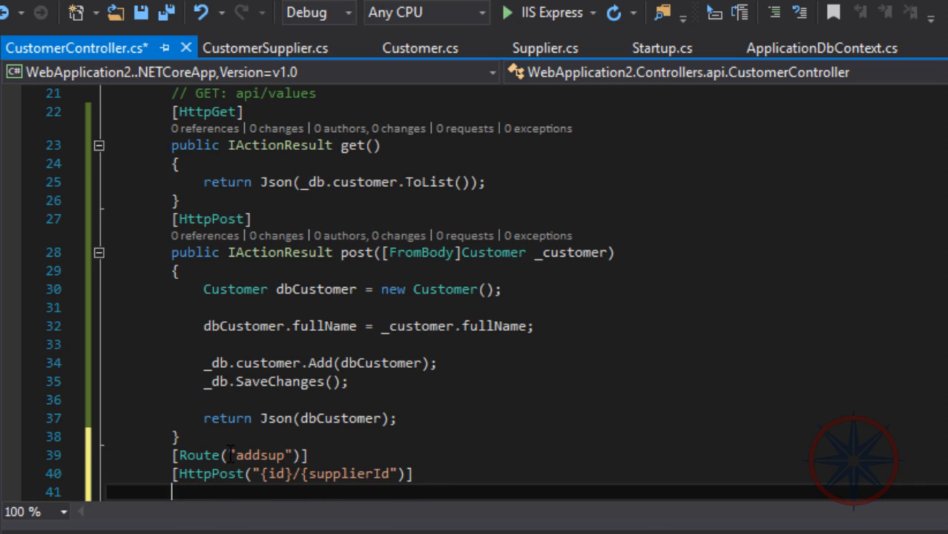
Step: Declare public IActionResult addSuplier(int id, int supplierId)
type("public IActionResult")
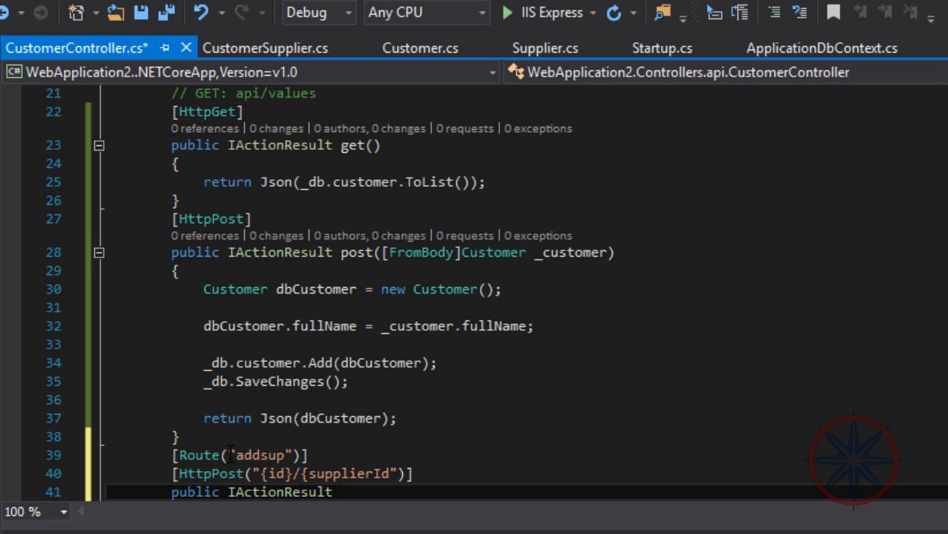
type("addSuplier(")
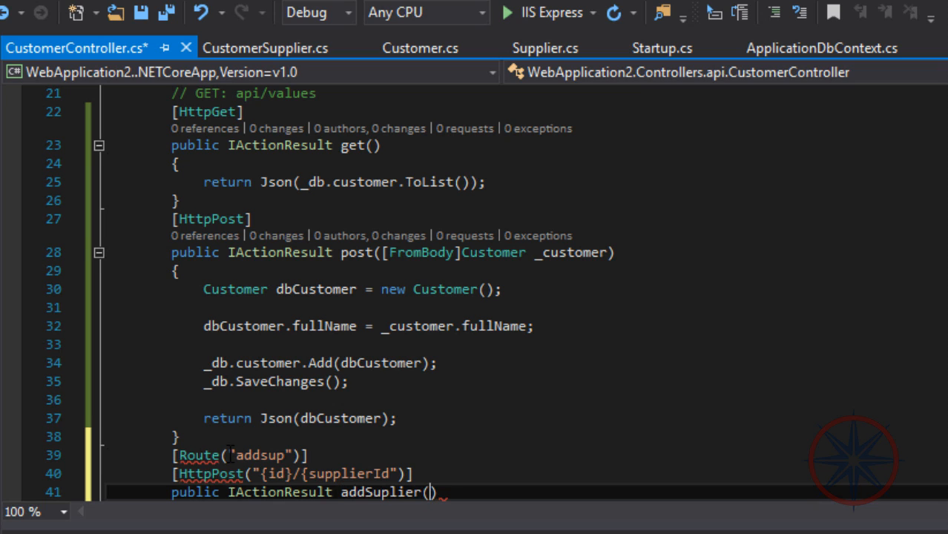
type("int id,int")
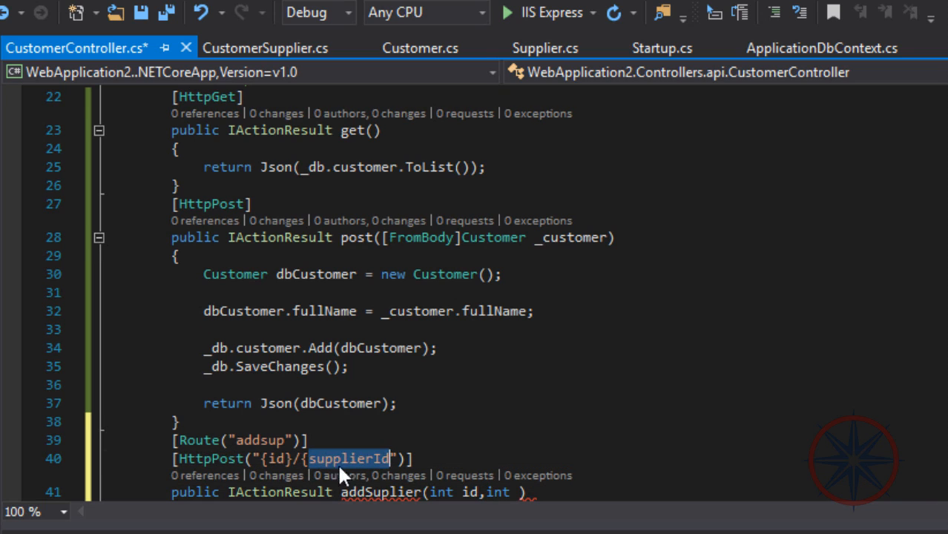
type("supplierId")
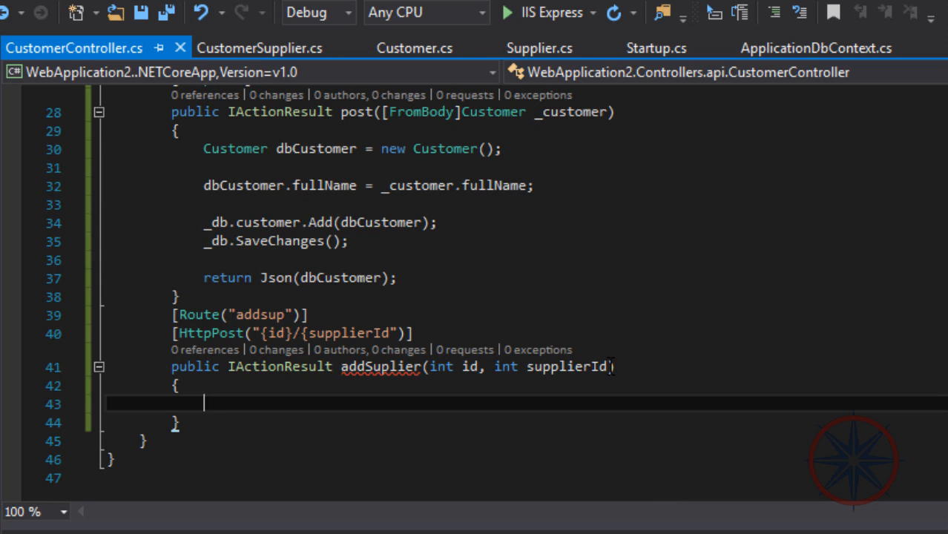
Step: Fetch dbCustomer and dbSupplier from _db by id and supplierId using Where(...).First()
type("Customer dbCustomer =")
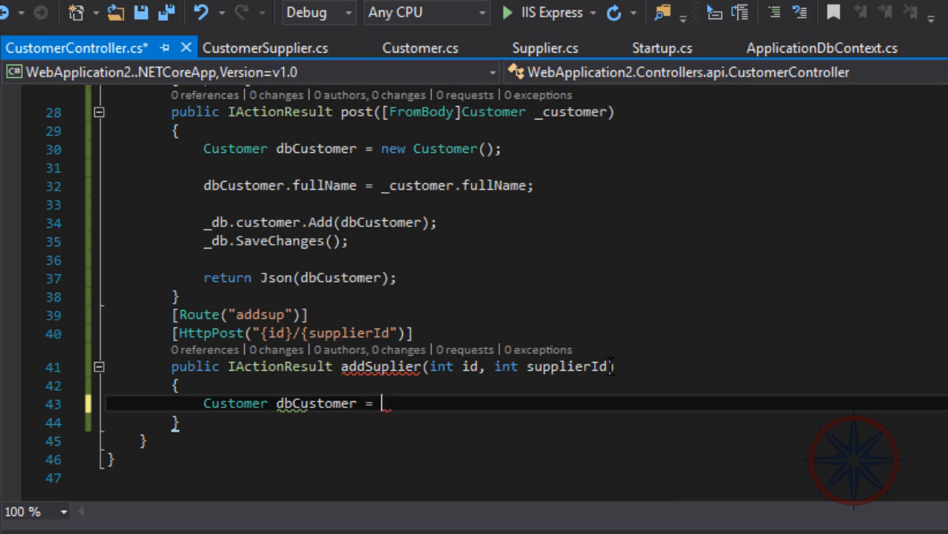
type("_db")
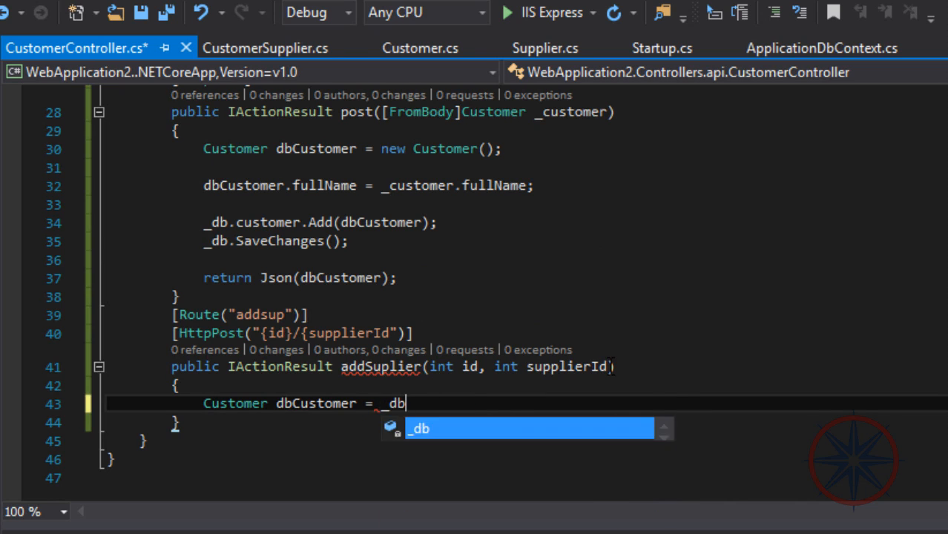
type(".customer.wh")
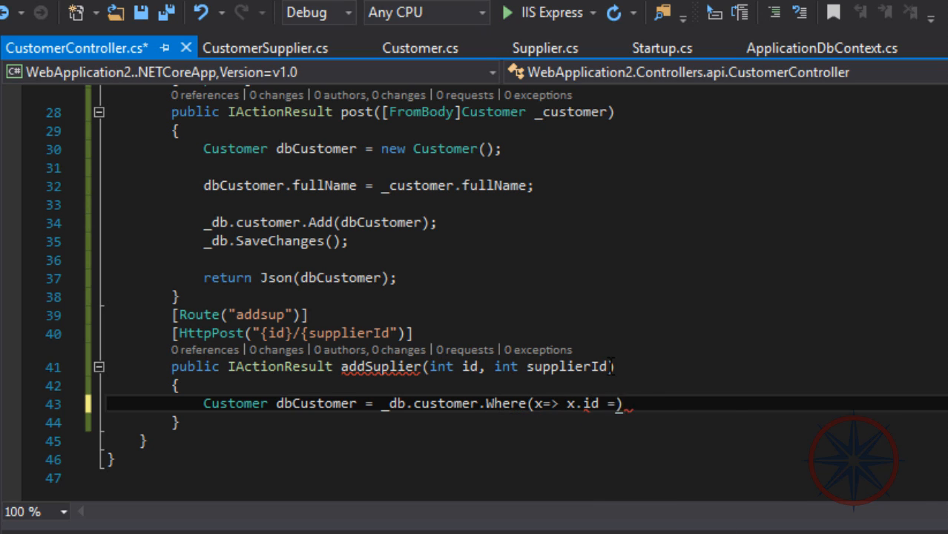
type("= id).first();")
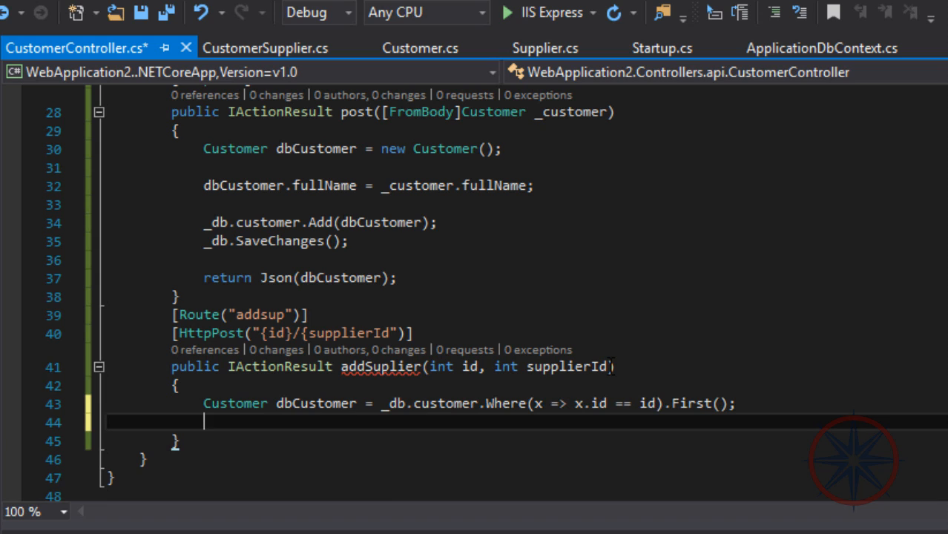
type("Supplier dbSupplier = _db")
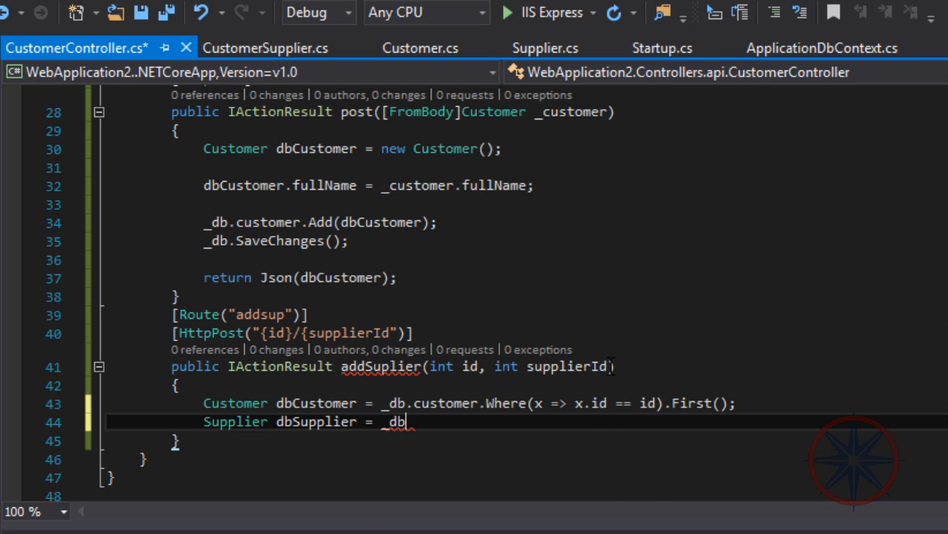
type(".supplier.Where(")
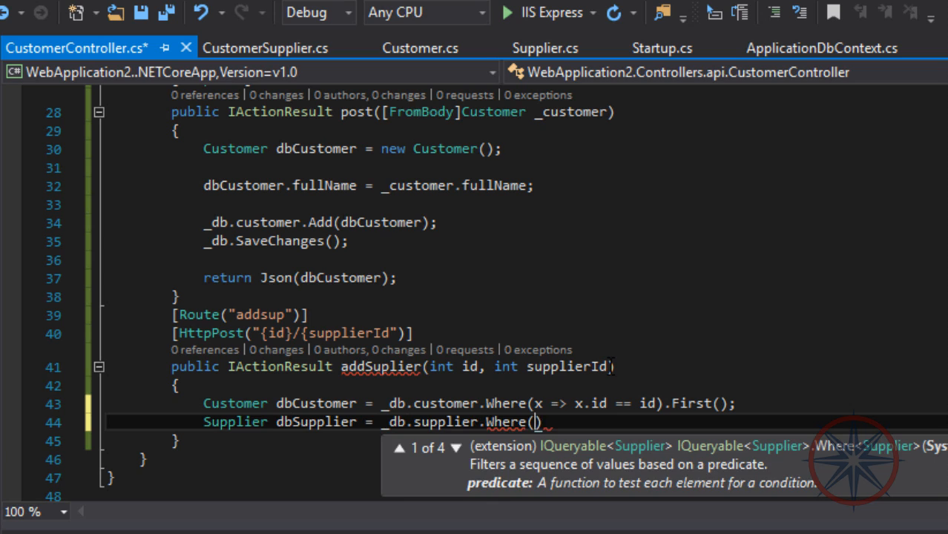
type("x=> x.id ==")
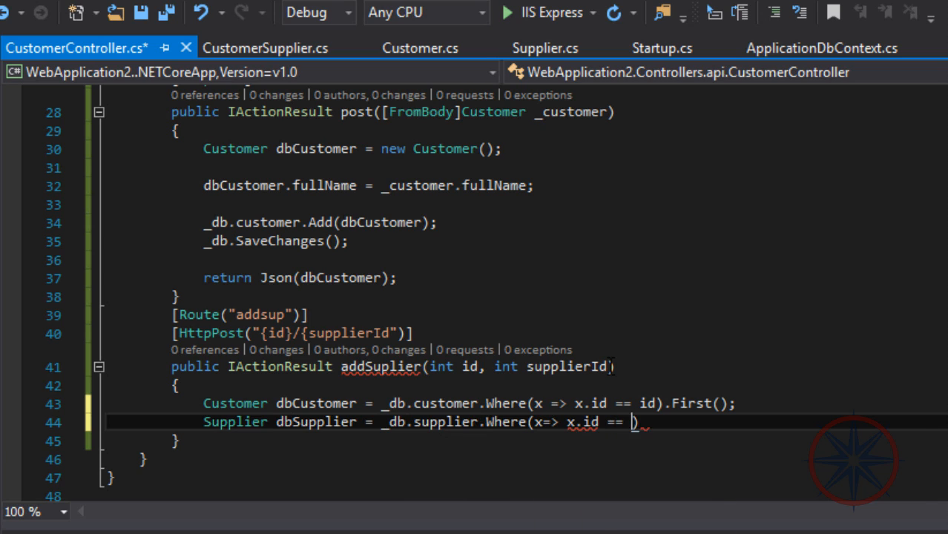
type("supplierId).First();")
type("db")
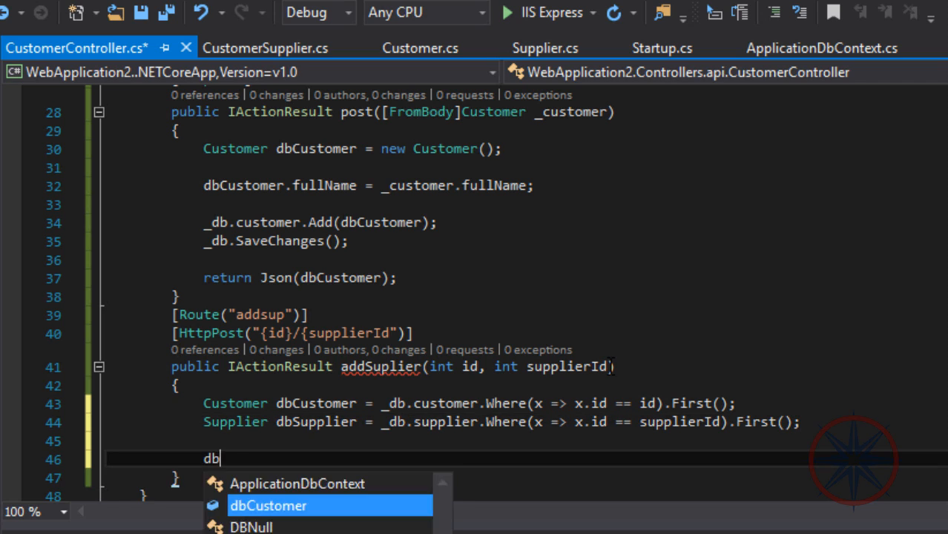
Step: Add a CustomerSupplier link to dbCustomer.supplier, SaveChanges and return Json(dbCustomer)
type("Customer.supplier.")
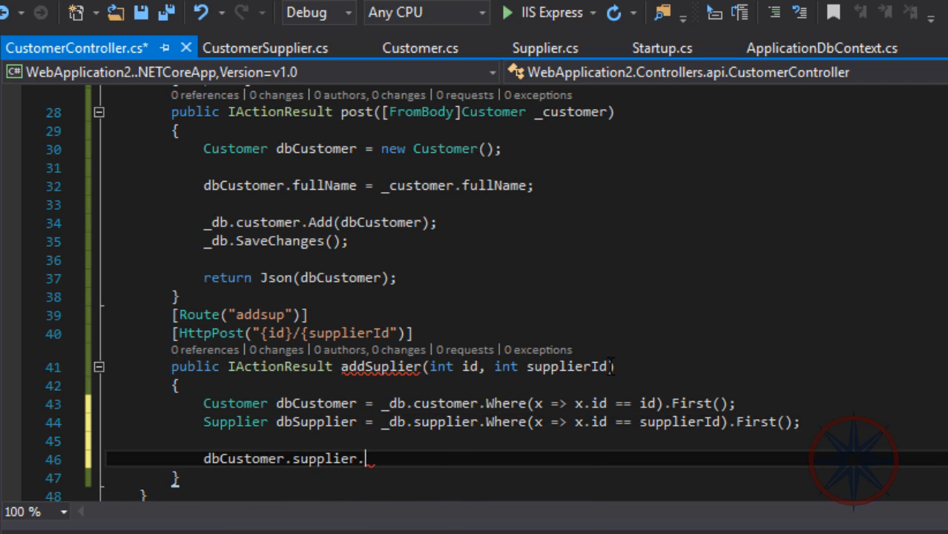
type("Add()")
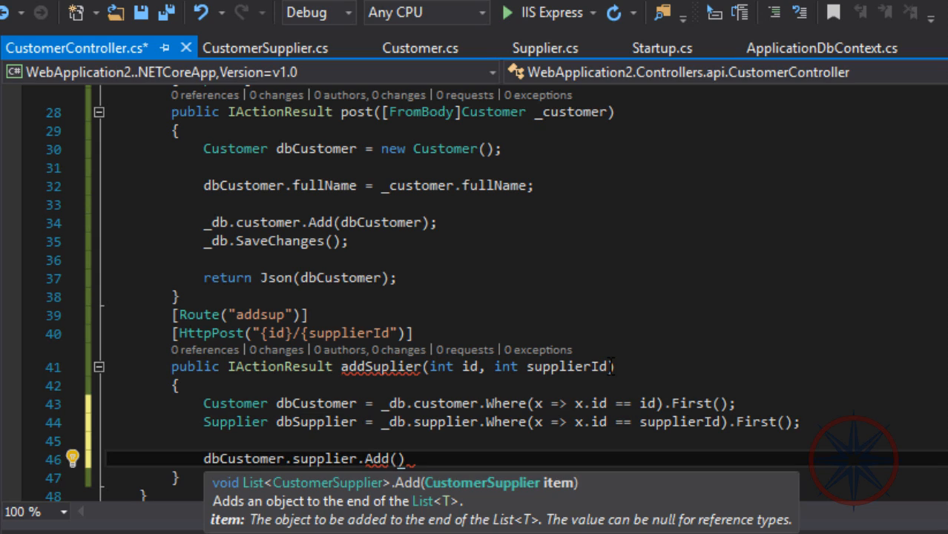
type("db")
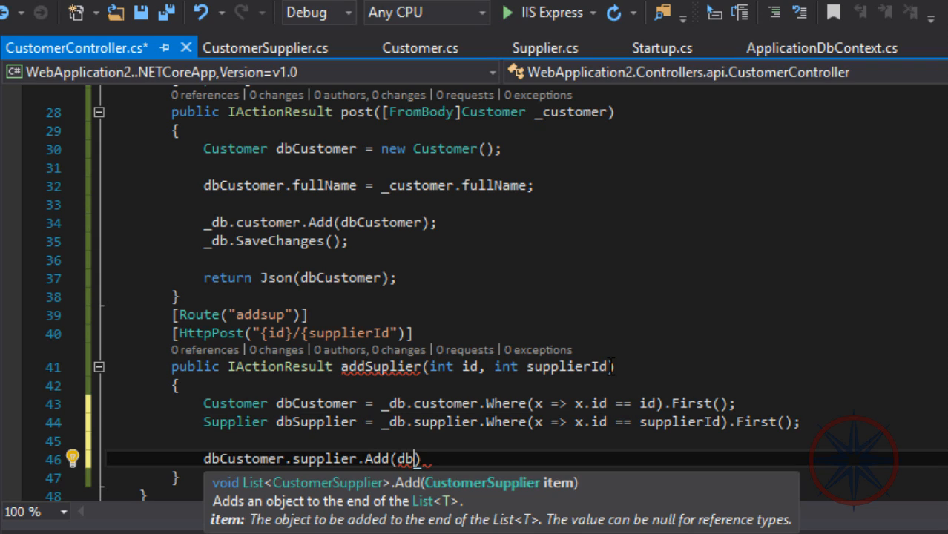
key("Backspace")
type("new Model.CustomerSupplier { ")
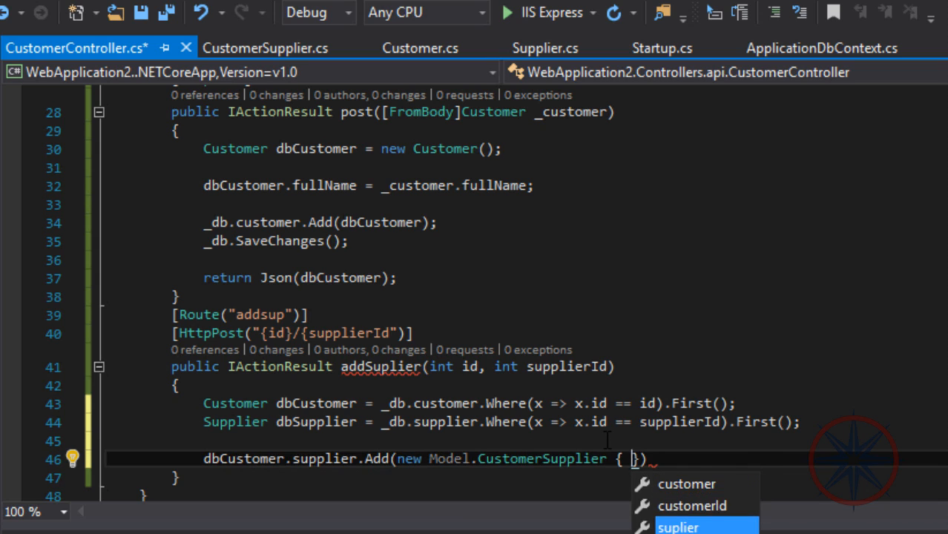
type("suplier = dbSupplier")
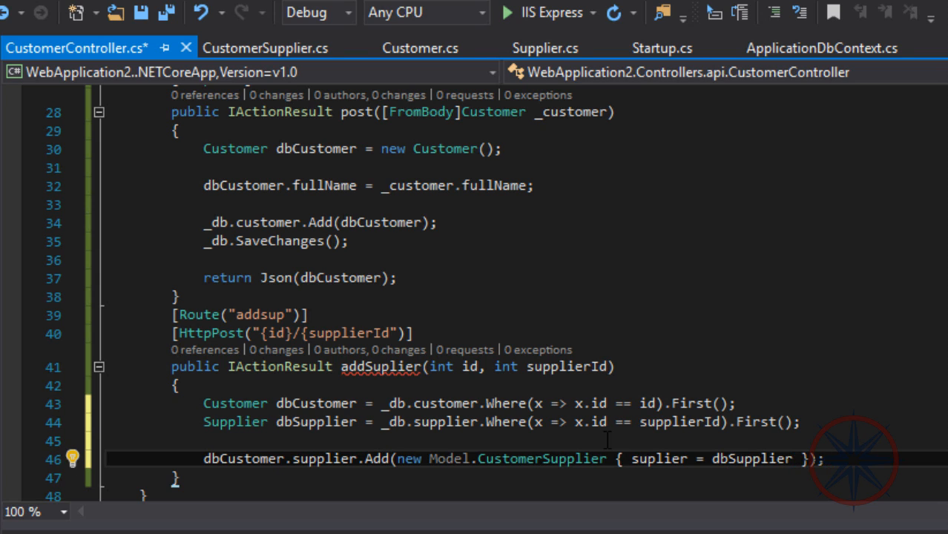
type("_db.SaveChanges();")
type("return")
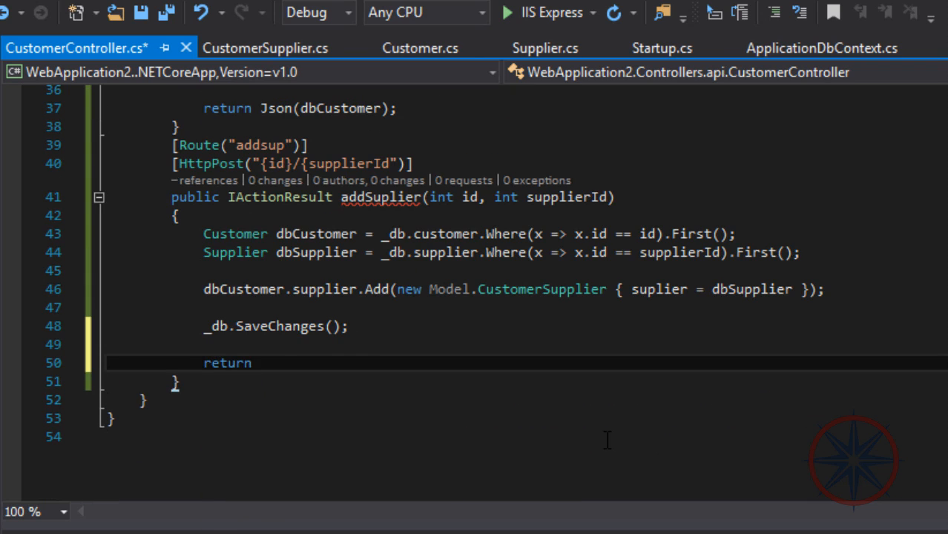
type("Json(dbCu")
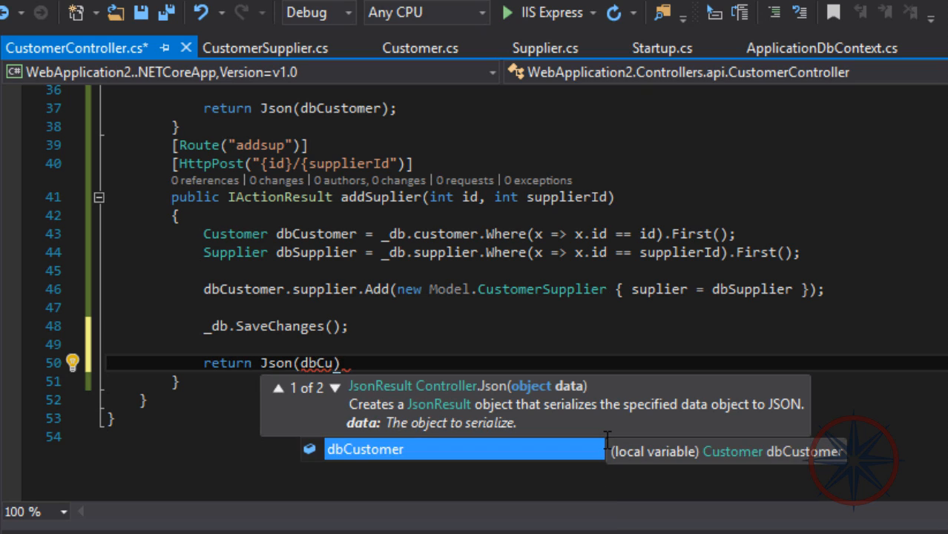
key("Tab")
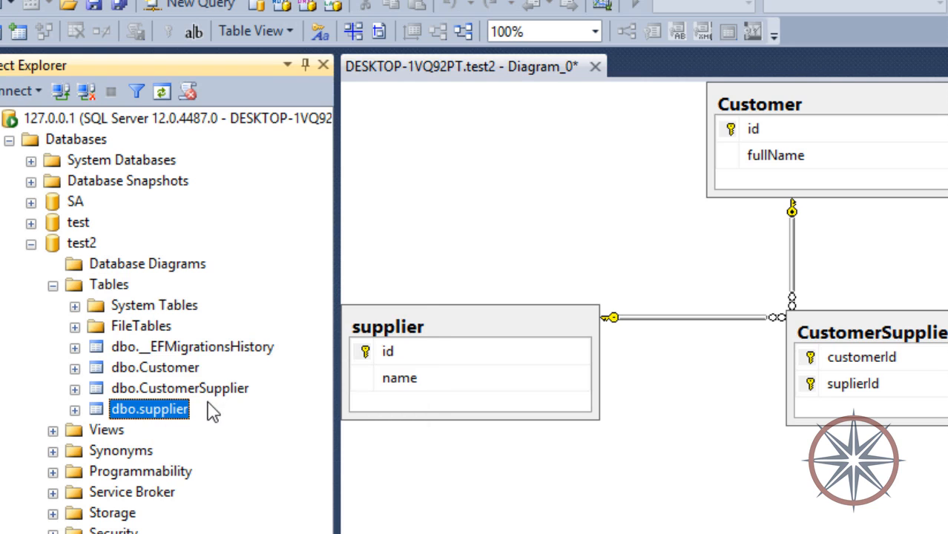
Step: Enter Supplier1 as the name of the new supplier row
double_click(132, 409)
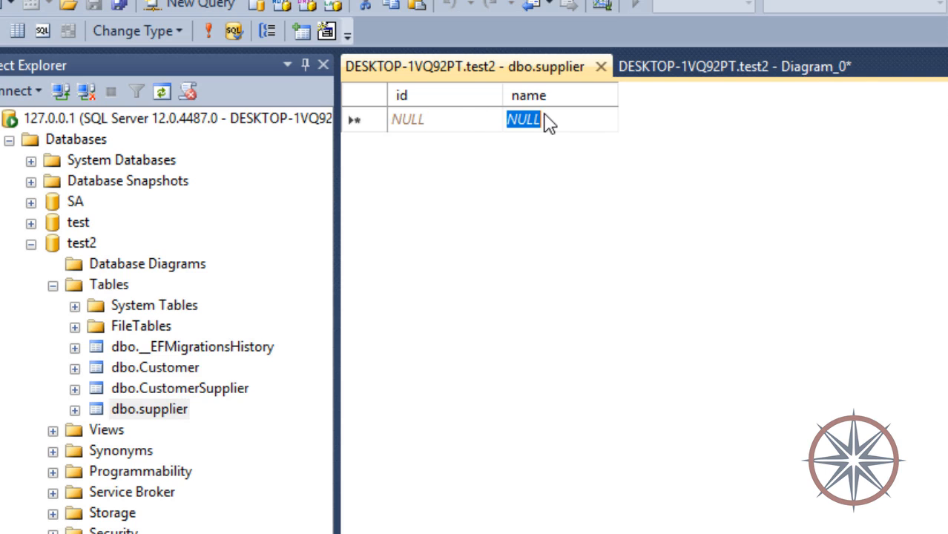
type("Supplier1")
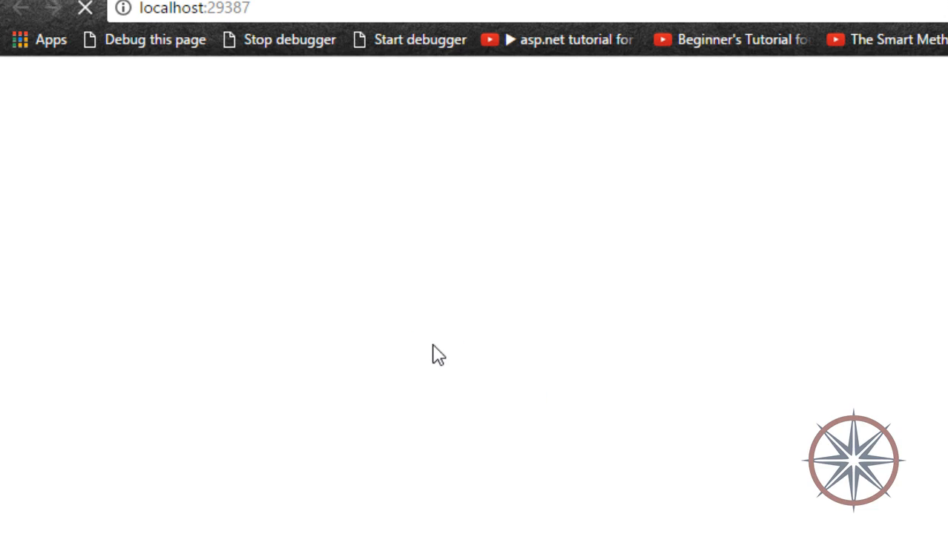
mouse_move(431, 344)
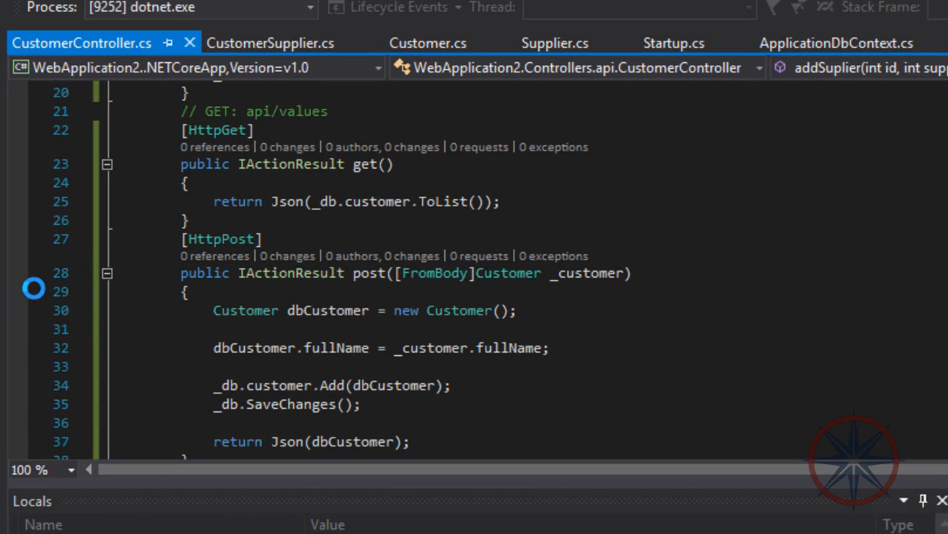
Step: Set a breakpoint inside the post action
left_click(11, 288)
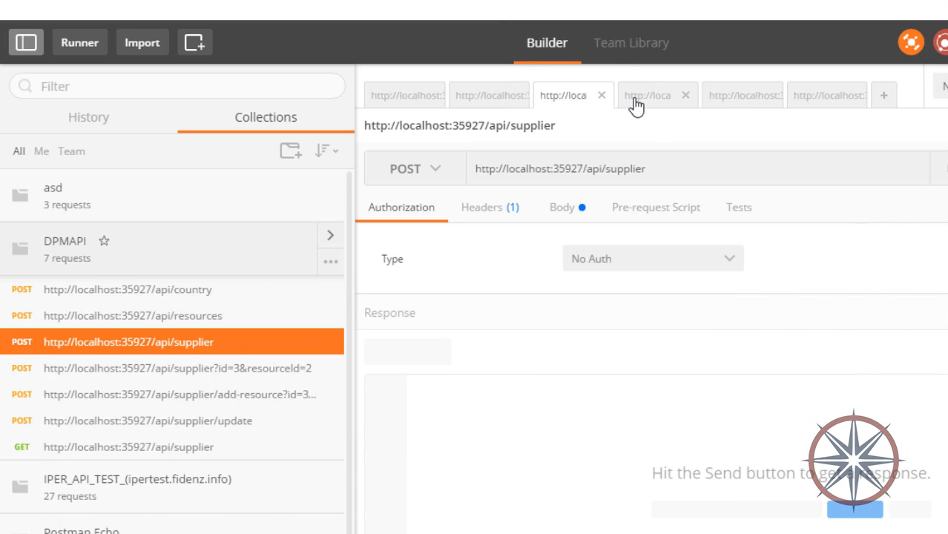
left_click(511, 95)
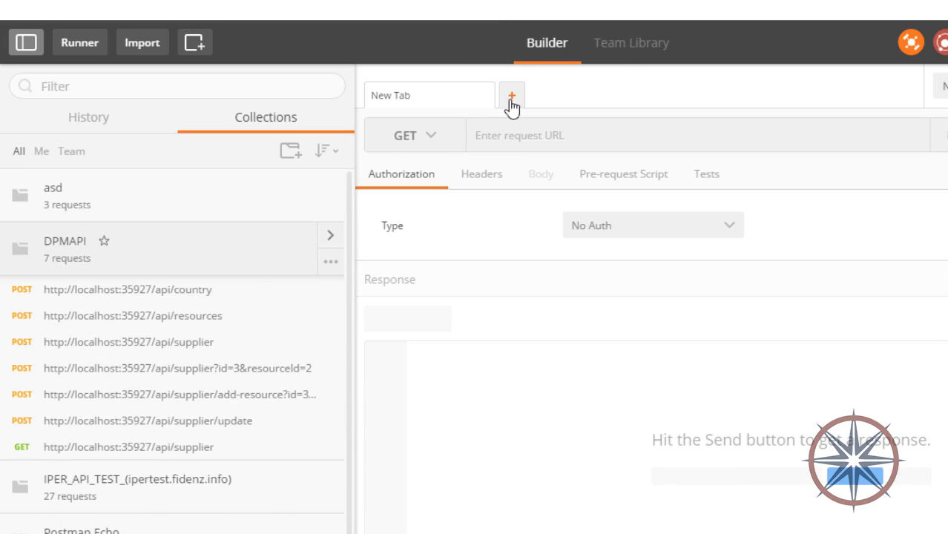
type("http://localhost:29387/")
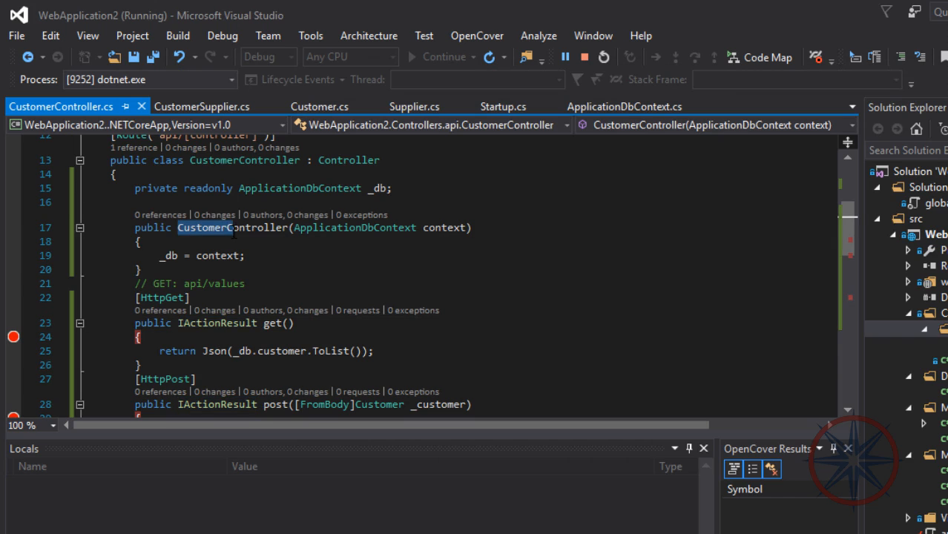
double_click(231, 228)
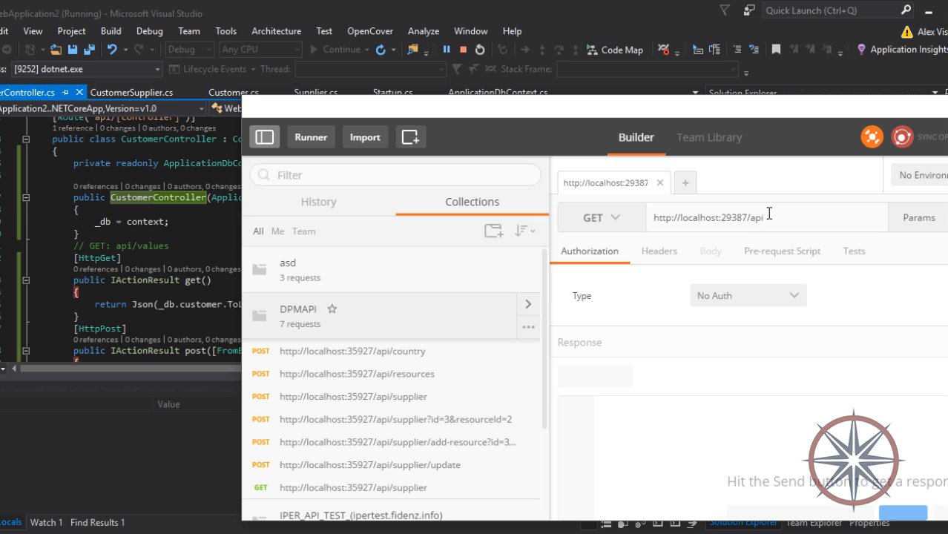
type("customer")
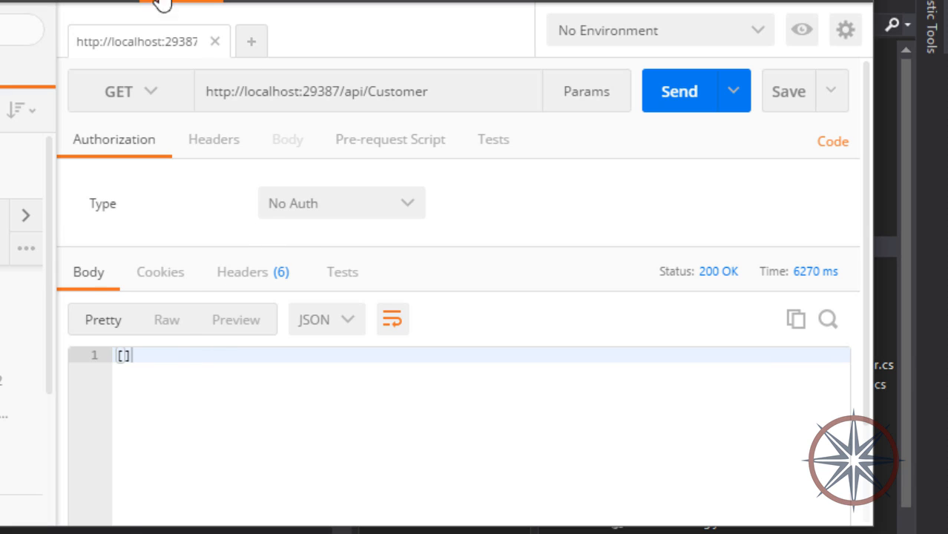
left_click(133, 92)
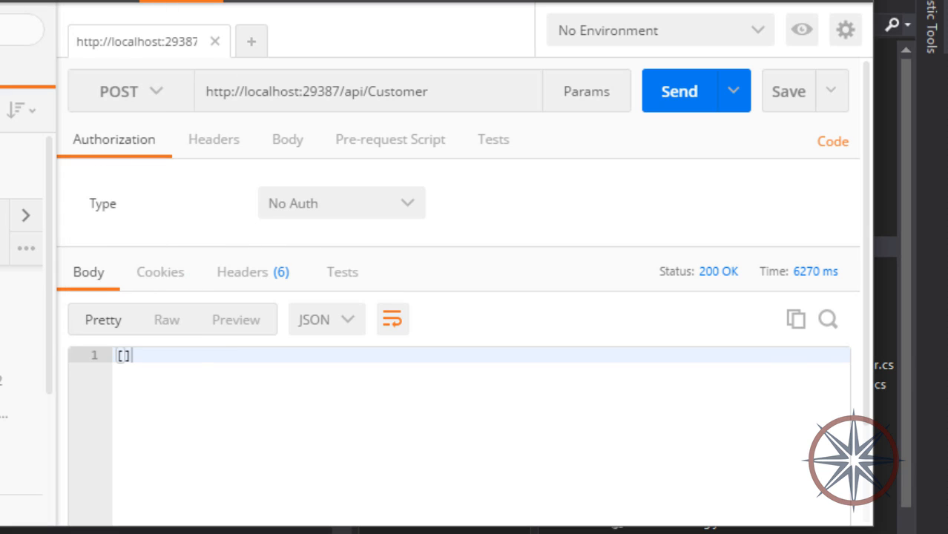
left_click(149, 90)
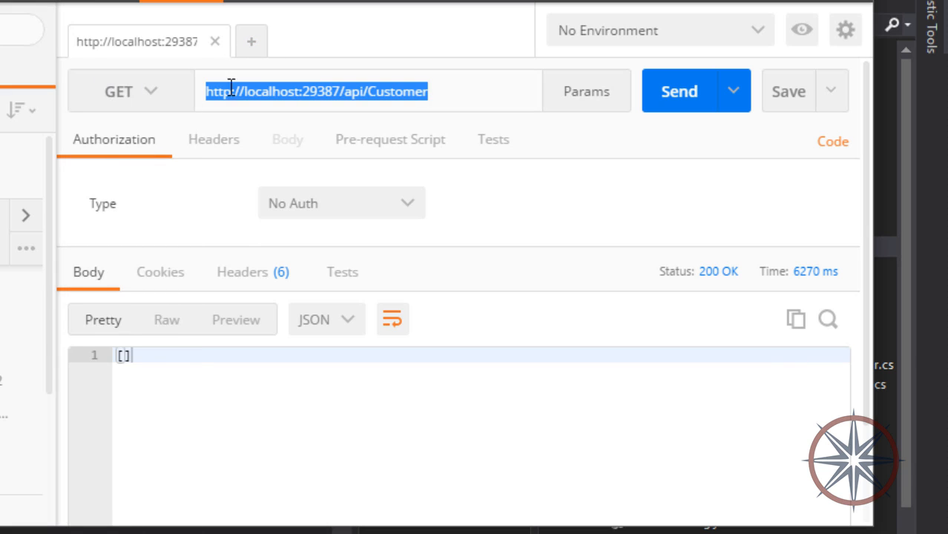
Step: Make the Customer request a POST with a raw JSON body
left_click(153, 92)
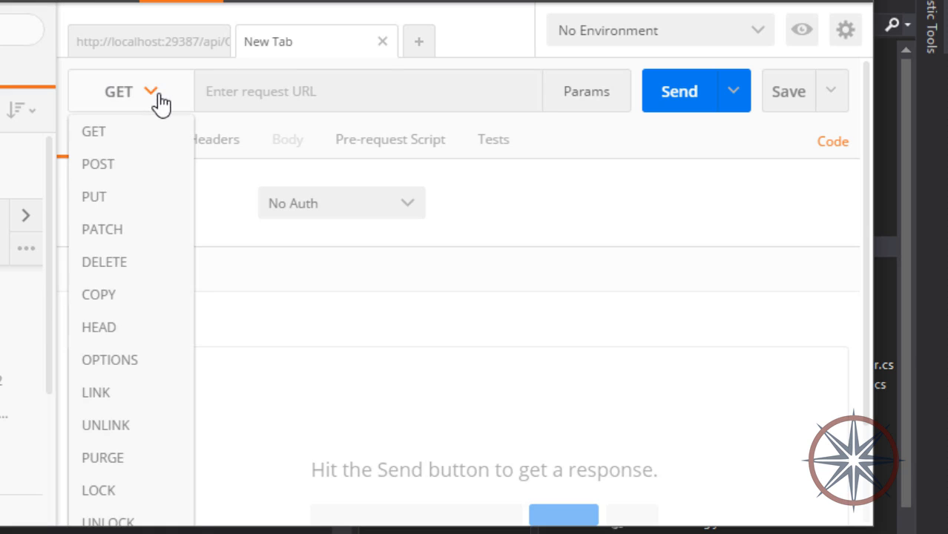
left_click(96, 164)
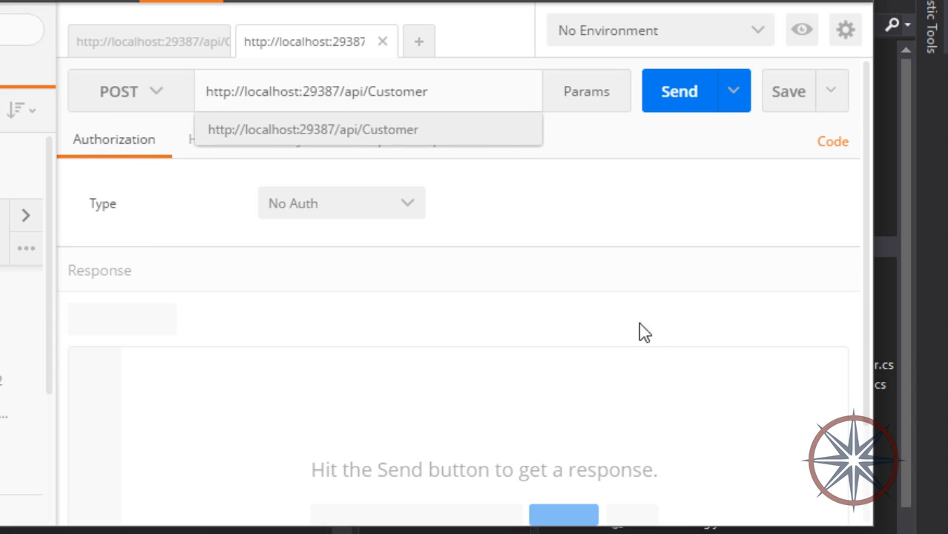
left_click(288, 140)
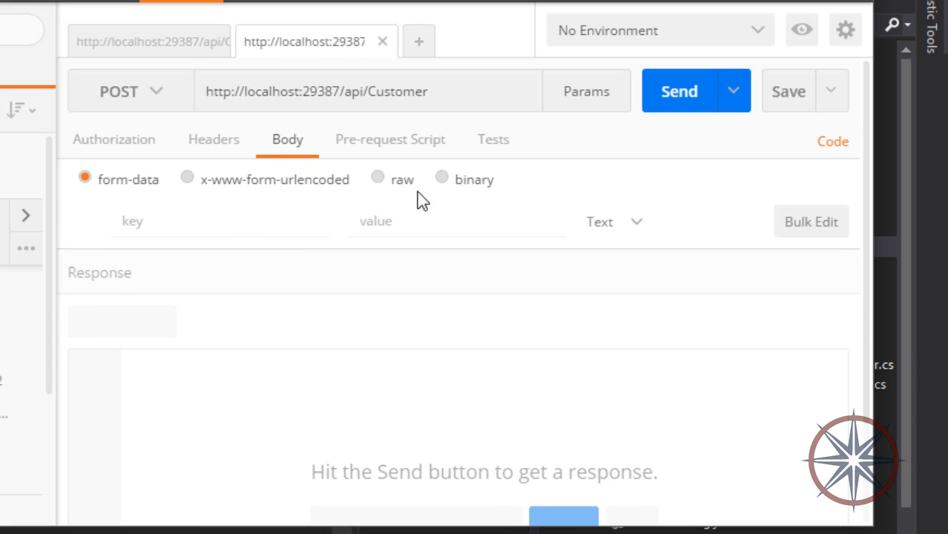
left_click(369, 179)
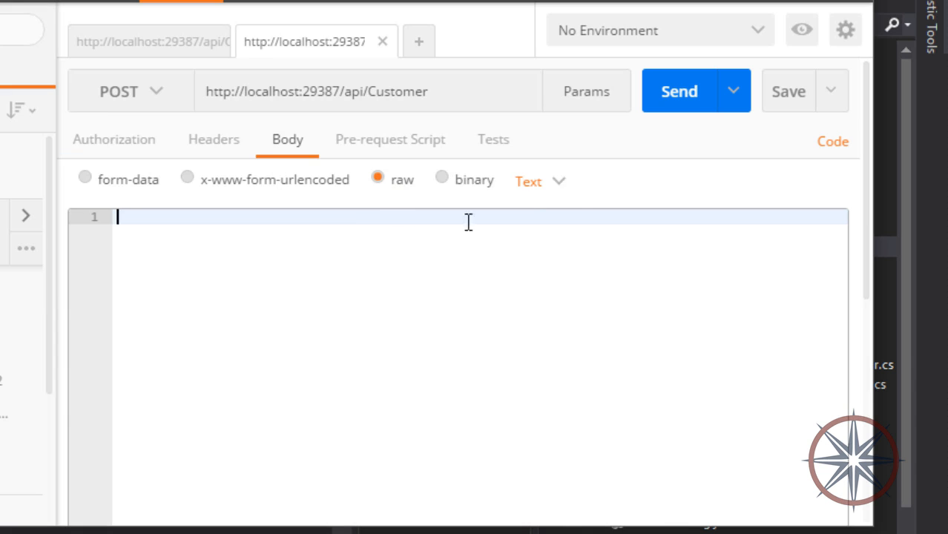
left_click(528, 181)
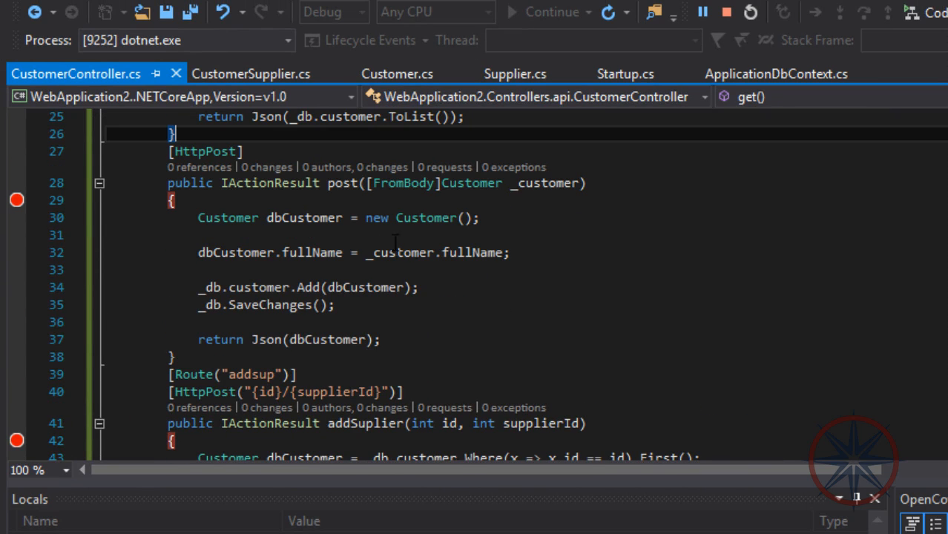
Step: Enter the body {"fullName":"User1"} and send the POST to create the customer
left_click(407, 74)
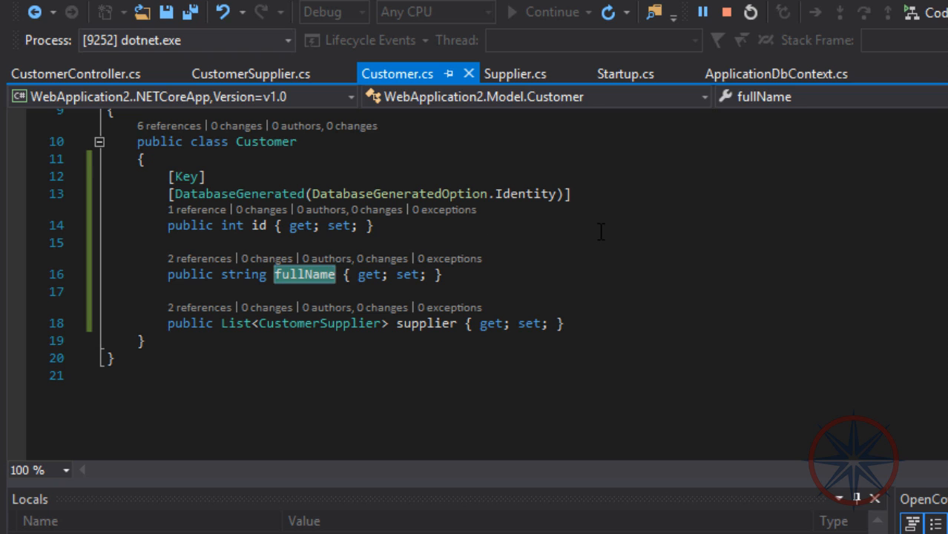
left_click(72, 75)
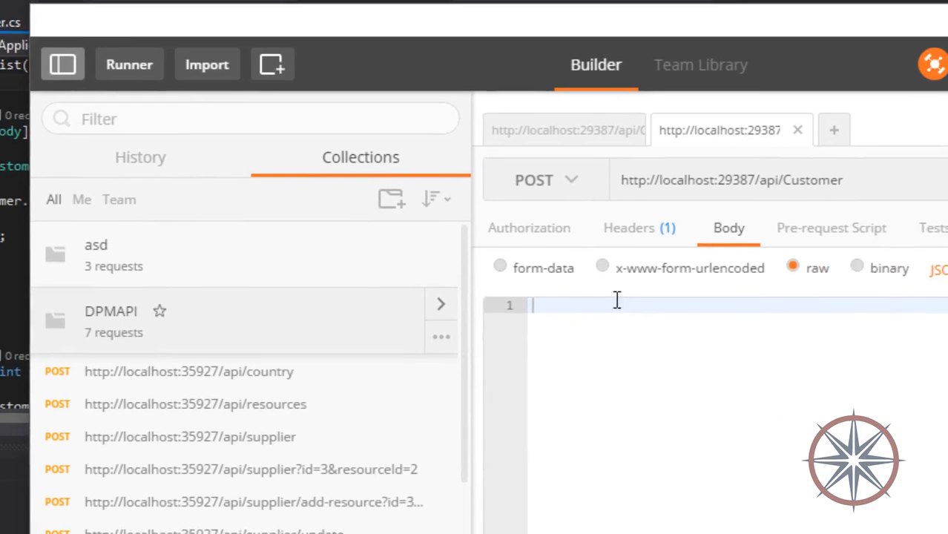
type("{\"")
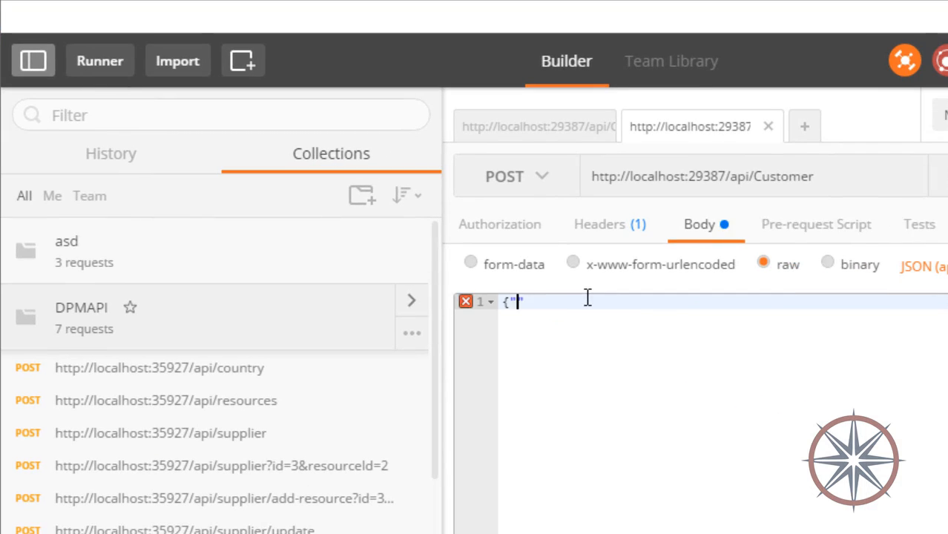
type("fullName")
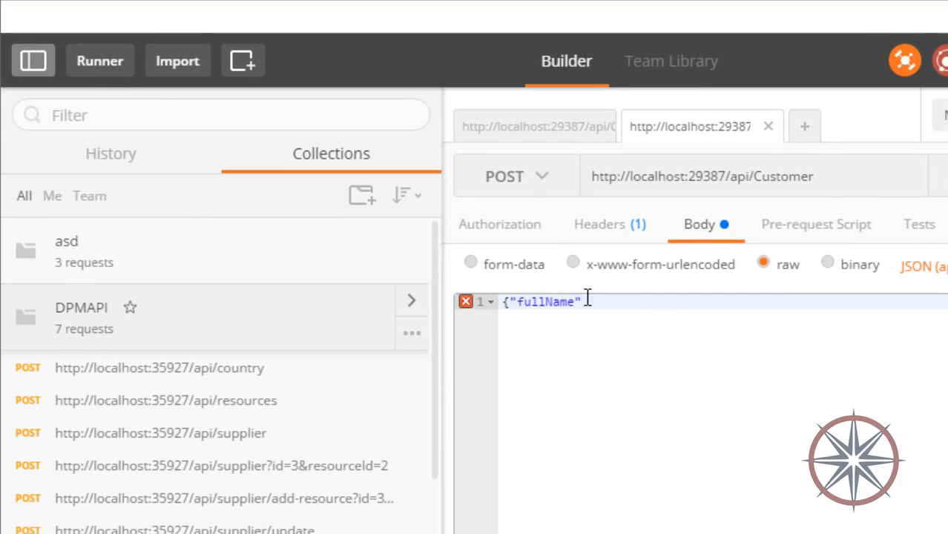
type(":\"User1\"")
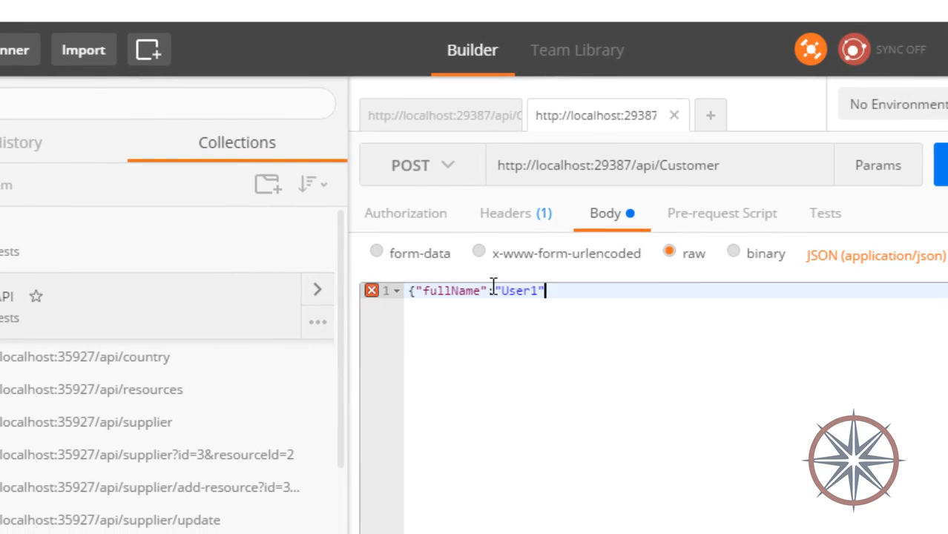
type("}")
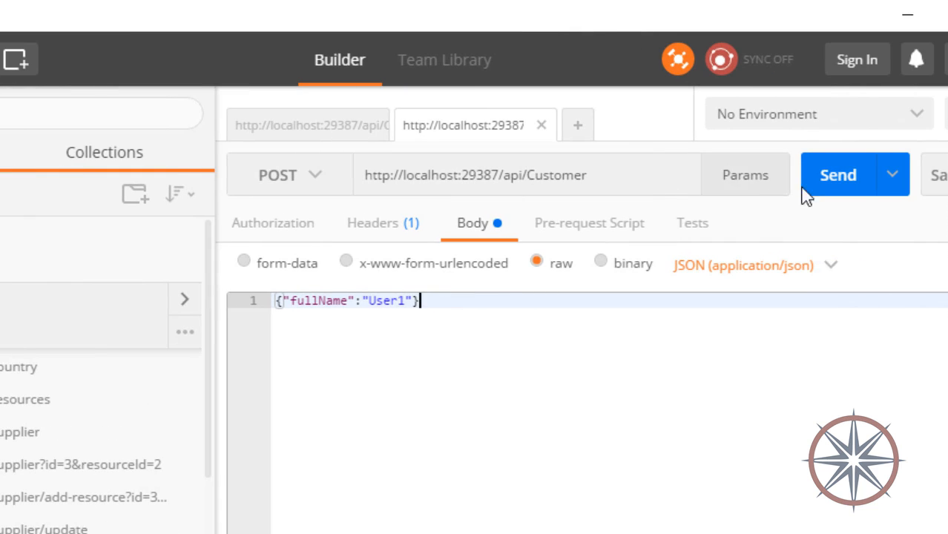
left_click(839, 176)
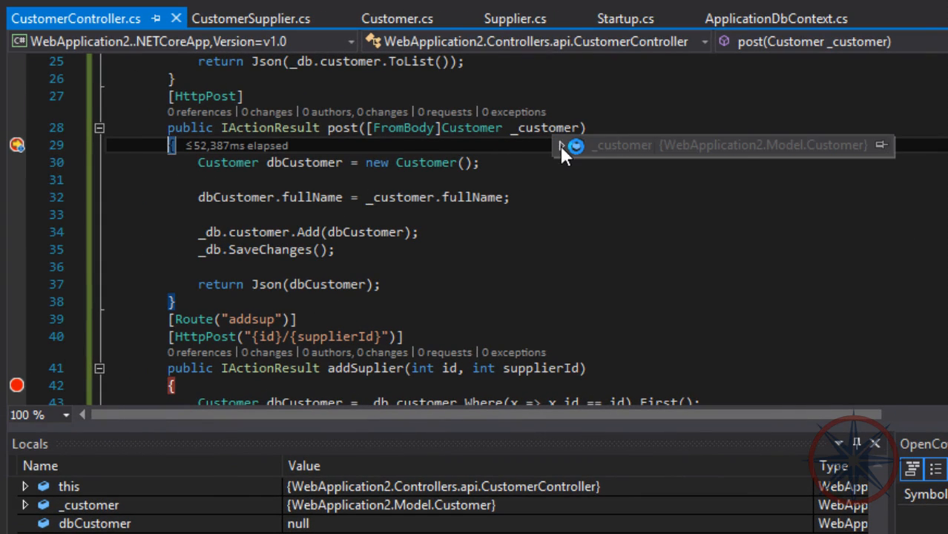
Step: Continue past the post() breakpoint, then inspect the supplier table options in SSMS
left_click(563, 145)
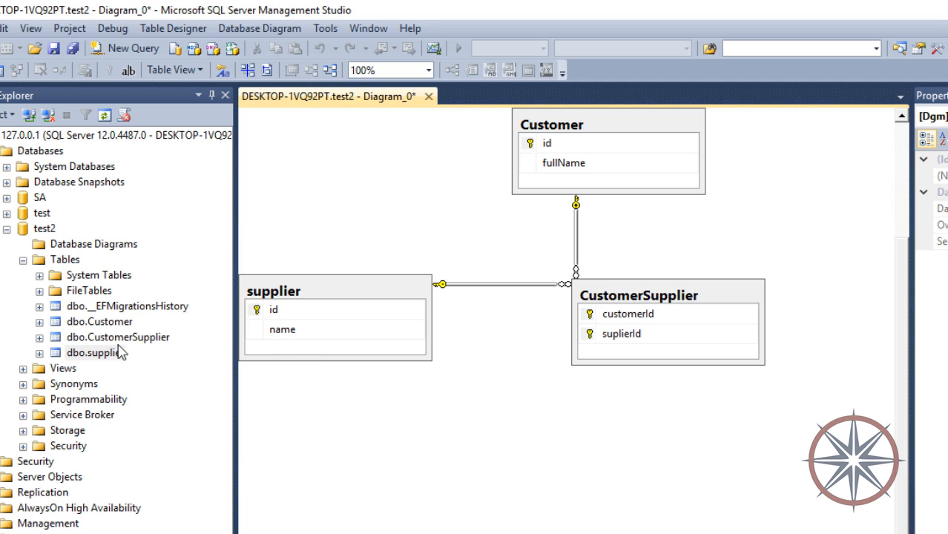
right_click(98, 321)
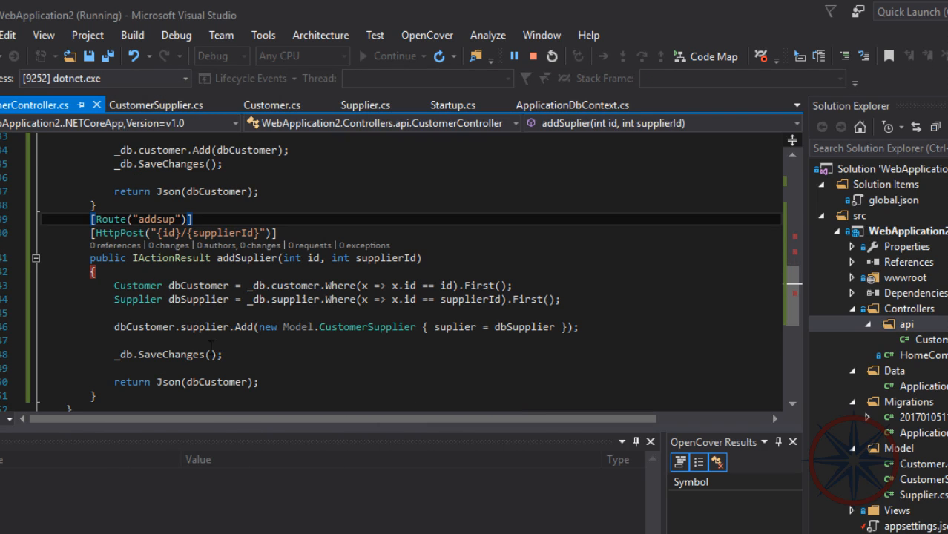
mouse_move(172, 234)
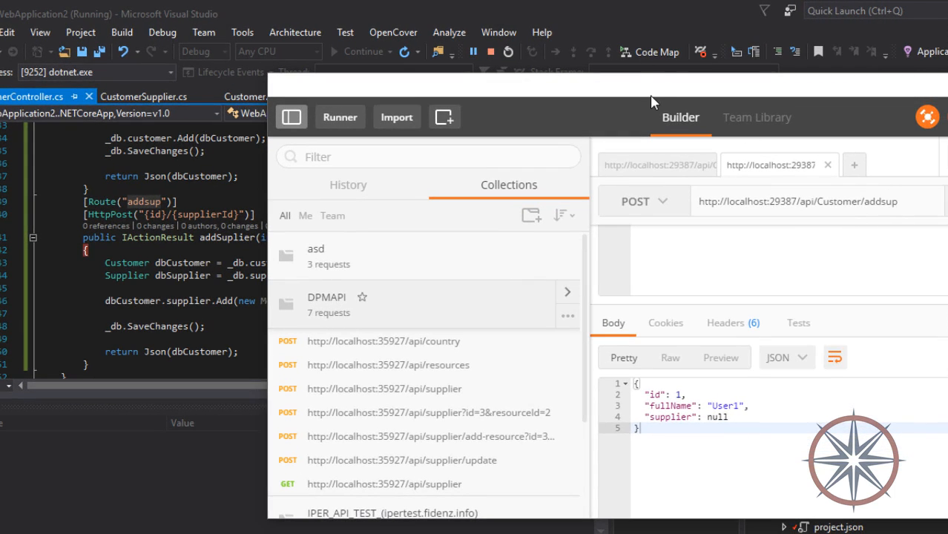
triple_click(820, 201)
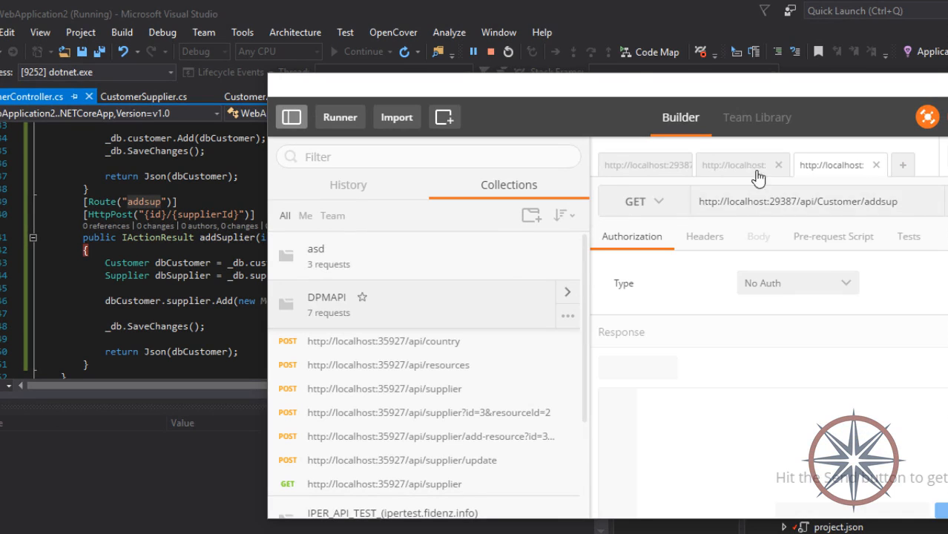
left_click(735, 165)
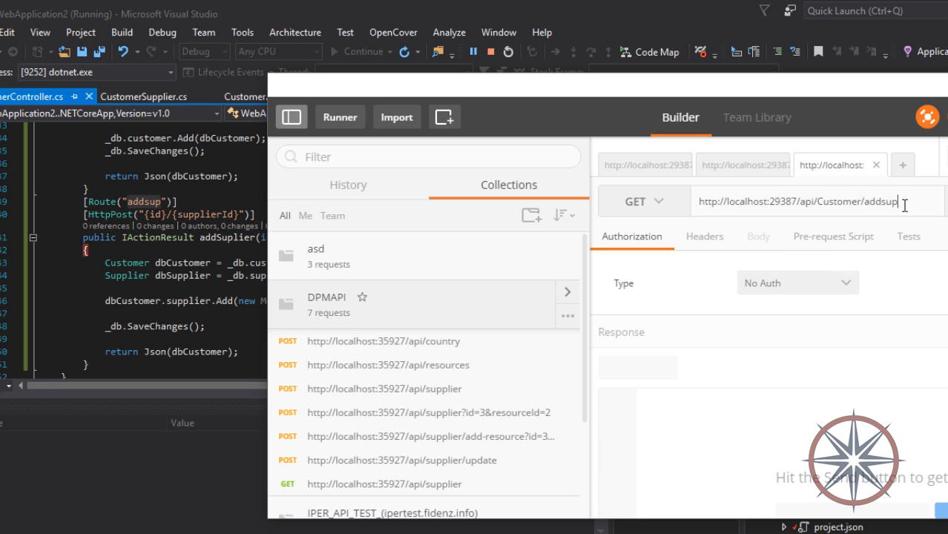
left_click(644, 201)
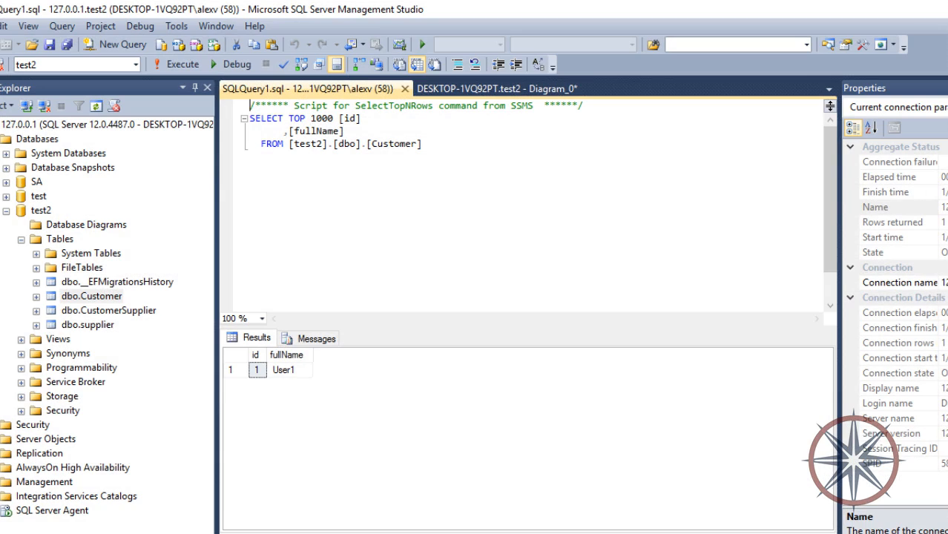
Step: Review the Customer–CustomerSupplier–supplier diagram in SSMS, then set the addsup request to POST
left_click(508, 89)
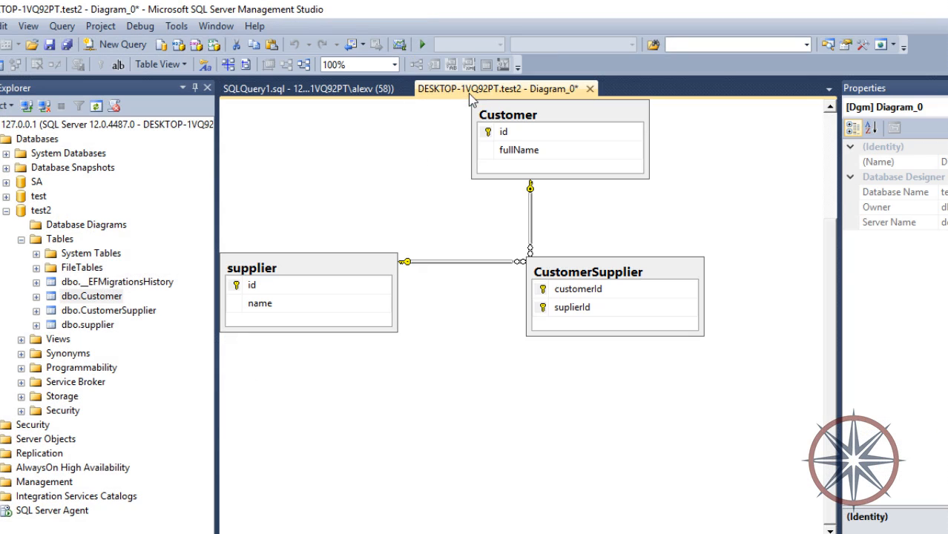
right_click(82, 325)
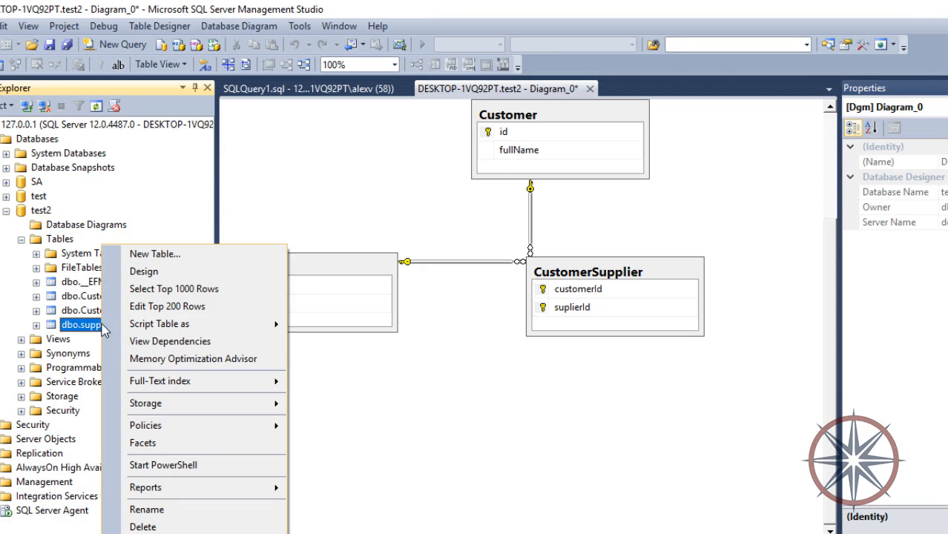
left_click(173, 288)
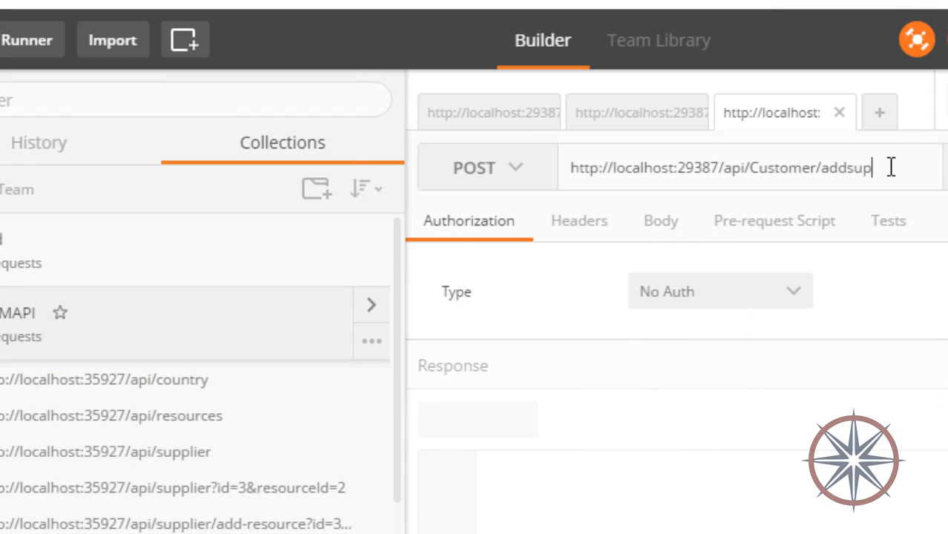
Step: Send the POST to addsup?id=1&supplierId=1, hitting the addSupplier breakpoint
type(">?")
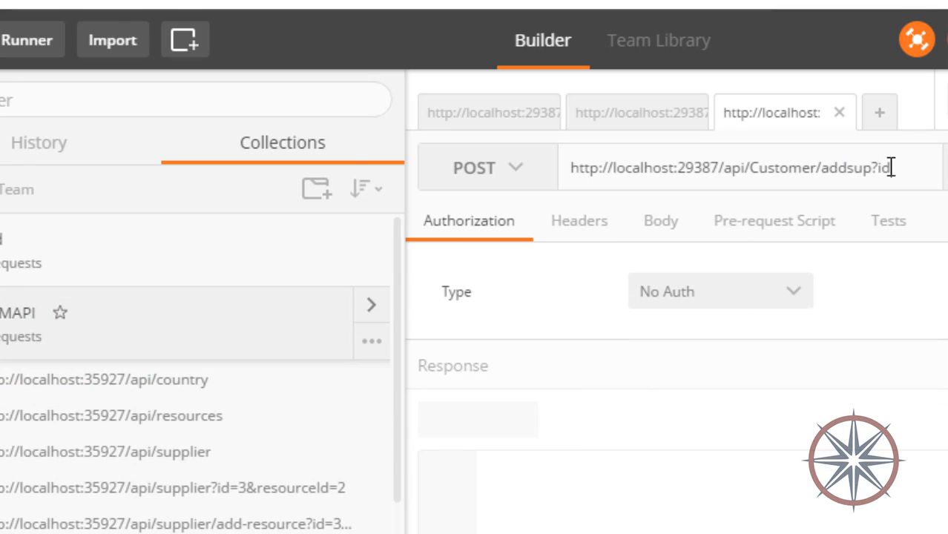
type("=1")
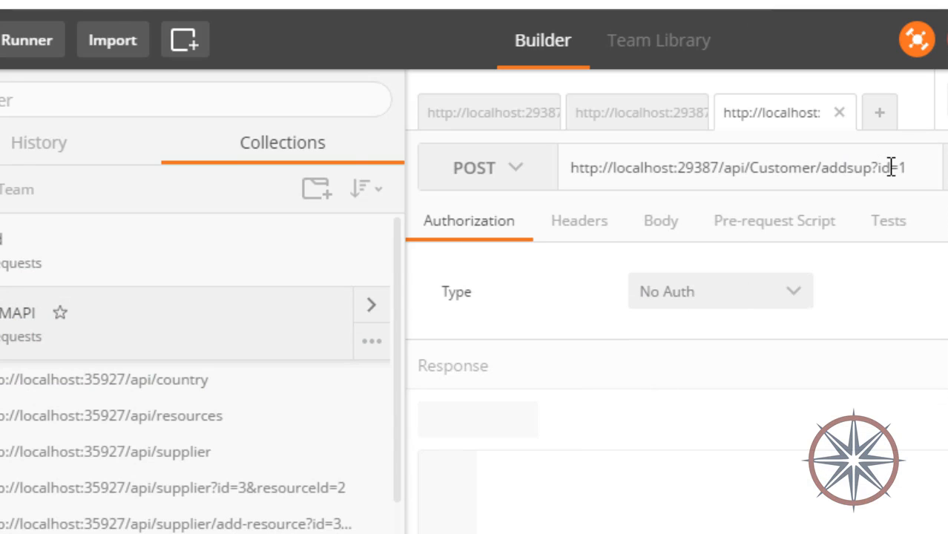
type("&supplierId=1")
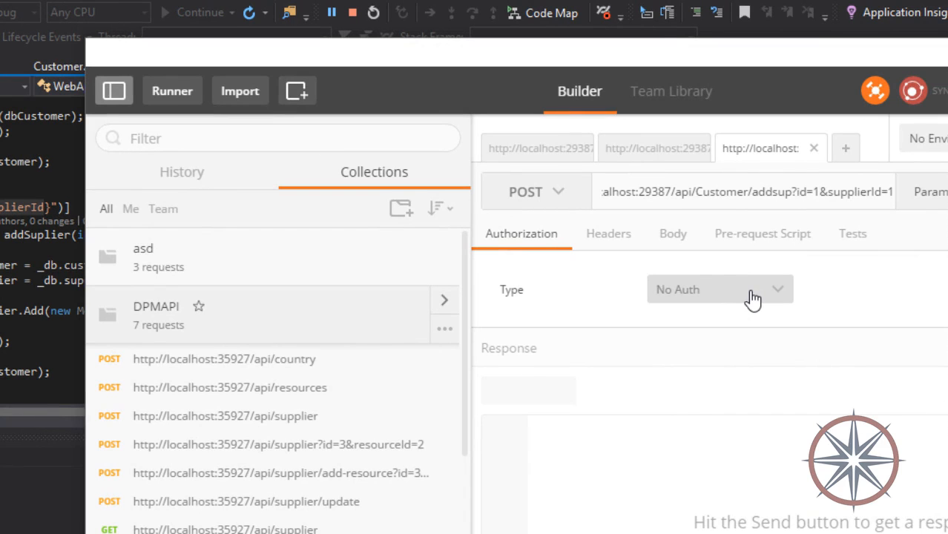
mouse_move(852, 219)
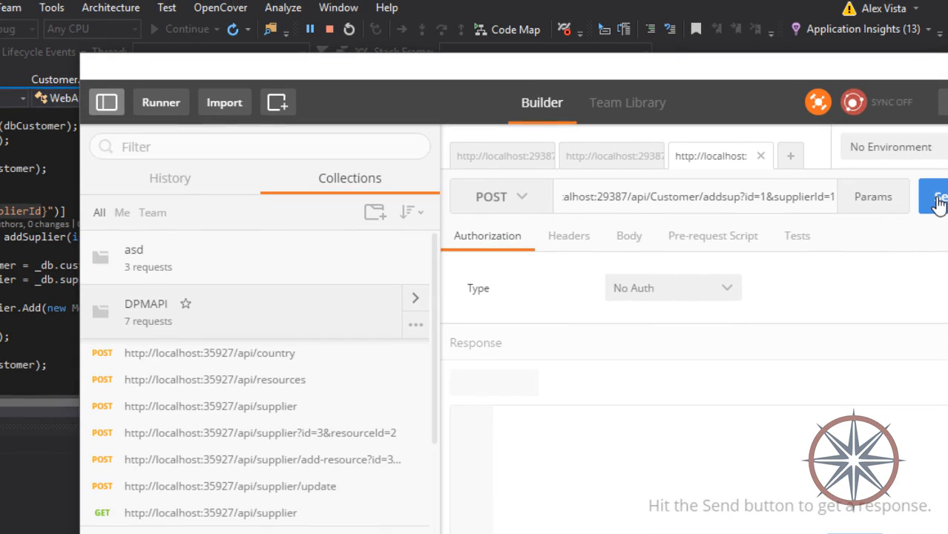
left_click(943, 196)
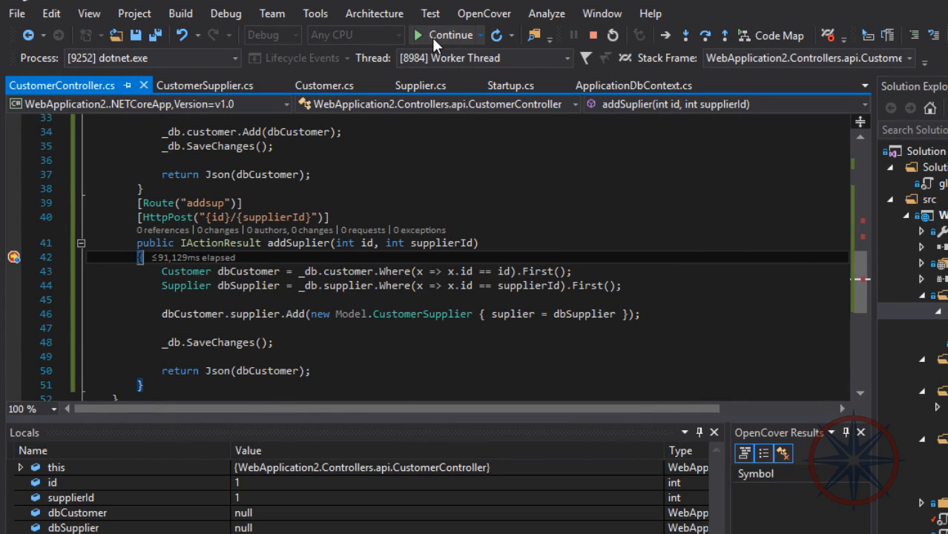
mouse_move(439, 36)
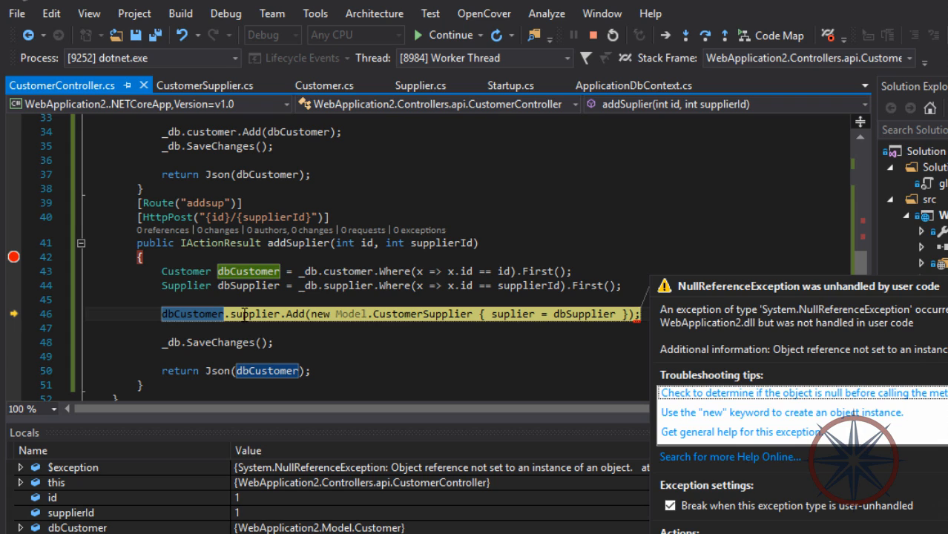
mouse_move(245, 313)
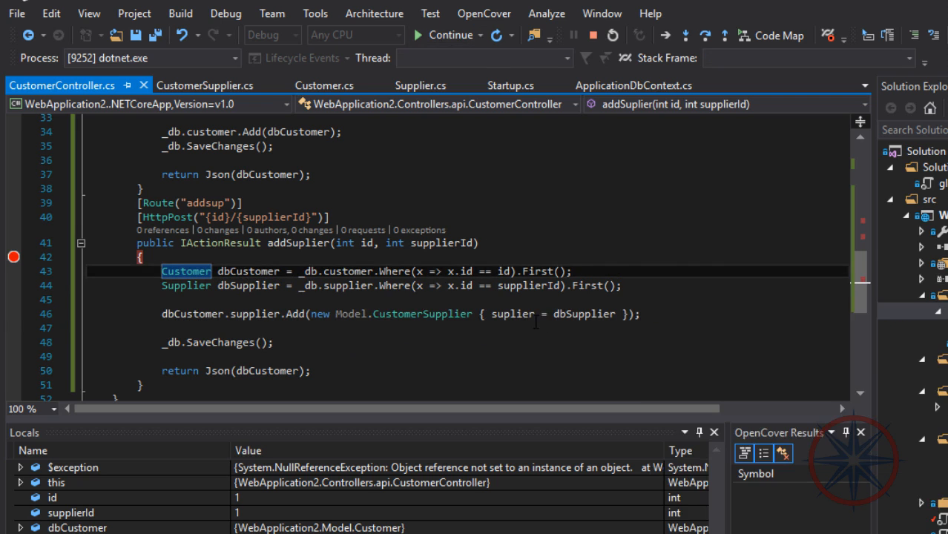
Step: Stop debugging after the NullReferenceException on dbCustomer.supplier.Add
left_click(445, 36)
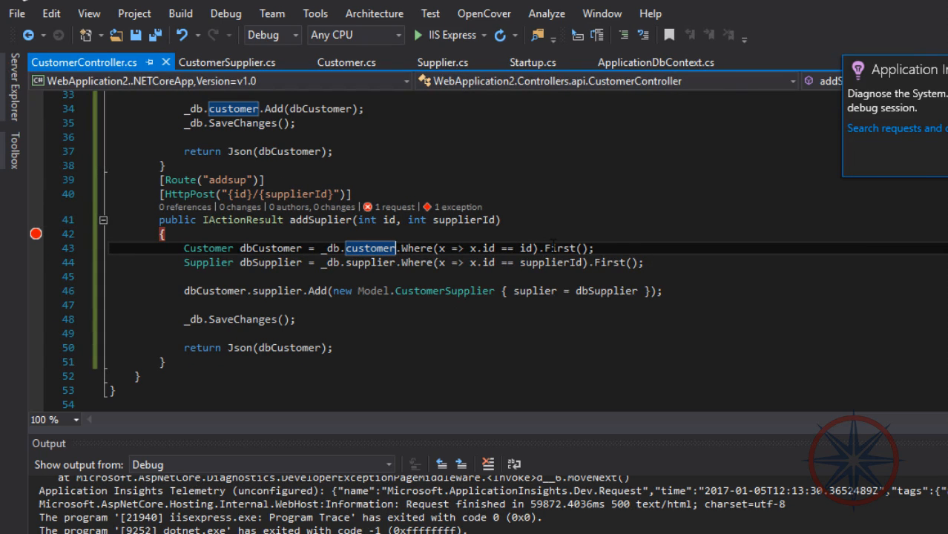
Step: Add .Include(x=> x.supplier) to the customer query and inspect dbCustomer (User1) in the debugger
type("Include().")
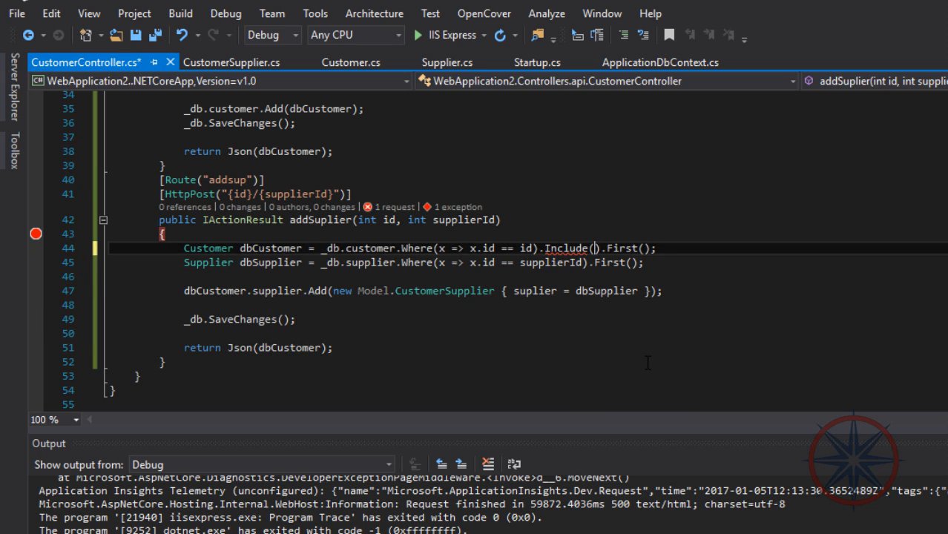
type("x=> x.supplier")
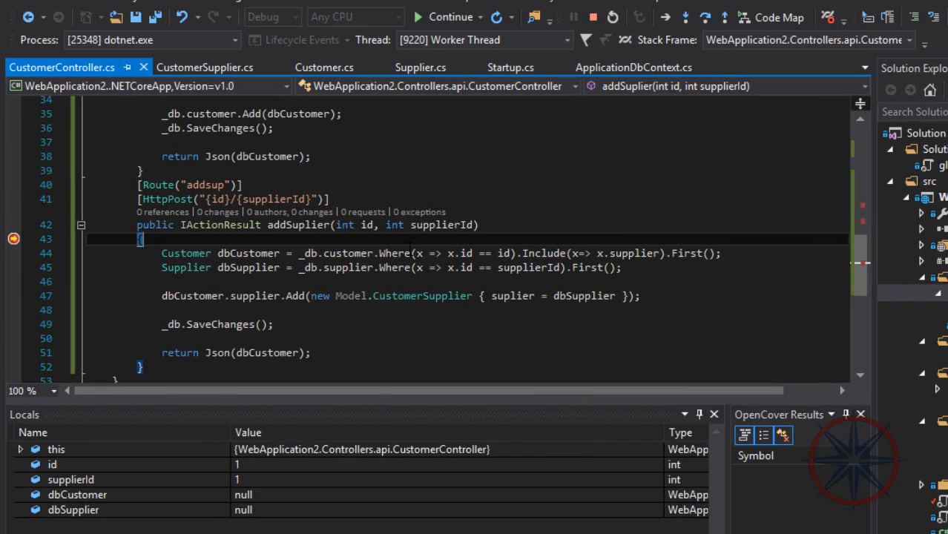
left_click(702, 18)
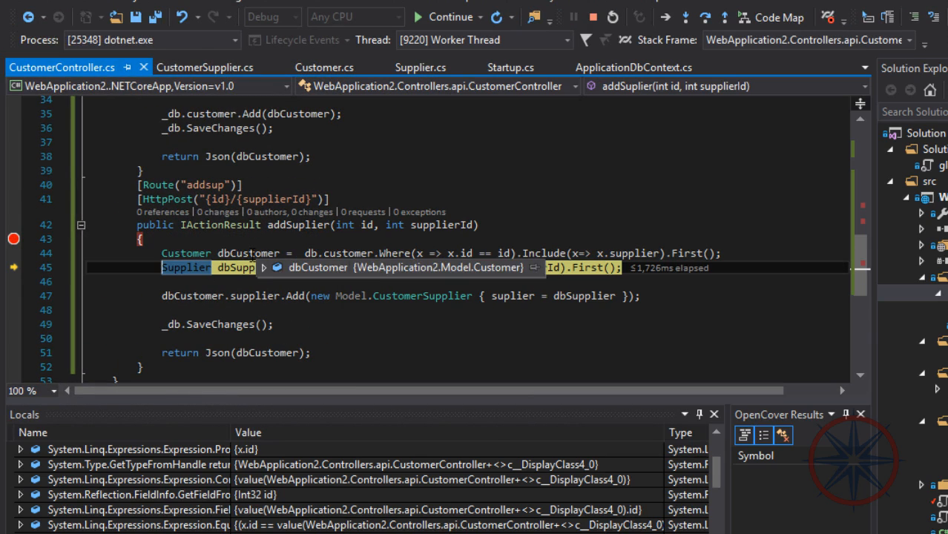
left_click(285, 267)
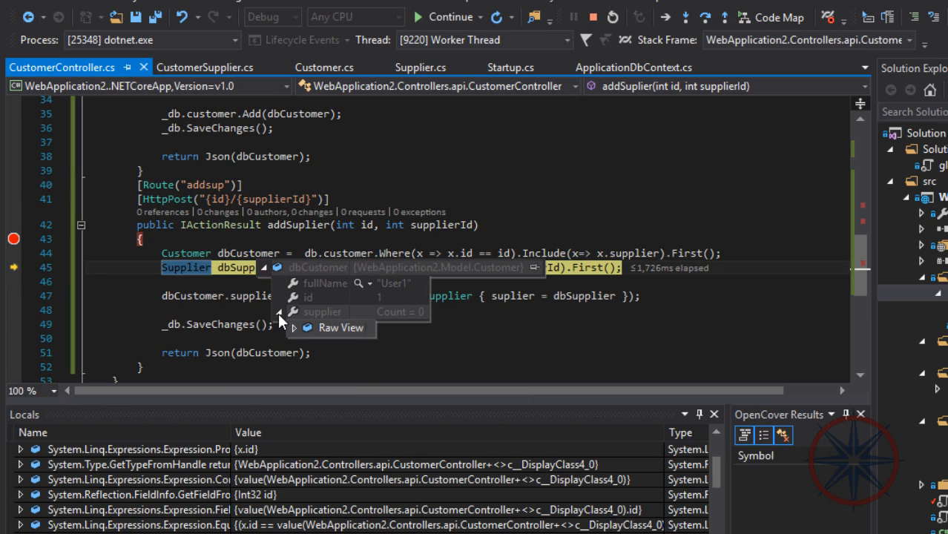
mouse_move(644, 189)
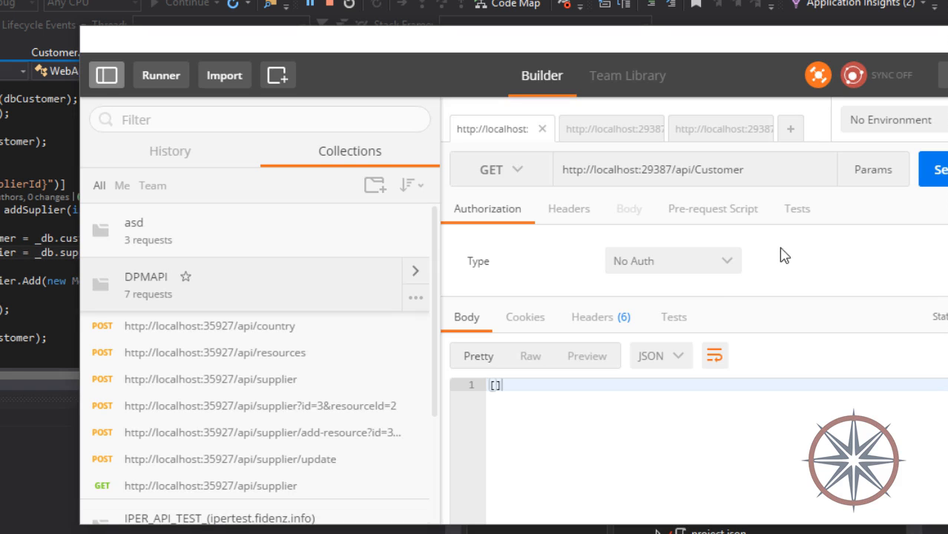
Step: Resend the GET to api/Customer and continue past the get() breakpoint
left_click(944, 169)
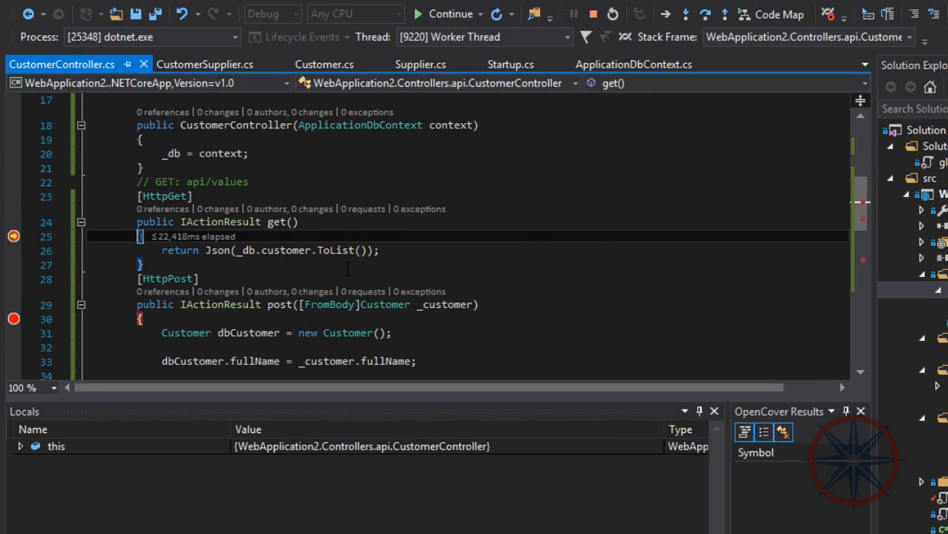
mouse_move(502, 160)
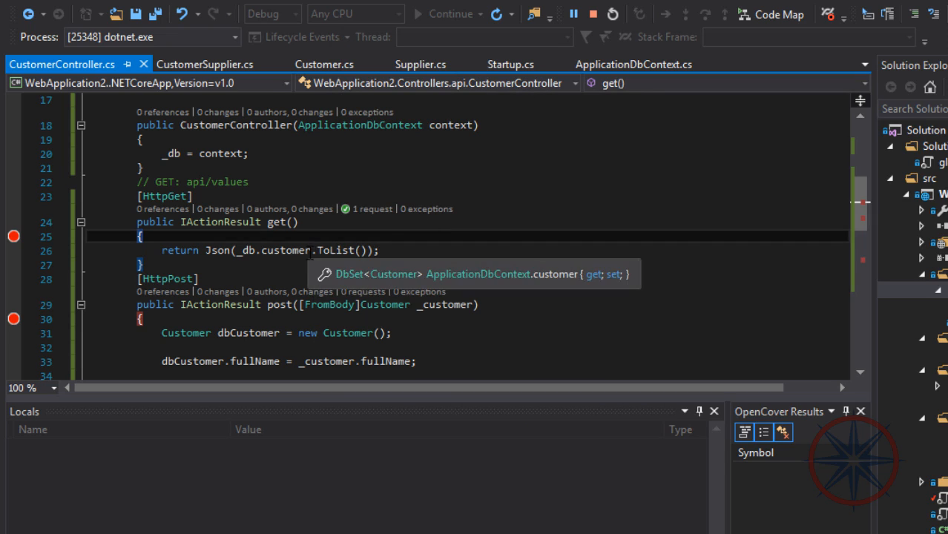
Step: Add .Include(x=>x.supplier) to the customers query in get() and resend GET api/Customer in Postman
type(".")
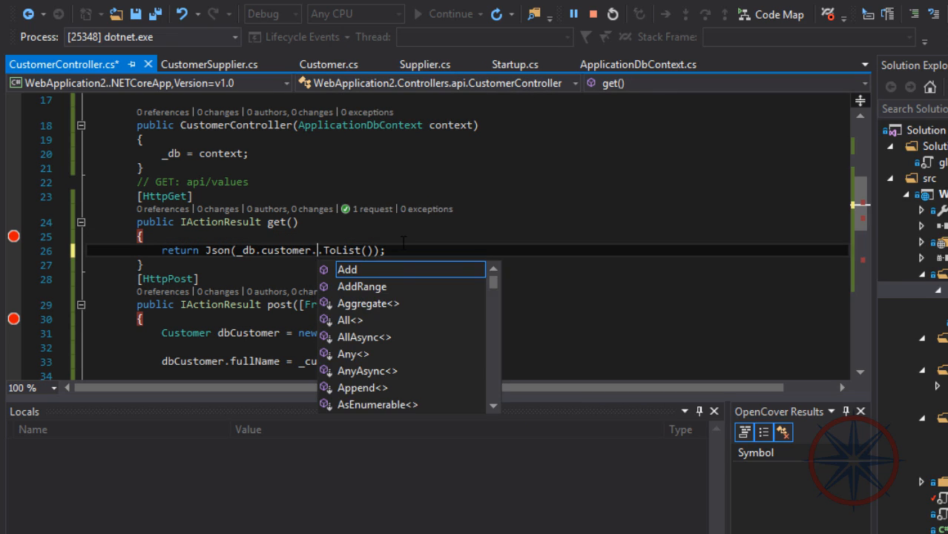
type("Include(")
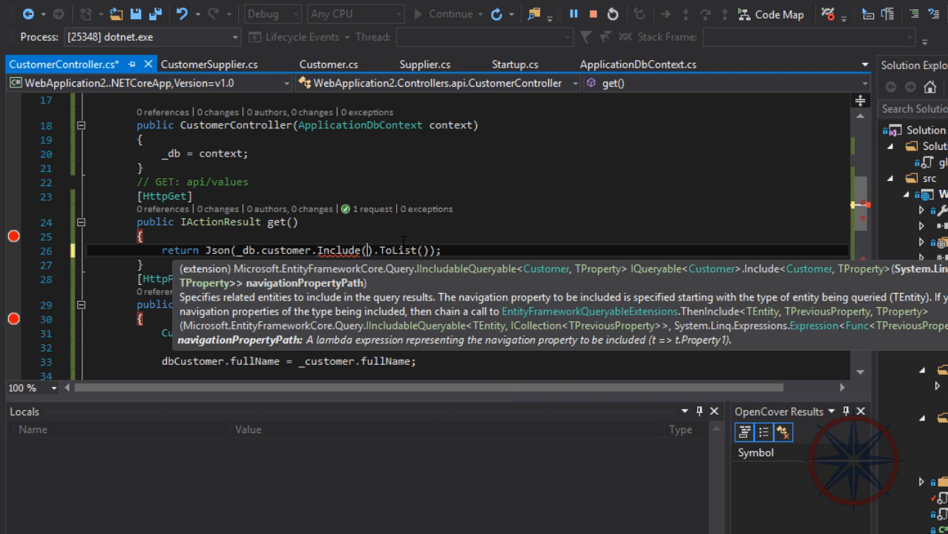
type("x=>")
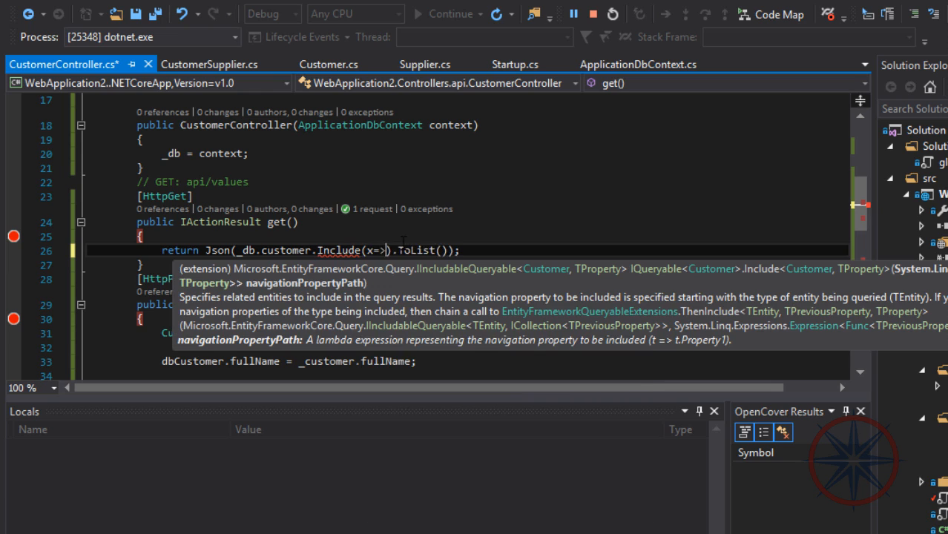
type("x.supplier")
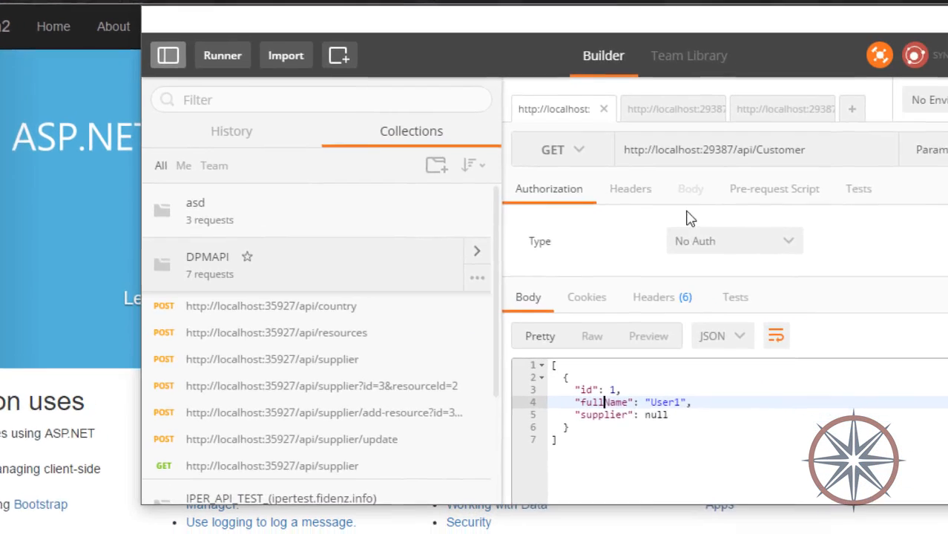
left_click(947, 146)
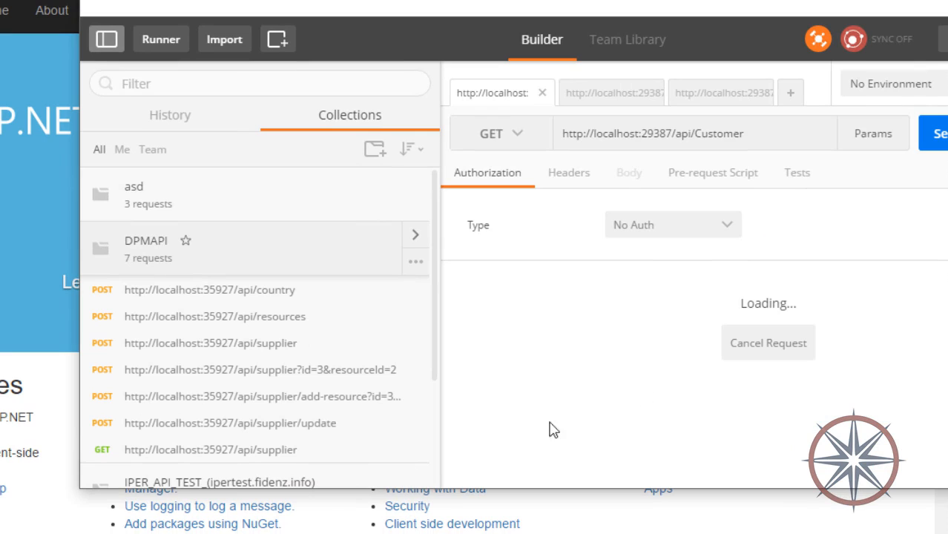